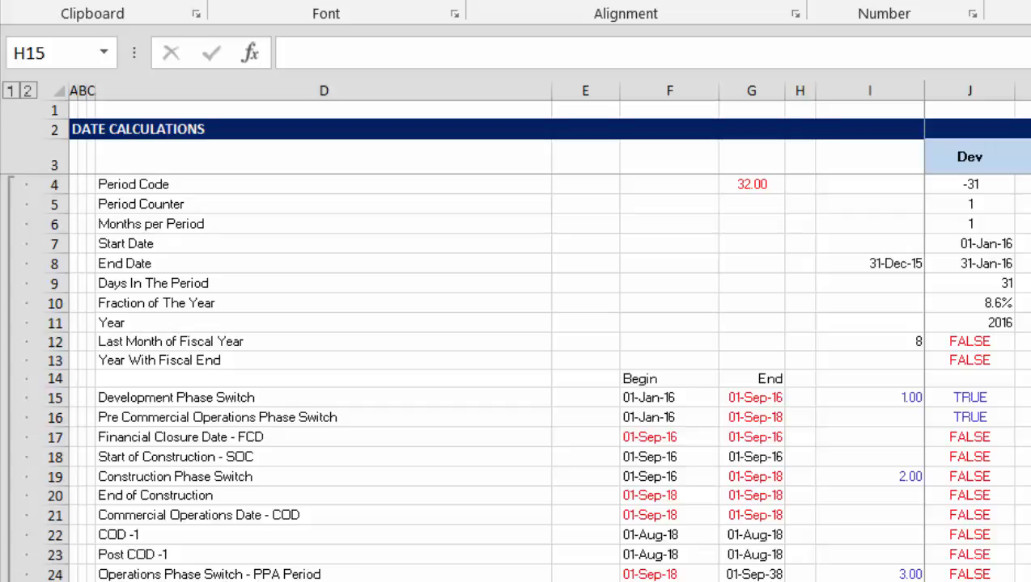
Step: Widen column H to about 6.90 and give it the heading 'Audits' in H3
{"action": "left_click", "coordinate": [800, 398]}
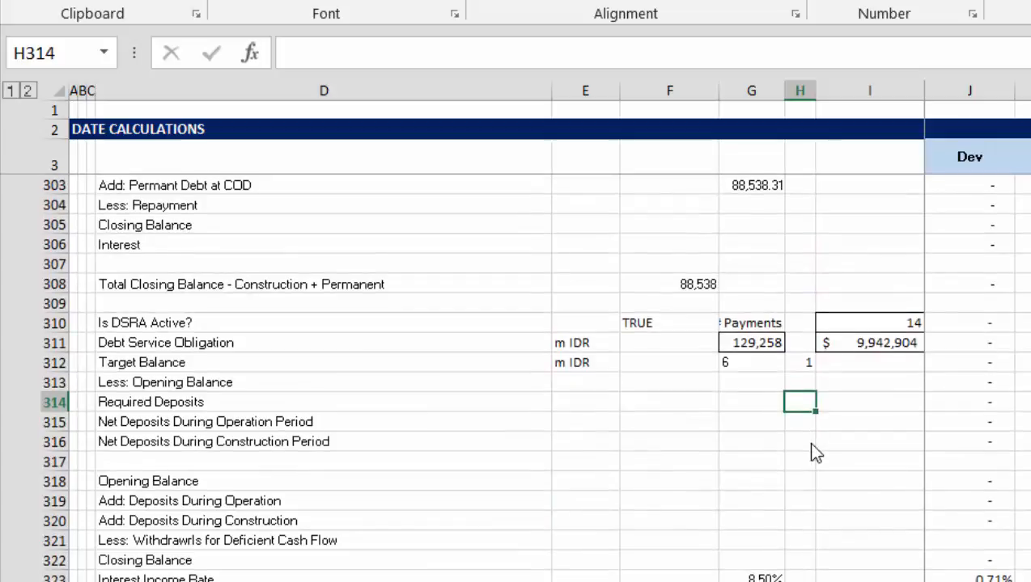
{"action": "scroll", "scroll_direction": "down", "scroll_amount": 3}
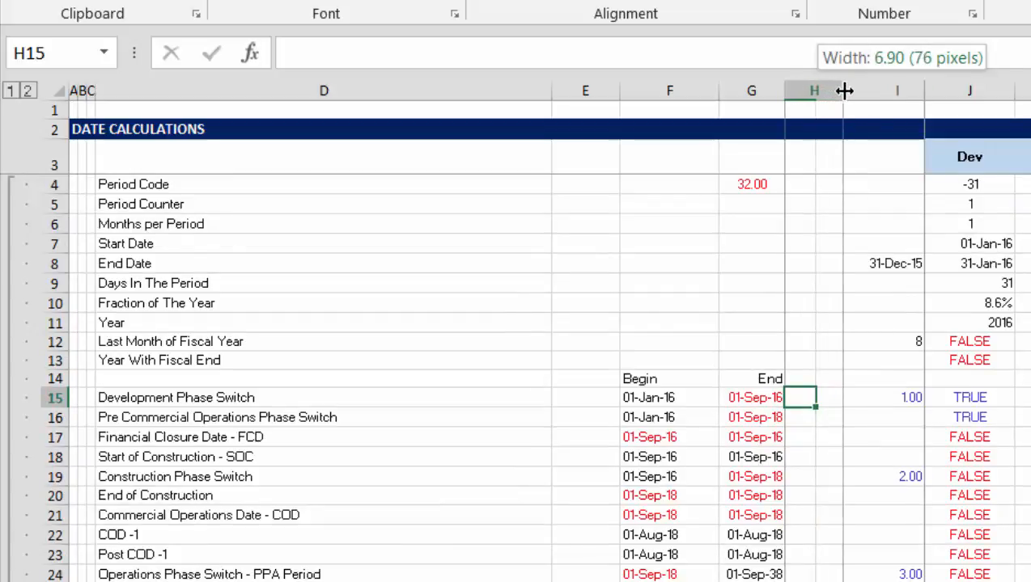
{"action": "left_click", "coordinate": [811, 341]}
{"action": "type", "text": "Au"}
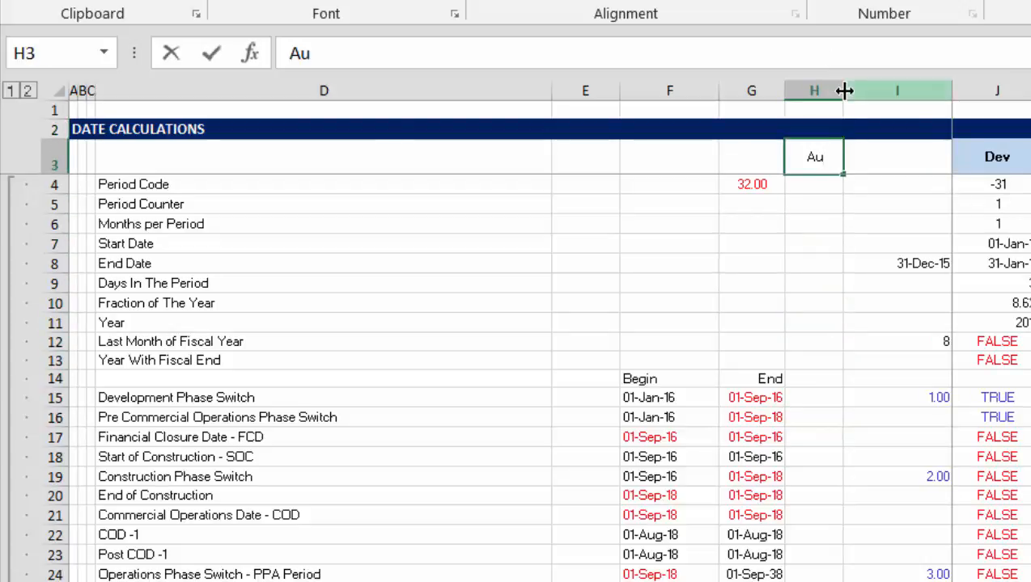
{"action": "type", "text": "dits"}
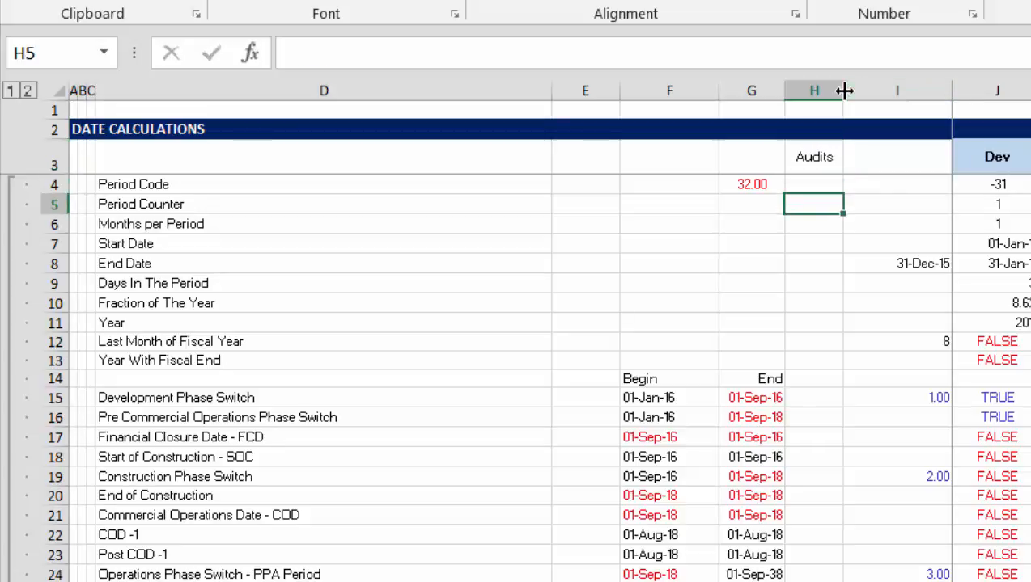
{"action": "left_click", "coordinate": [813, 397]}
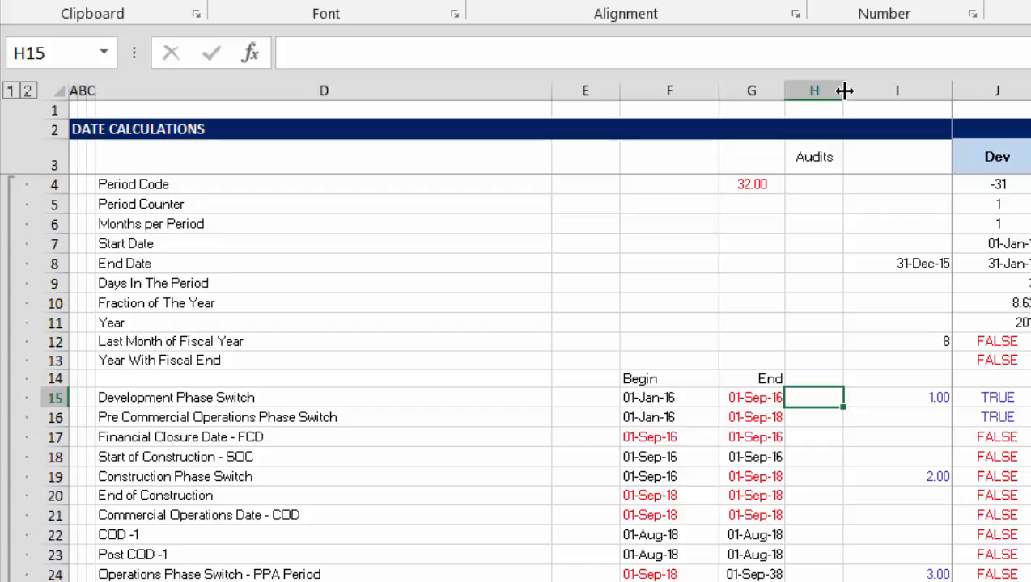
Step: In H15, check COUNTIF(J15:CC15,TRUE) equals the Op Ass development months
{"action": "type", "text": "=coun"}
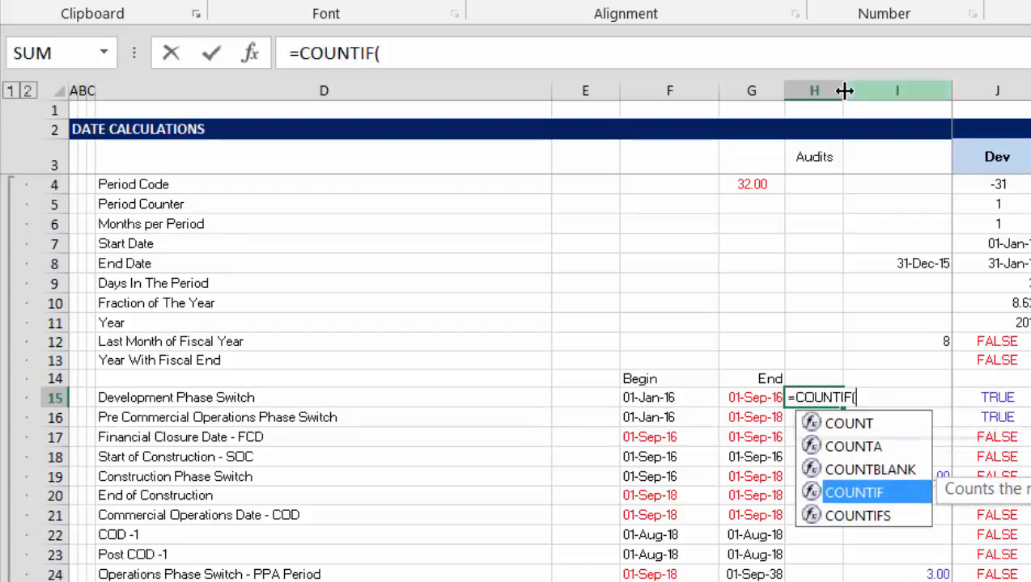
{"action": "left_click", "coordinate": [996, 397]}
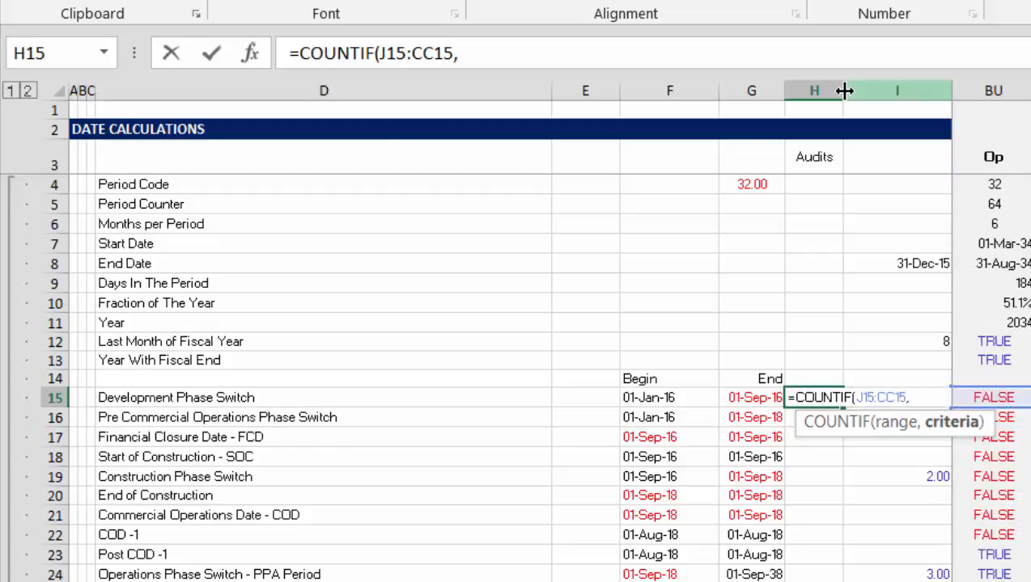
{"action": "key", "text": "Enter"}
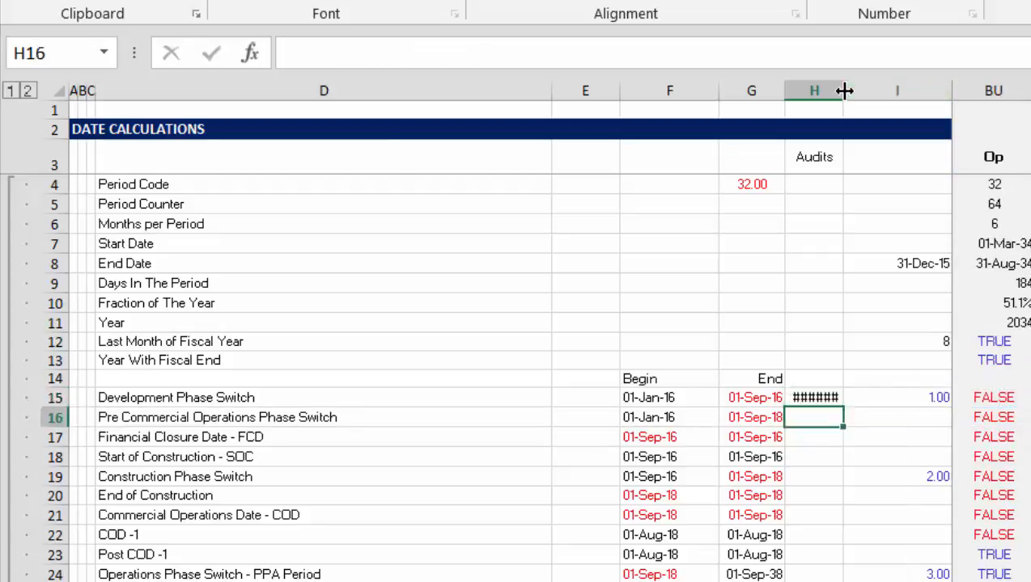
{"action": "left_click", "coordinate": [826, 397]}
{"action": "type", "text": "=COUNTIF(J15:CC15,TRUE)="}
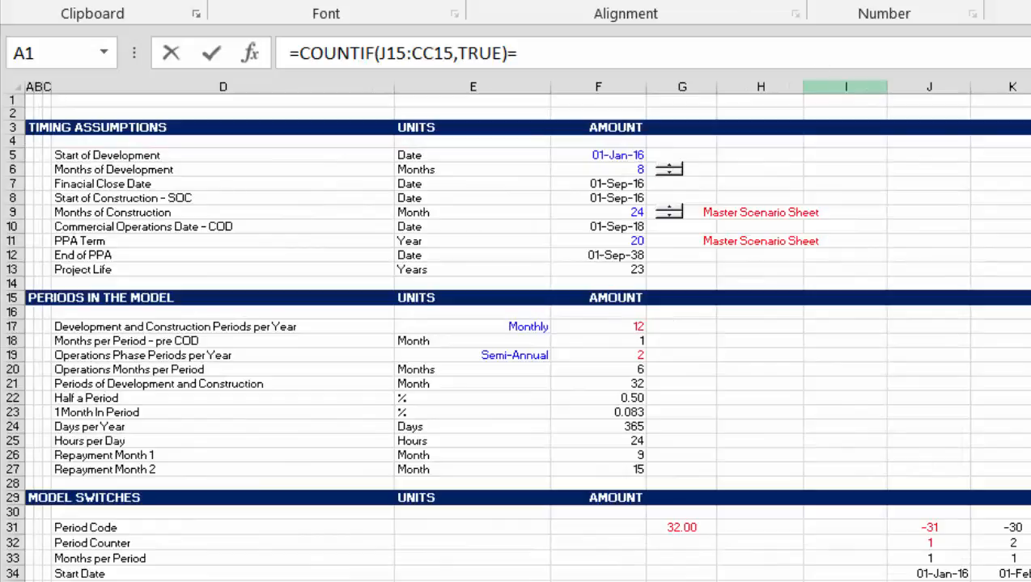
{"action": "left_click", "coordinate": [599, 169]}
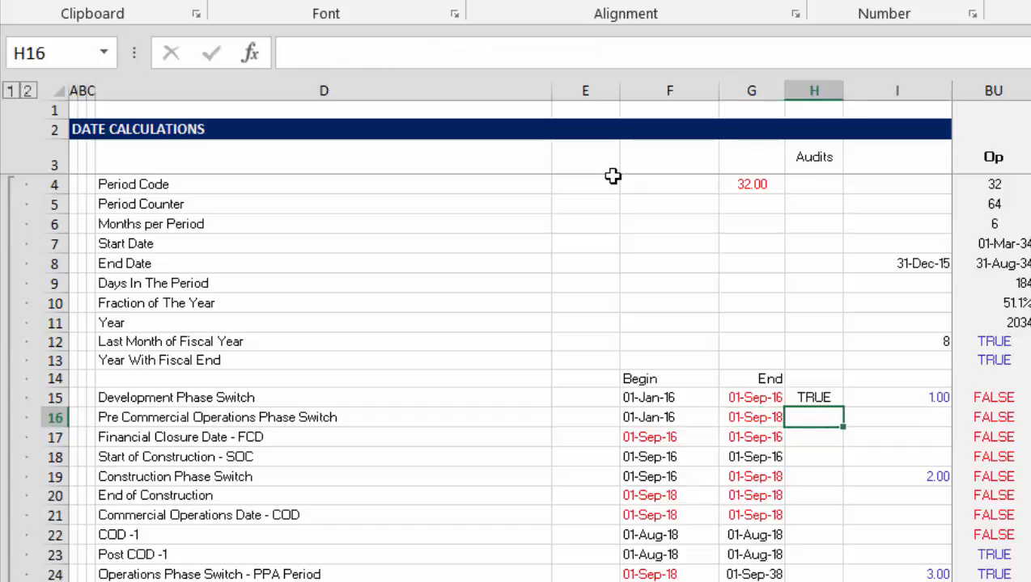
Step: In H16, check COUNTIF(J16:CC16,TRUE) equals Op Ass F6 plus F9
{"action": "type", "text": "="}
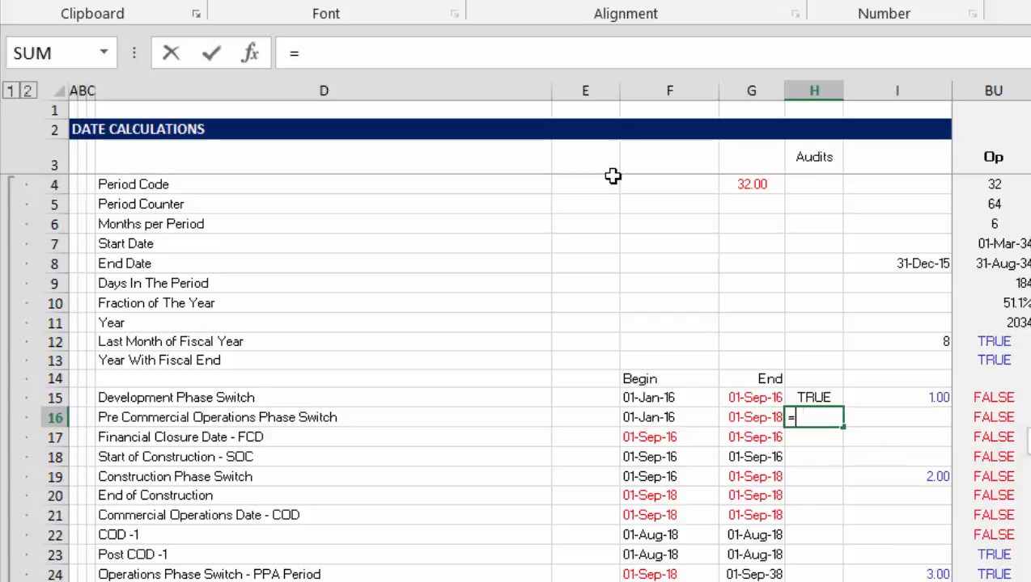
{"action": "type", "text": "coun"}
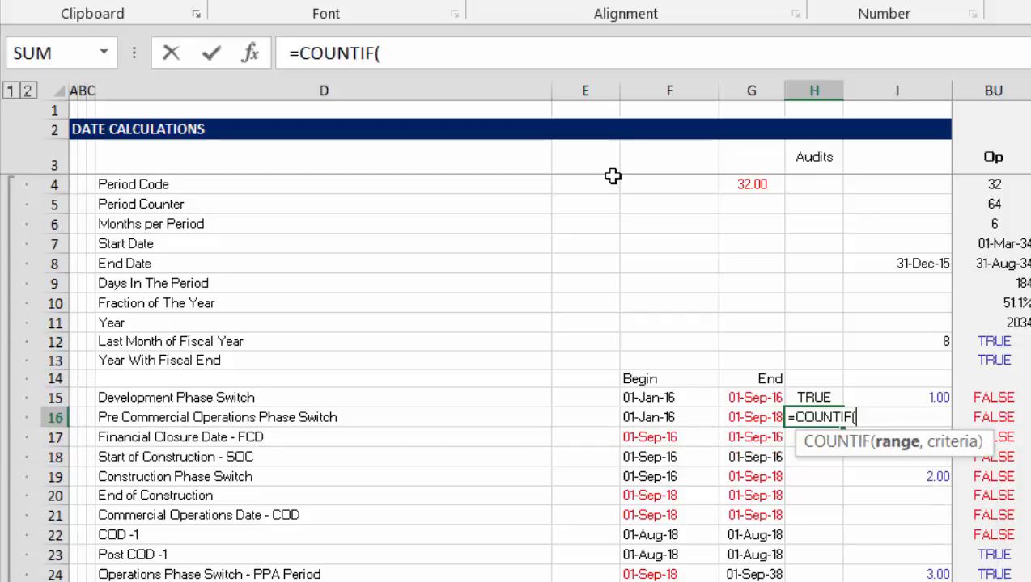
{"action": "type", "text": "J16:CC16"}
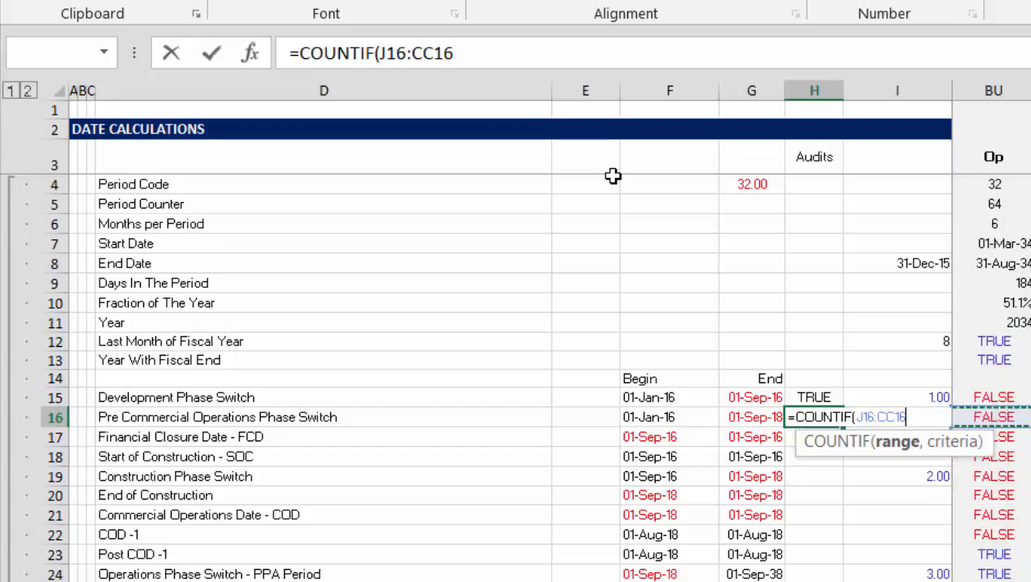
{"action": "type", "text": ","}
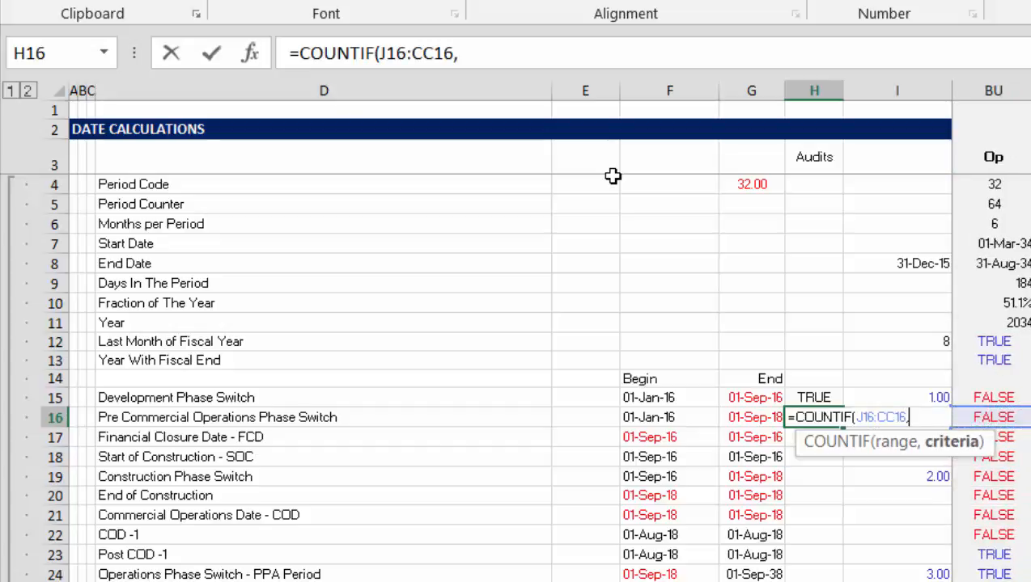
{"action": "type", "text": "true)="}
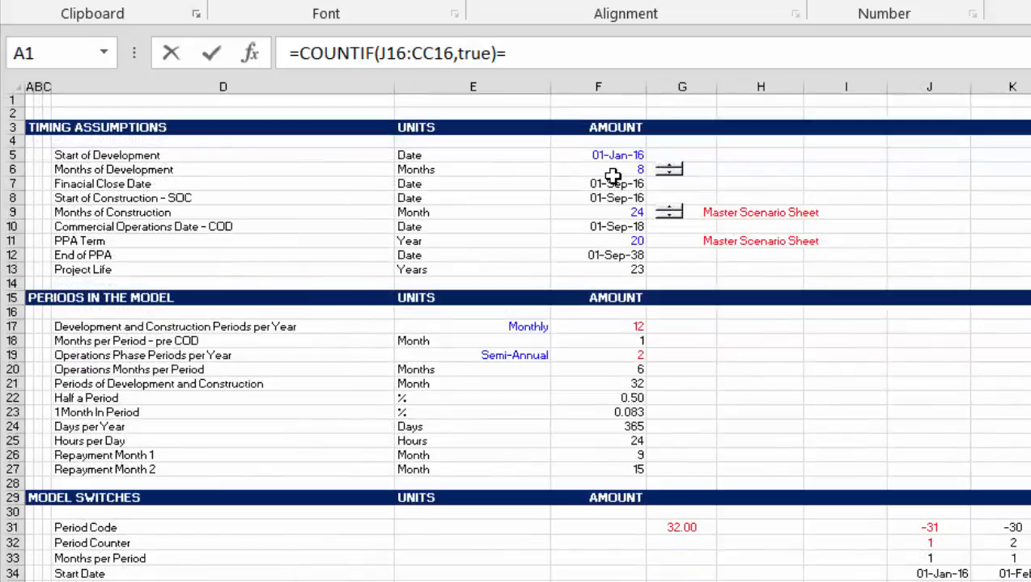
{"action": "left_click", "coordinate": [598, 169]}
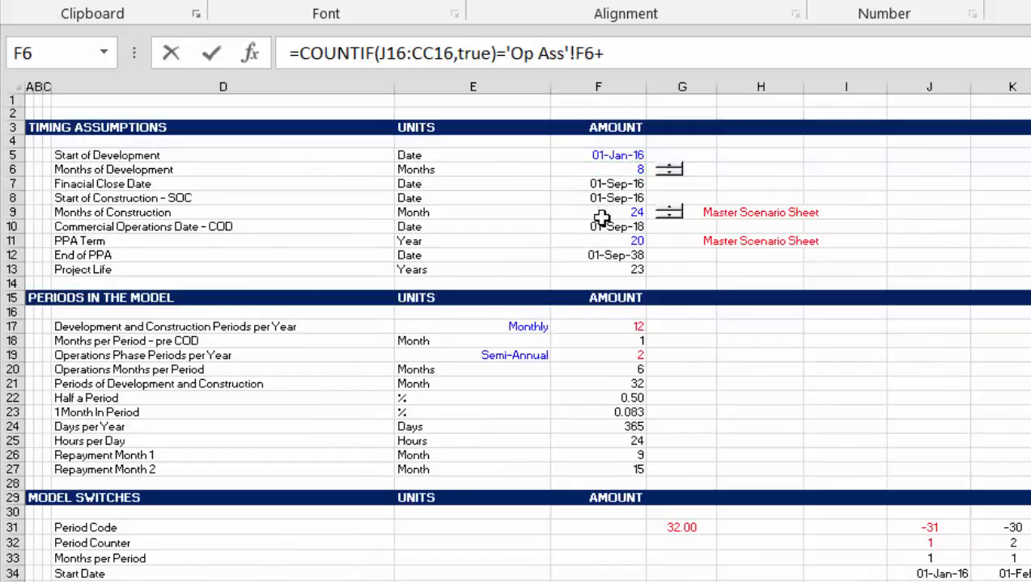
{"action": "mouse_move", "coordinate": [53, 212]}
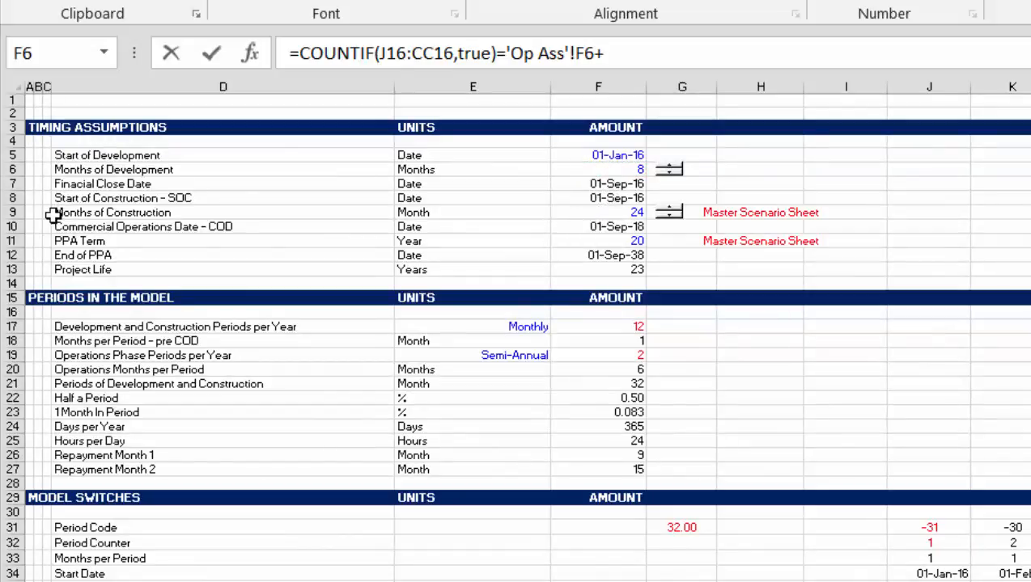
{"action": "left_click", "coordinate": [612, 212]}
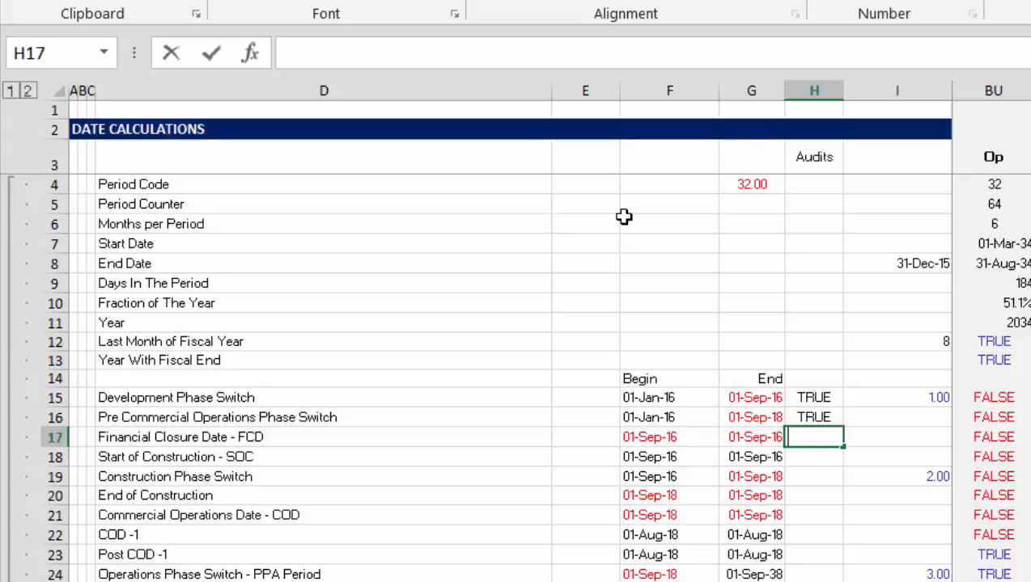
Step: Enter COUNTIF audits in H17:H19 for Financial Closure, Start of Construction and Construction Phase rows
{"action": "type", "text": "=count"}
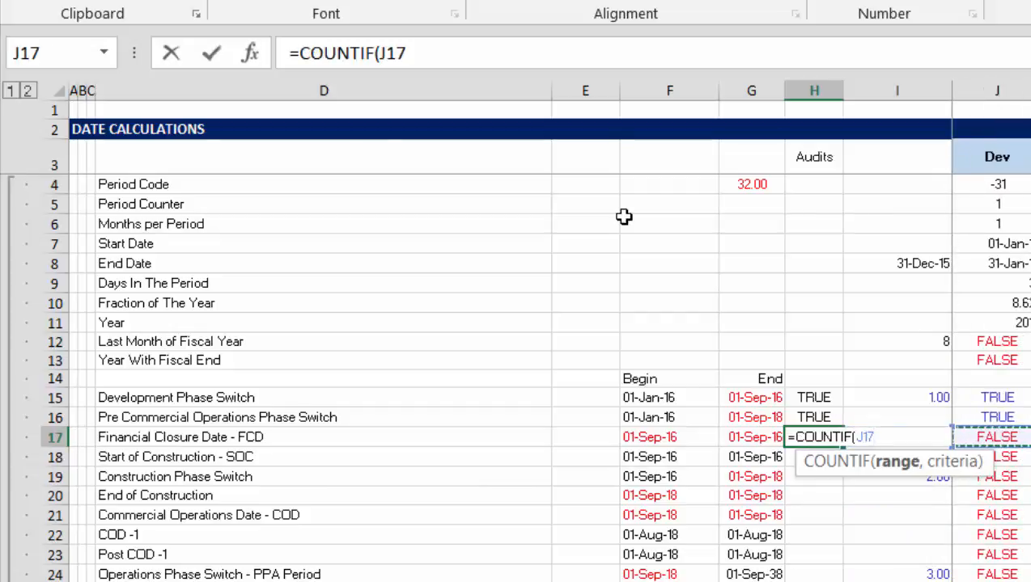
{"action": "key", "text": "Escape"}
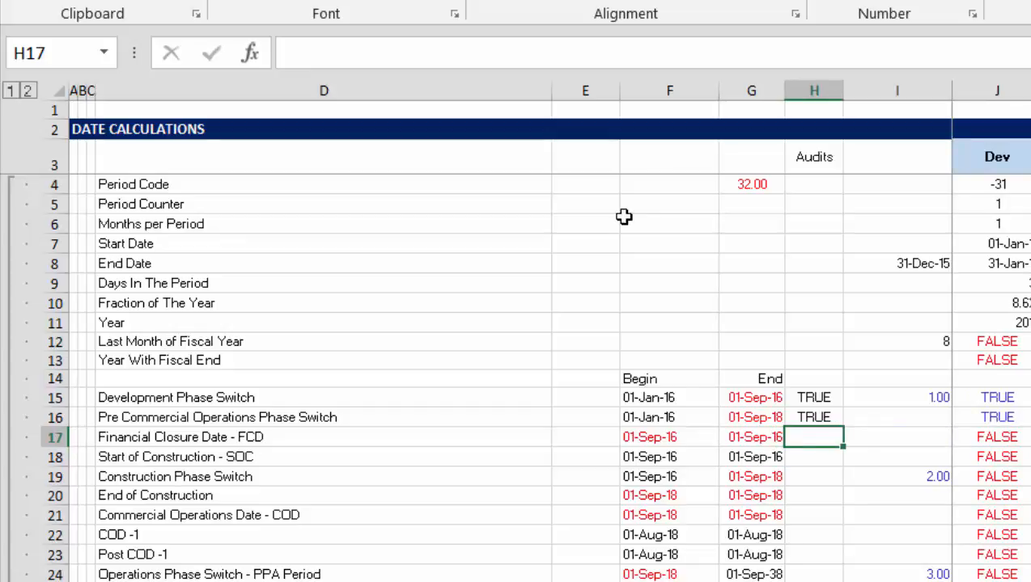
{"action": "type", "text": "=coun"}
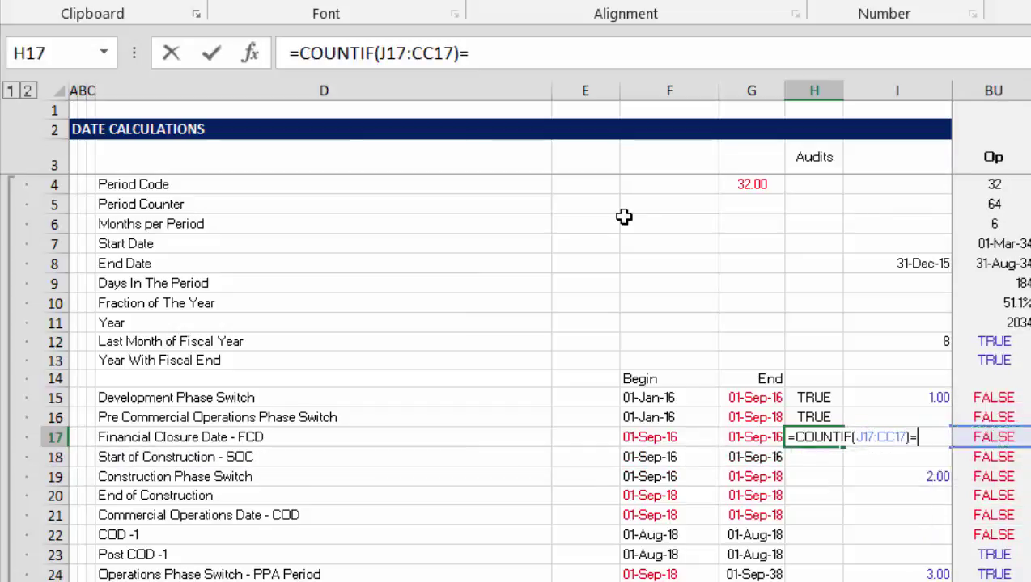
{"action": "type", "text": "1"}
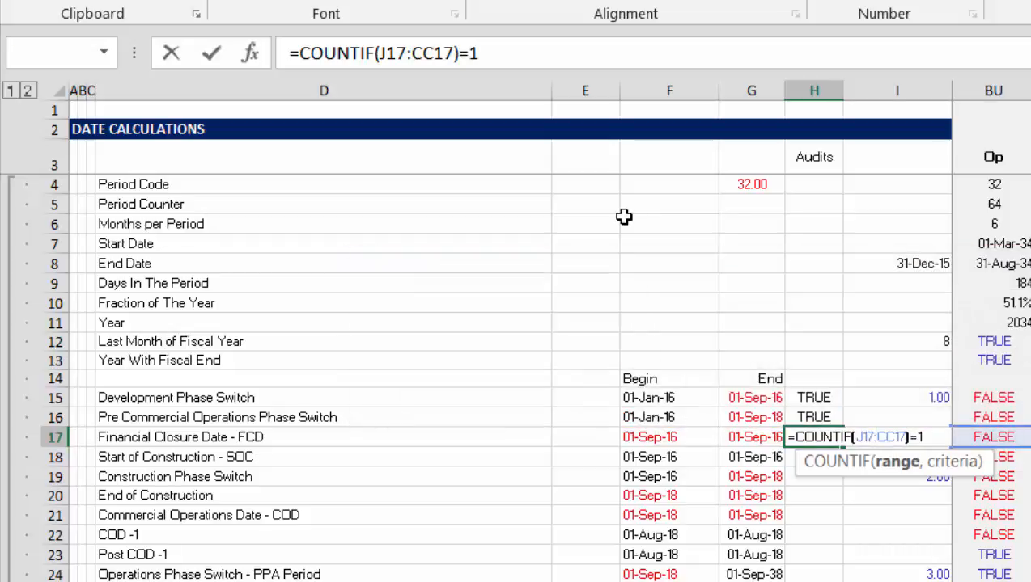
{"action": "type", "text": ",t"}
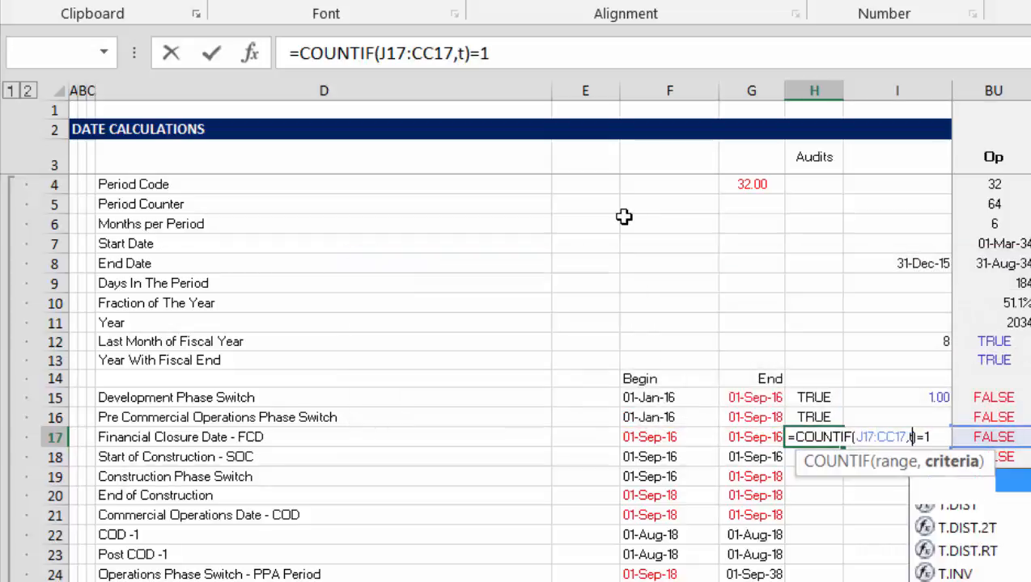
{"action": "key", "text": "Enter"}
{"action": "type", "text": "="}
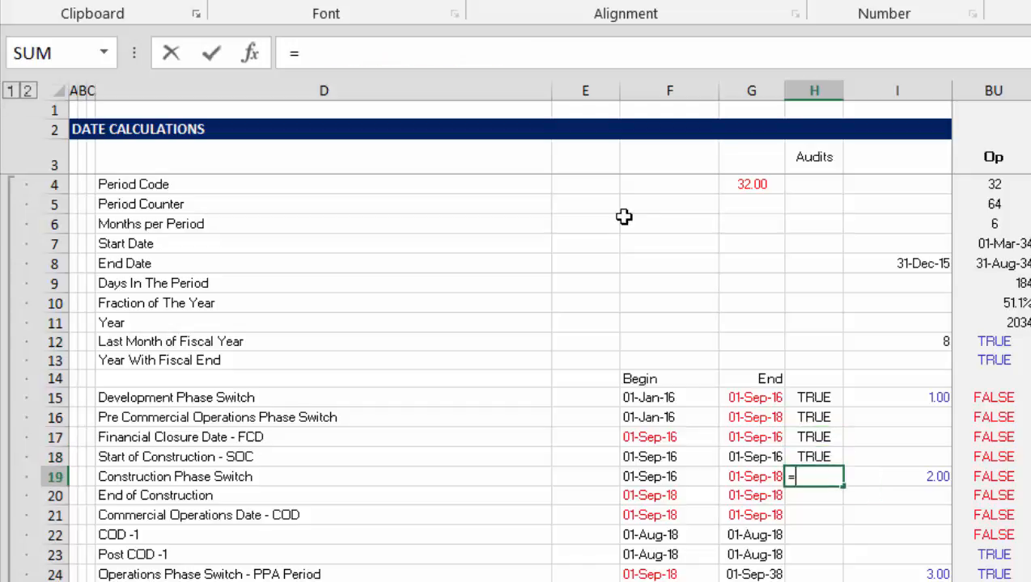
{"action": "type", "text": "coun"}
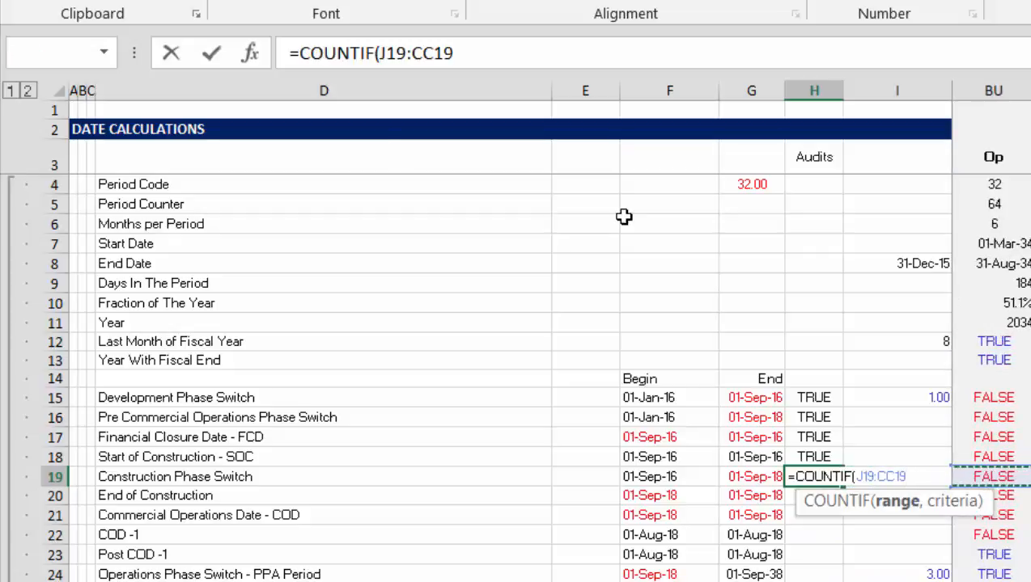
{"action": "type", "text": ",true)"}
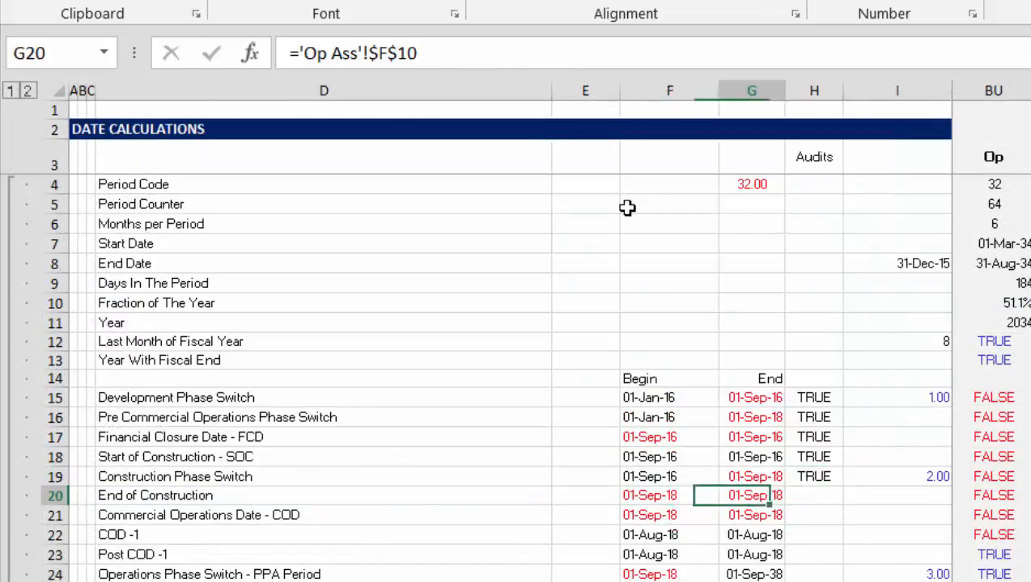
Step: Copy the audit formula into H20:H22, then inspect and remove the failing H23 check
{"action": "left_click", "coordinate": [814, 495]}
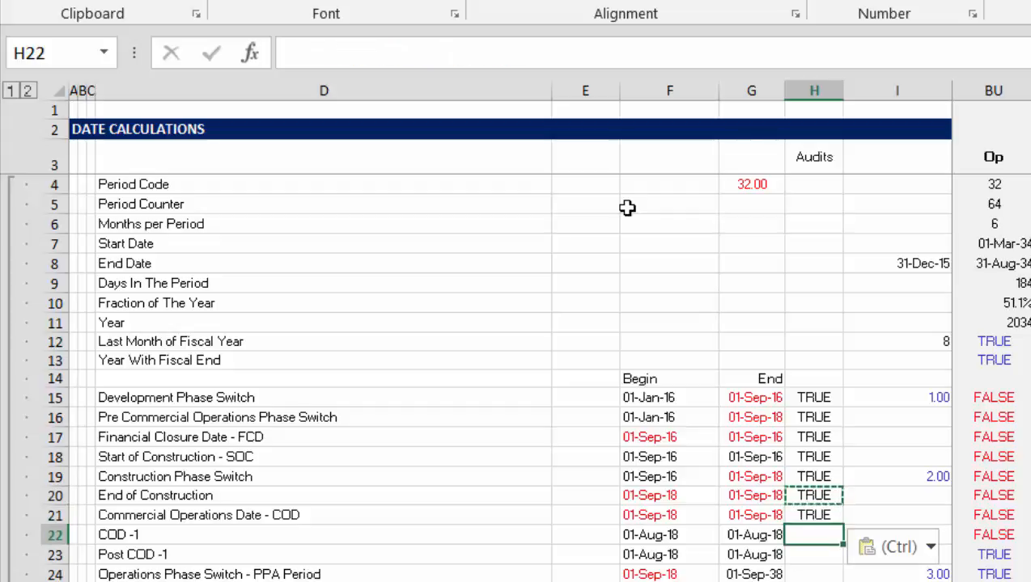
{"action": "left_click", "coordinate": [84, 537]}
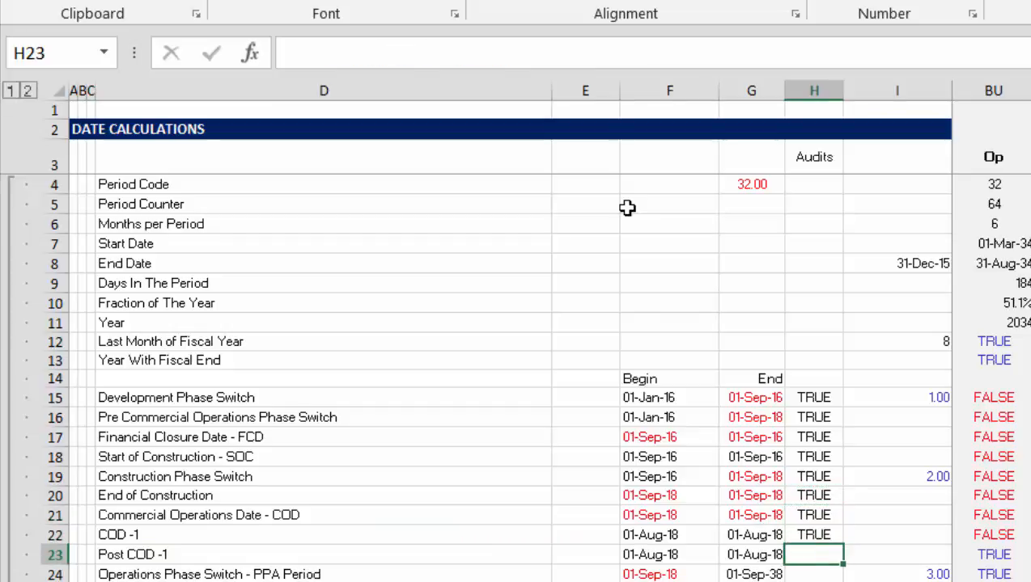
{"action": "left_click", "coordinate": [821, 534]}
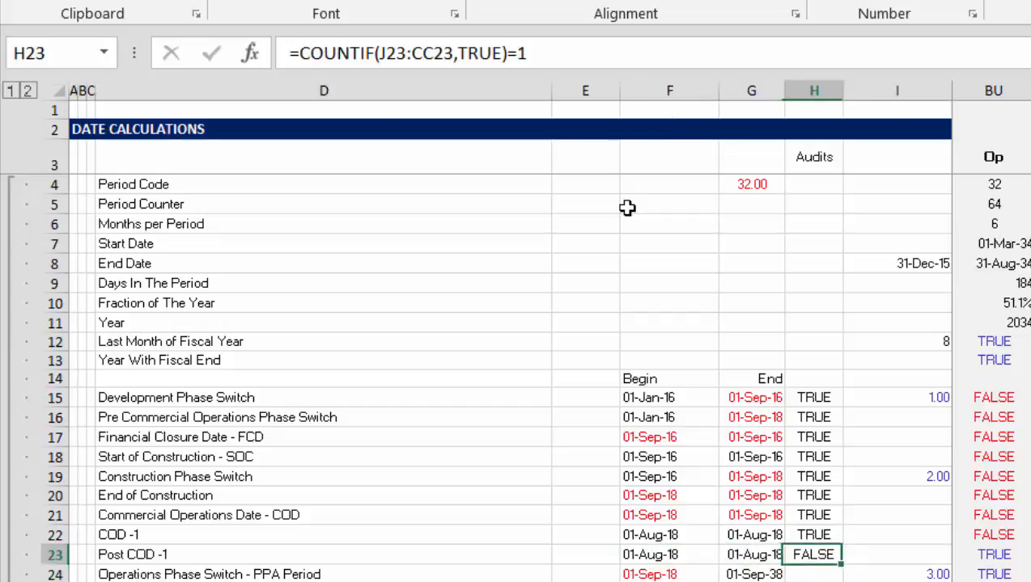
{"action": "left_click", "coordinate": [913, 555]}
{"action": "type", "text": "=K7>=$G$23"}
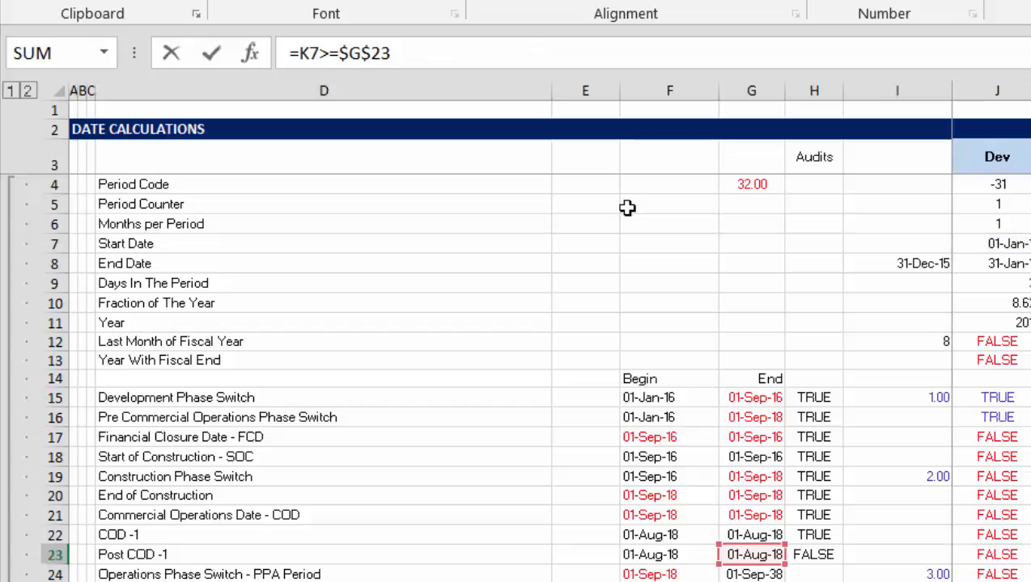
{"action": "left_click", "coordinate": [997, 555]}
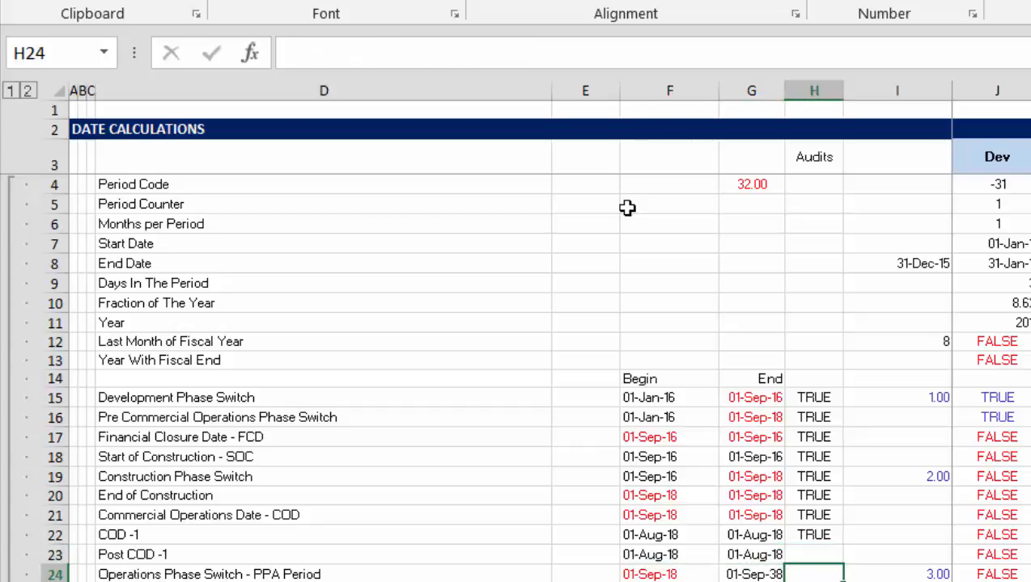
Step: In H24, compare the PPA Period TRUE count with the Timing Assumptions term cell
{"action": "type", "text": "=cou"}
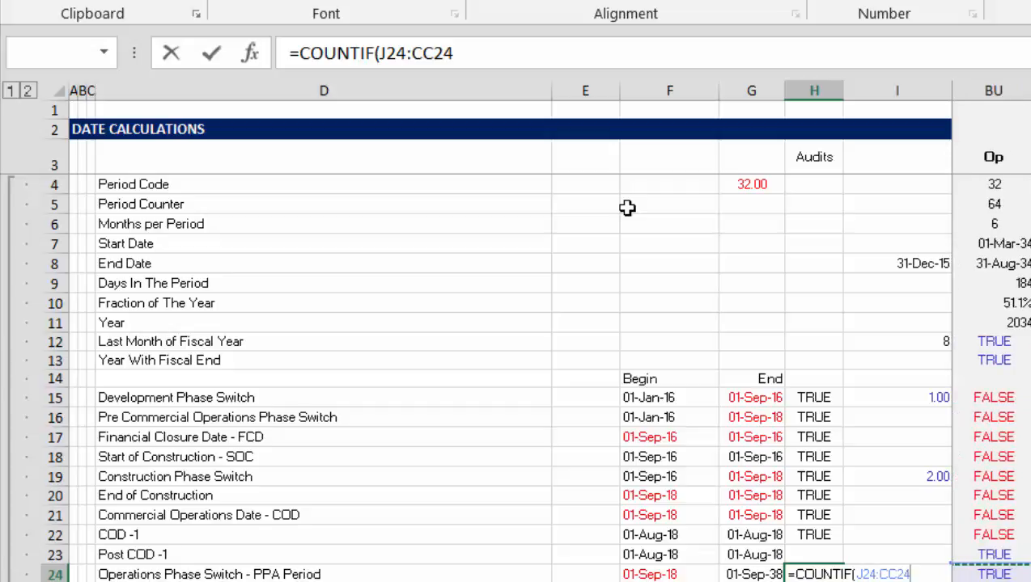
{"action": "type", "text": ","}
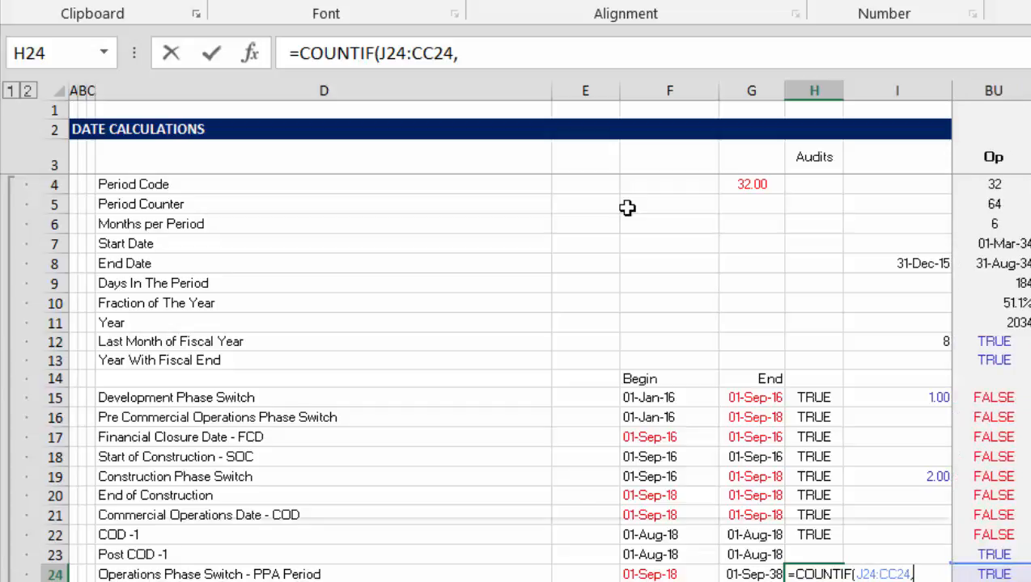
{"action": "type", "text": "true)"}
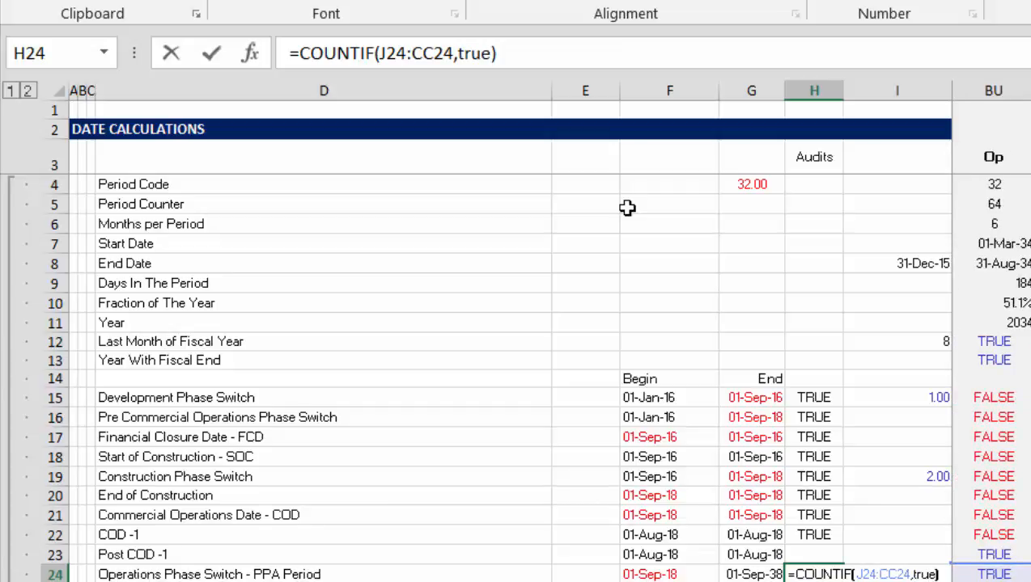
{"action": "type", "text": "="}
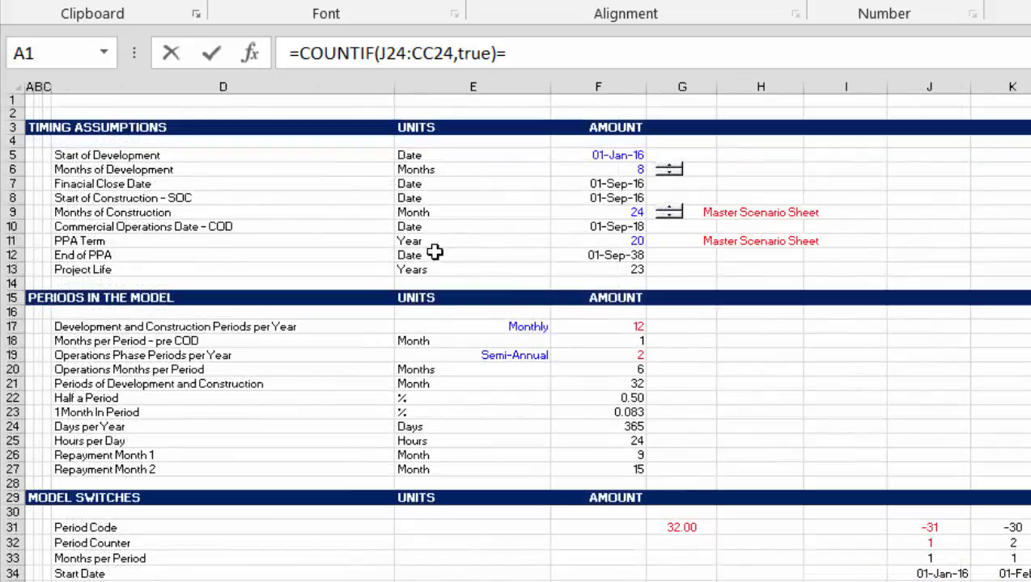
{"action": "left_click", "coordinate": [611, 241]}
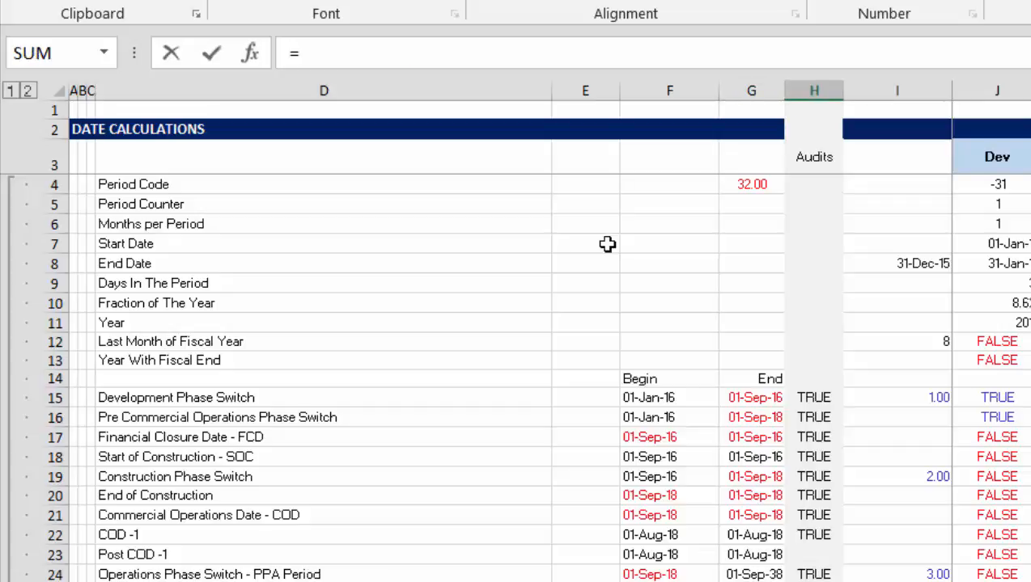
Step: In H26, compare the USD Debt Repayment TRUE count with the USD tranche payment count
{"action": "type", "text": "=countif(J26:CC26,"}
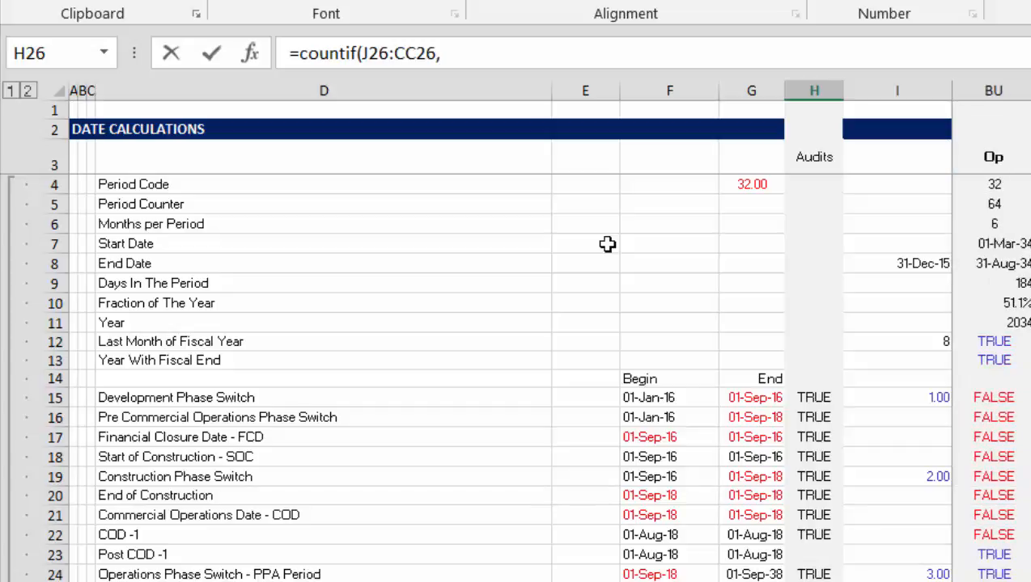
{"action": "type", "text": "true)='Financing Worksheet'!F152"}
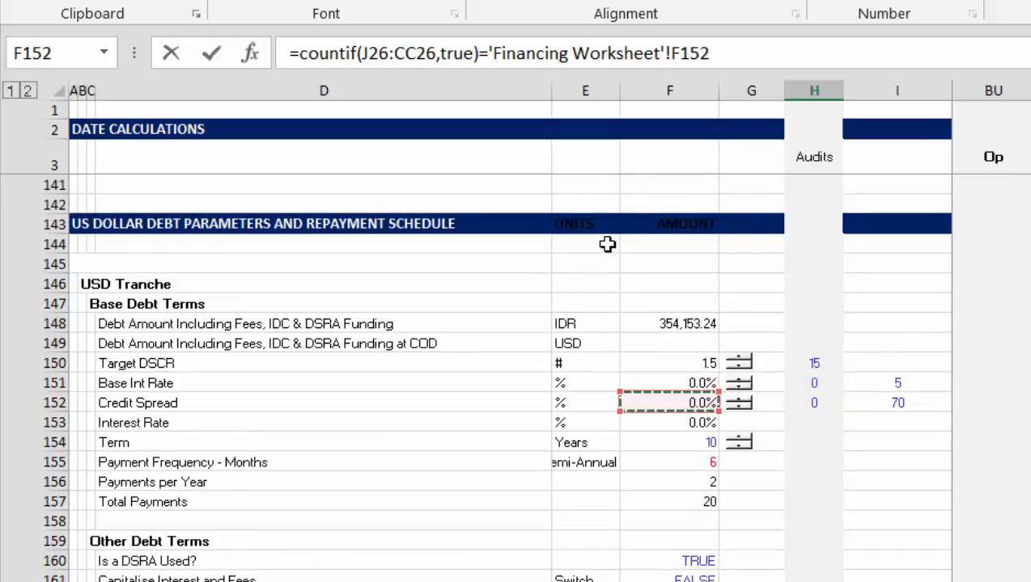
{"action": "left_click", "coordinate": [669, 442]}
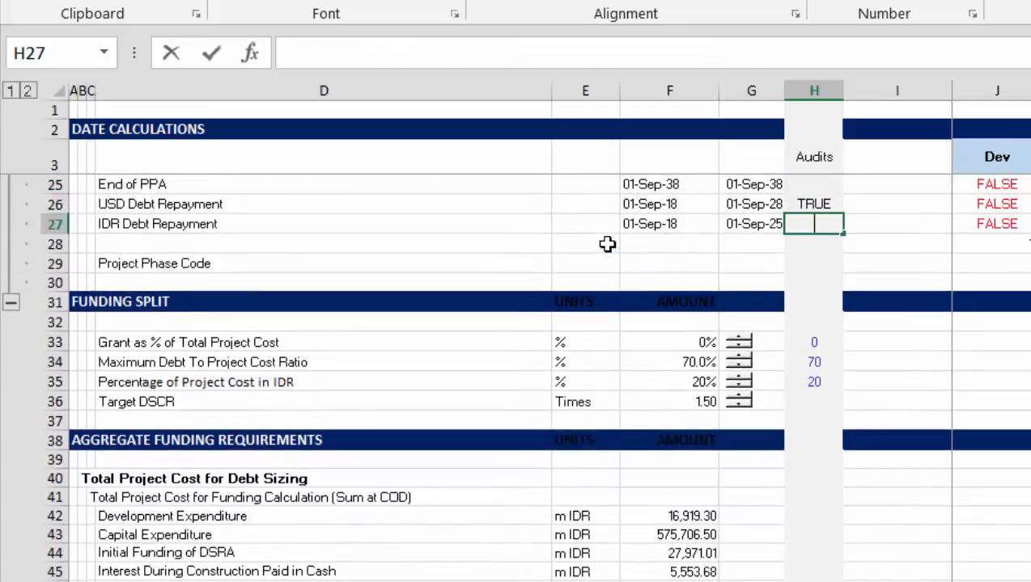
Step: In H27, compare COUNTIF(J27:CC27,TRUE) with the IDR payment count in Other Debt Terms
{"action": "type", "text": "=count"}
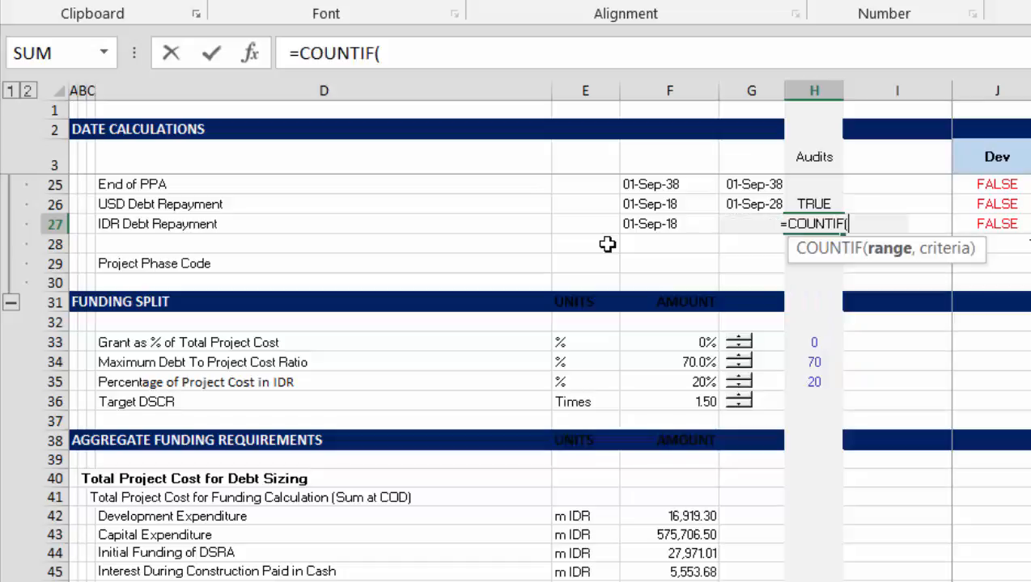
{"action": "type", "text": "J27:CC27"}
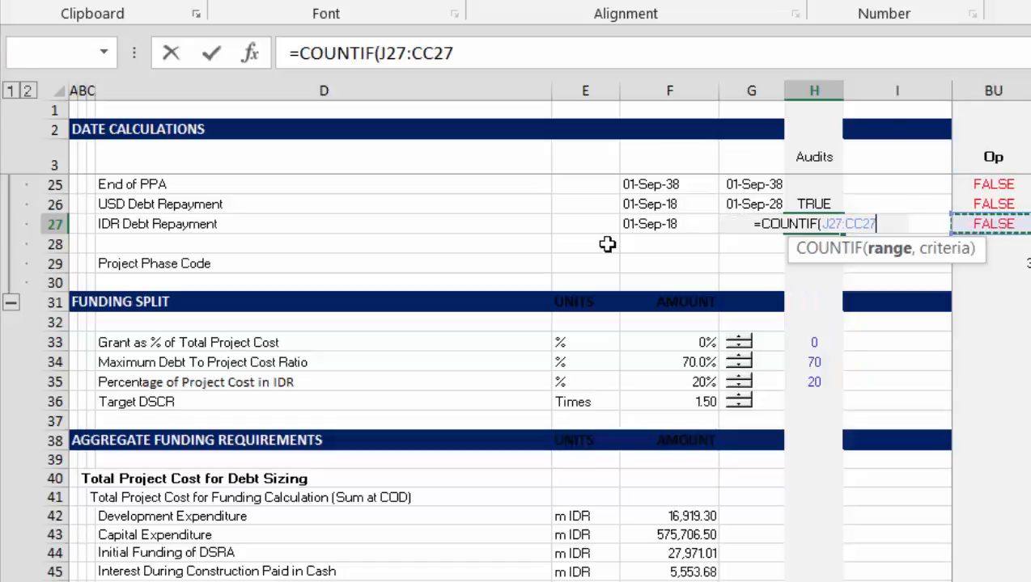
{"action": "type", "text": ",true"}
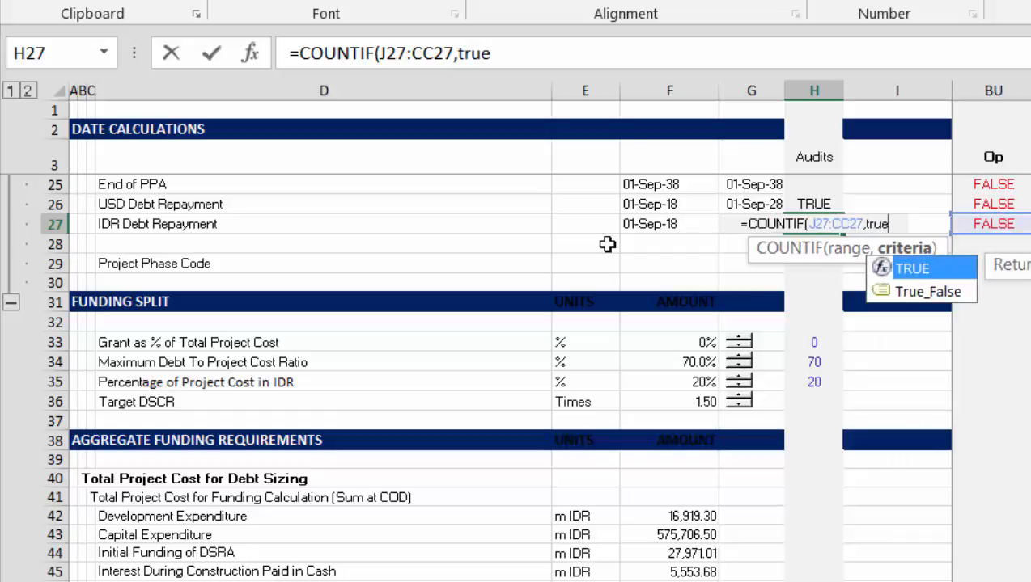
{"action": "type", "text": ")=H215"}
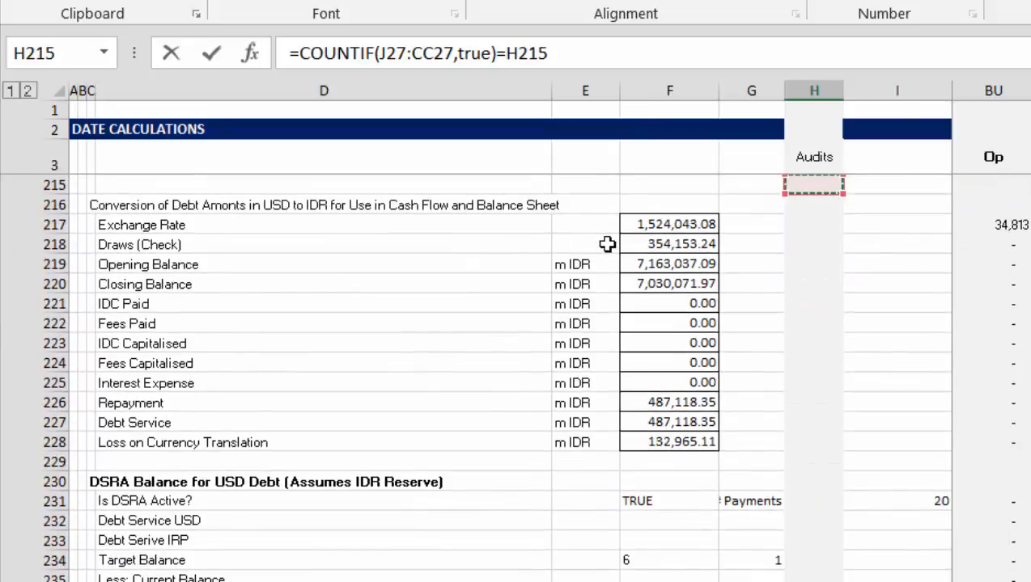
{"action": "scroll", "scroll_direction": "down", "scroll_amount": 3}
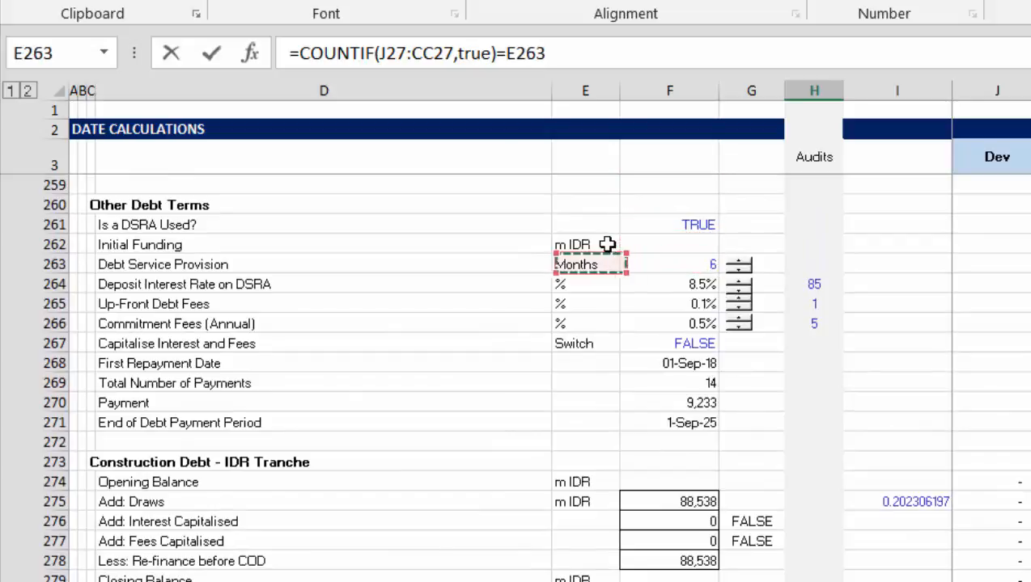
{"action": "left_click", "coordinate": [669, 284]}
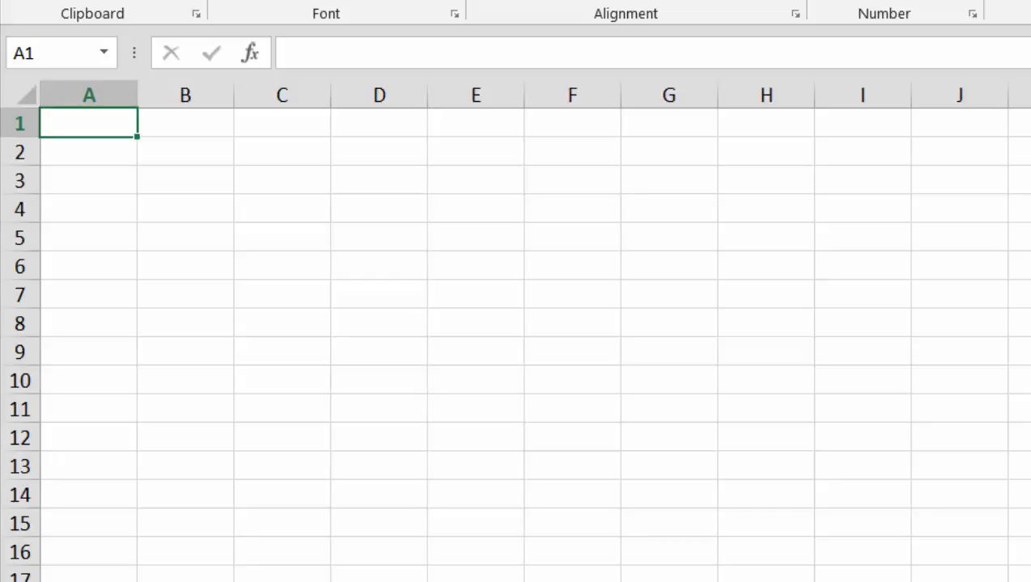
Step: On a new sheet, link audit labels in C2:C14 and fill results from H15 down D2:D14
{"action": "left_click", "coordinate": [281, 151]}
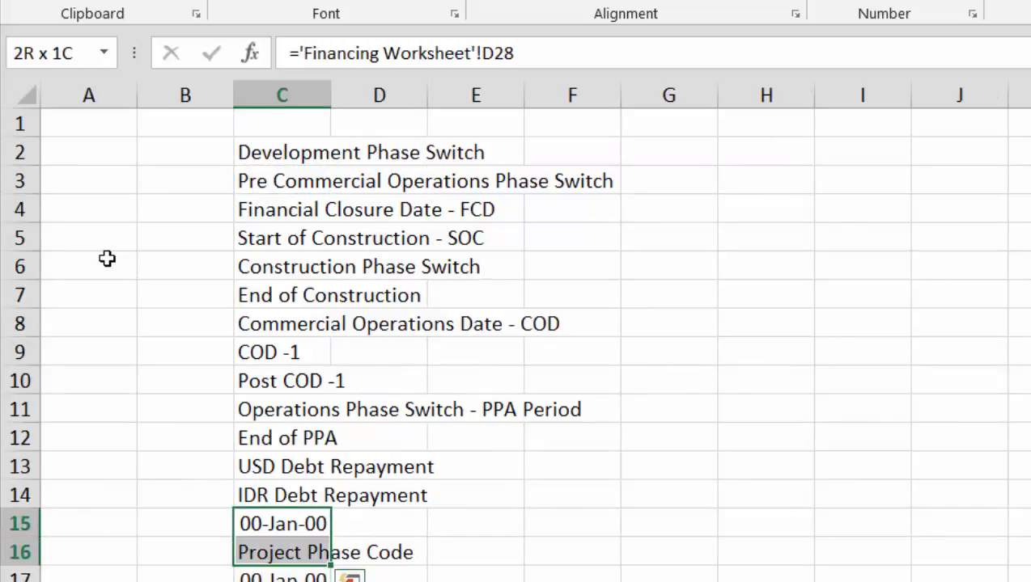
{"action": "left_click", "coordinate": [283, 523]}
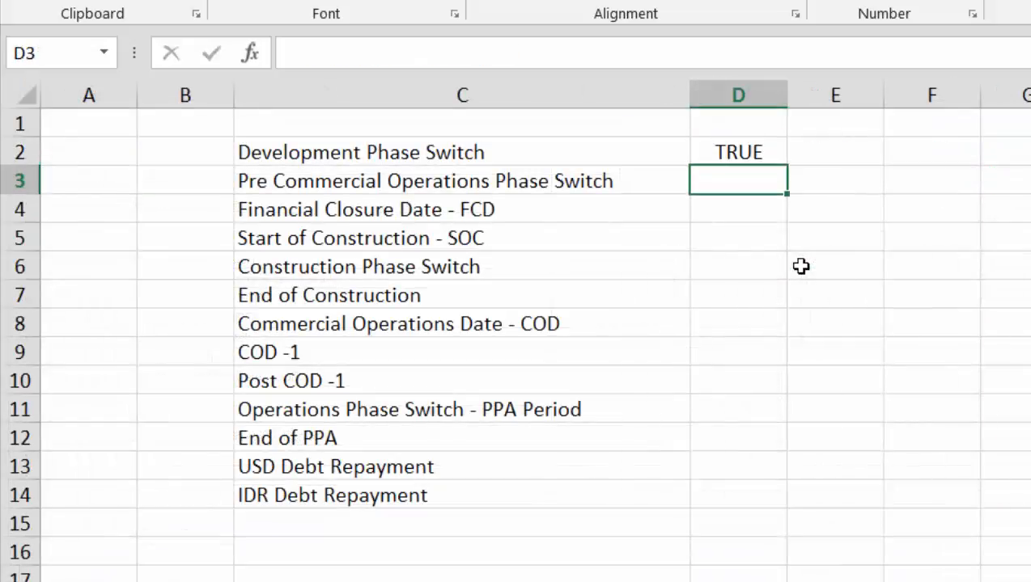
{"action": "left_click_drag", "start_coordinate": [737, 151], "coordinate": [737, 523]}
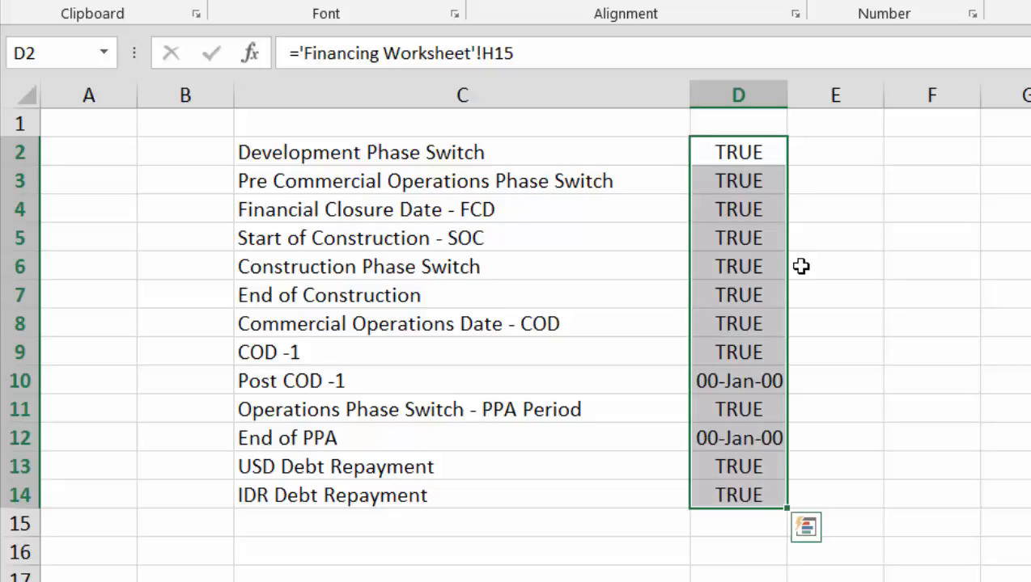
{"action": "mouse_move", "coordinate": [585, 381]}
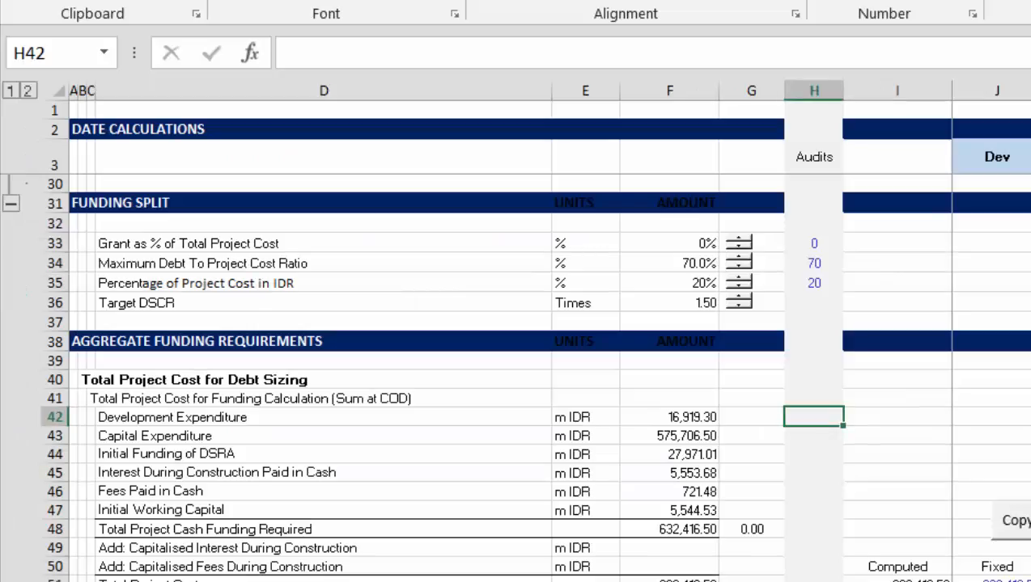
Step: In H42 and H43, check Development and Capital Expenditure equal their Funding Analysis amounts
{"action": "type", "text": "="}
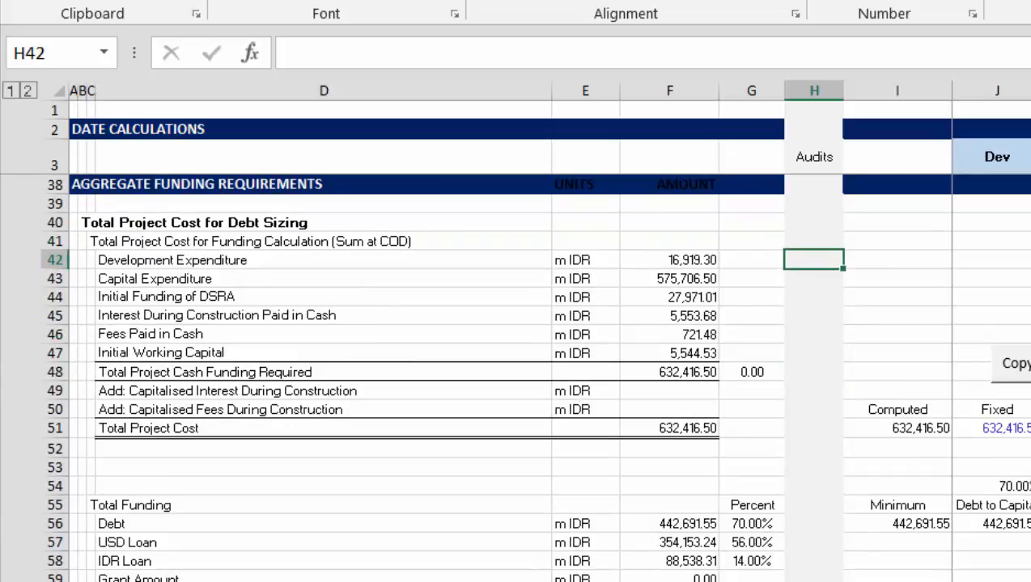
{"action": "type", "text": "=H70"}
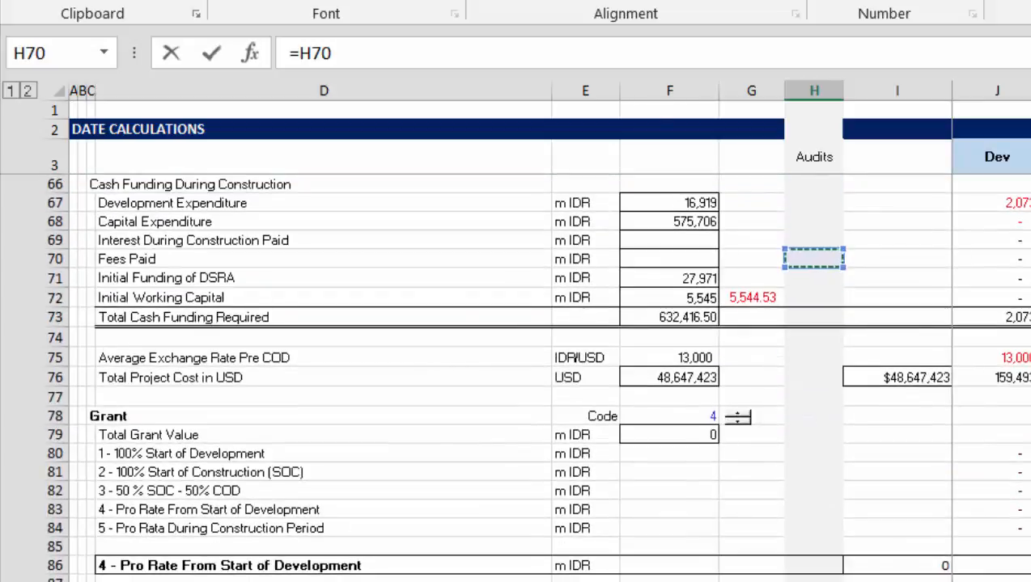
{"action": "left_click", "coordinate": [812, 297]}
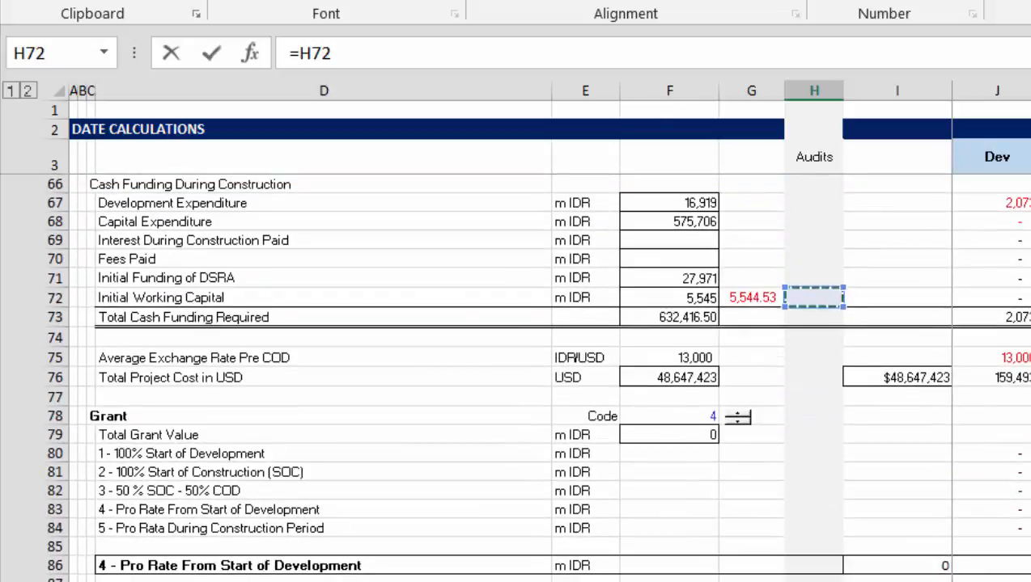
{"action": "key", "text": "Down"}
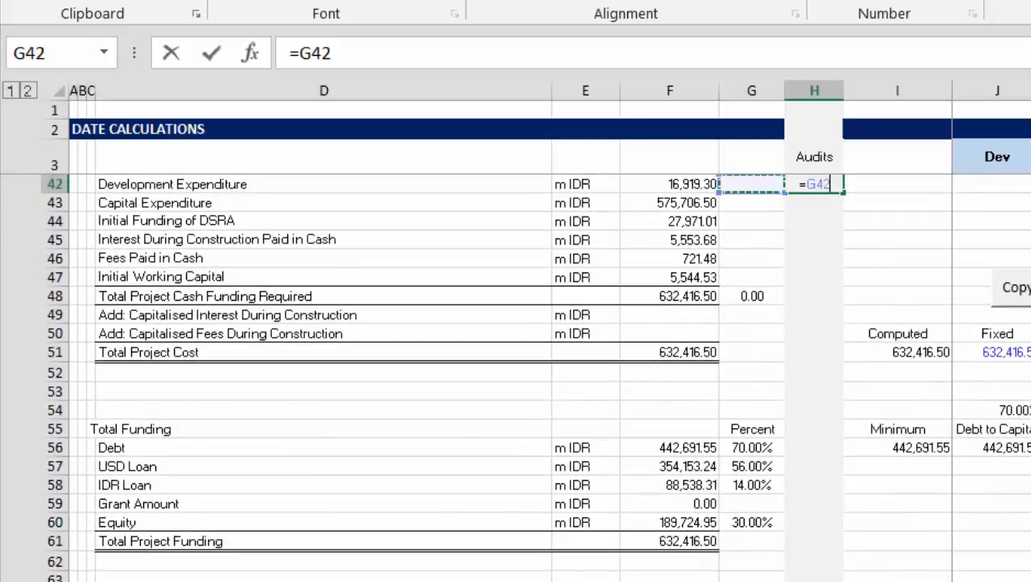
{"action": "left_click", "coordinate": [669, 184]}
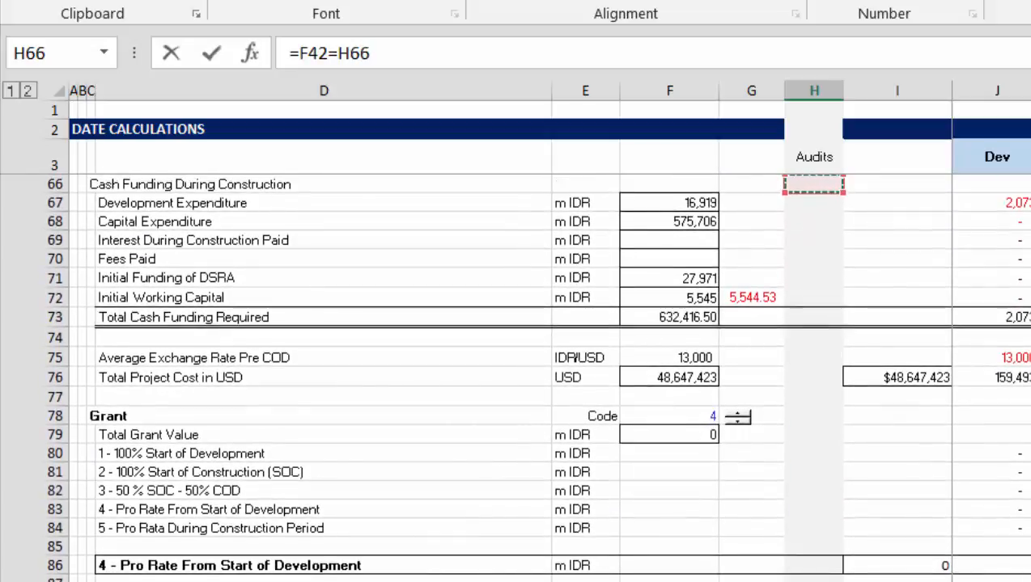
{"action": "left_click", "coordinate": [669, 220]}
{"action": "type", "text": "="}
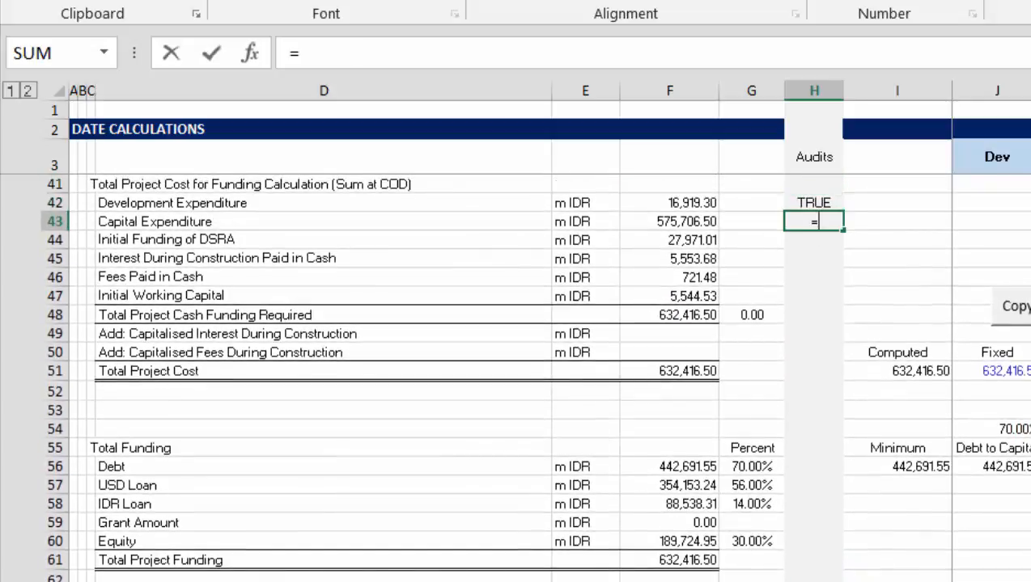
{"action": "left_click", "coordinate": [669, 221]}
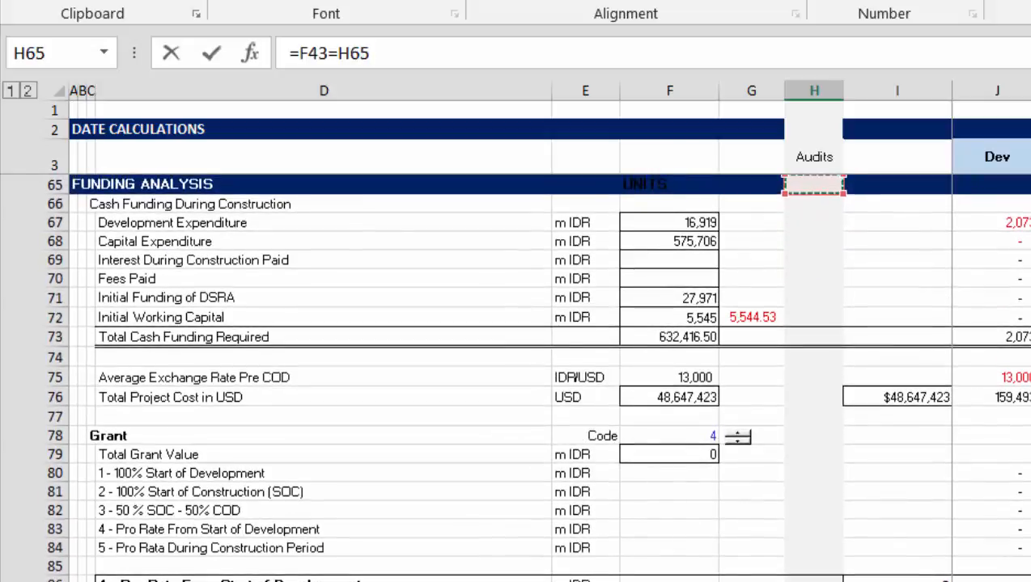
{"action": "left_click", "coordinate": [669, 241]}
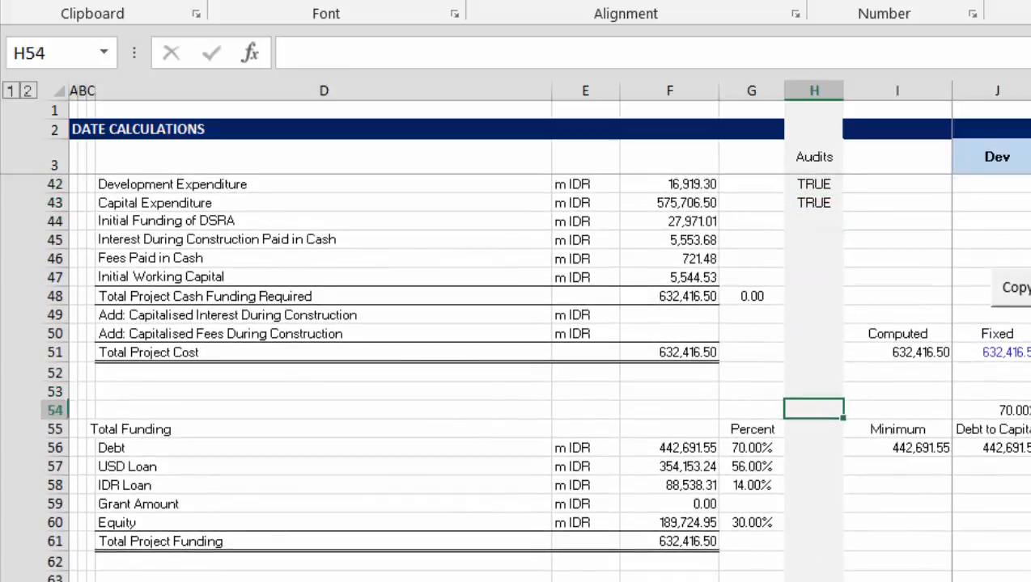
Step: Enter equality audit checks for the Debt and USD Loan funding rows, starting with =F58=
{"action": "left_click", "coordinate": [815, 453]}
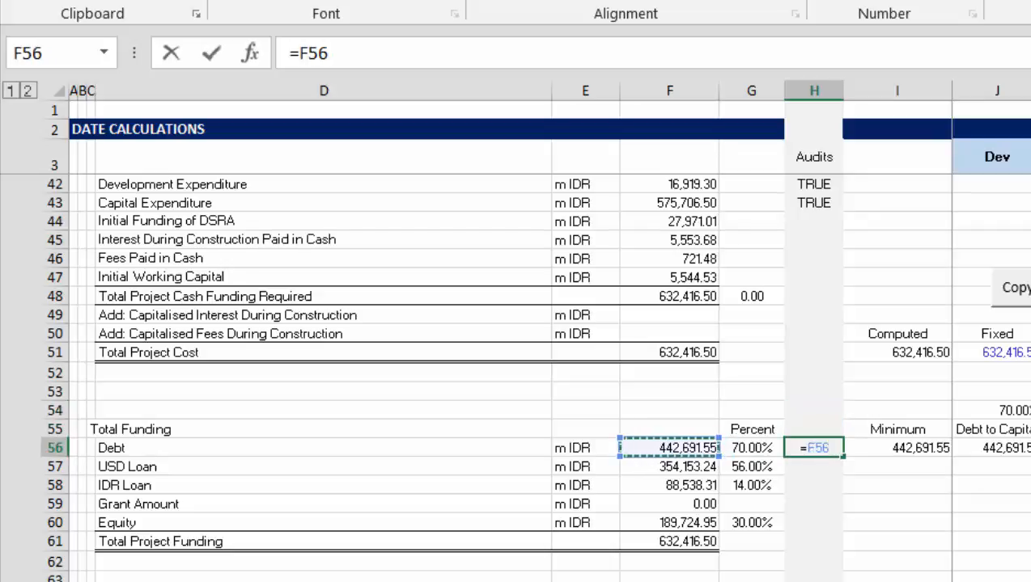
{"action": "type", "text": "="}
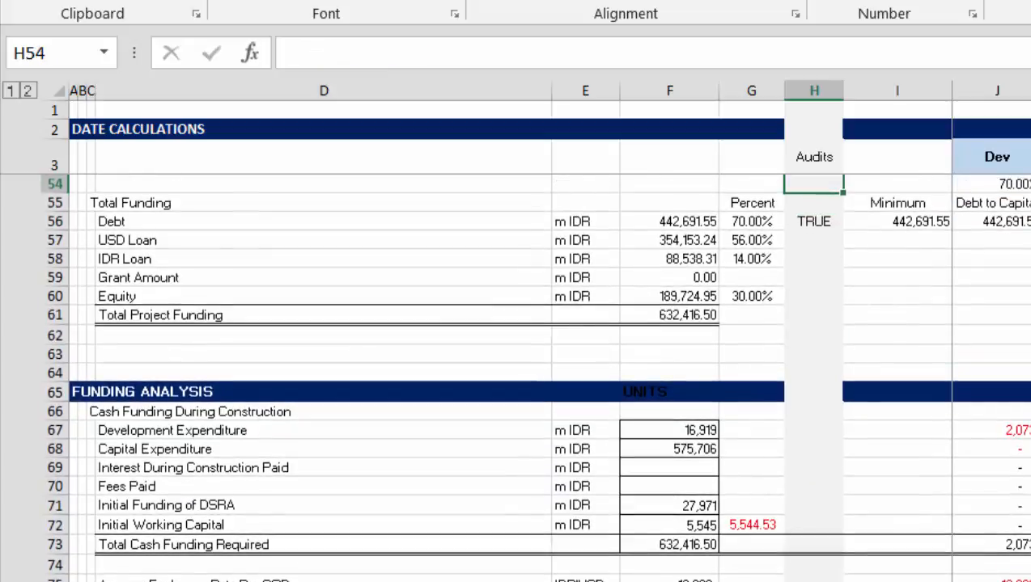
{"action": "left_click", "coordinate": [813, 241]}
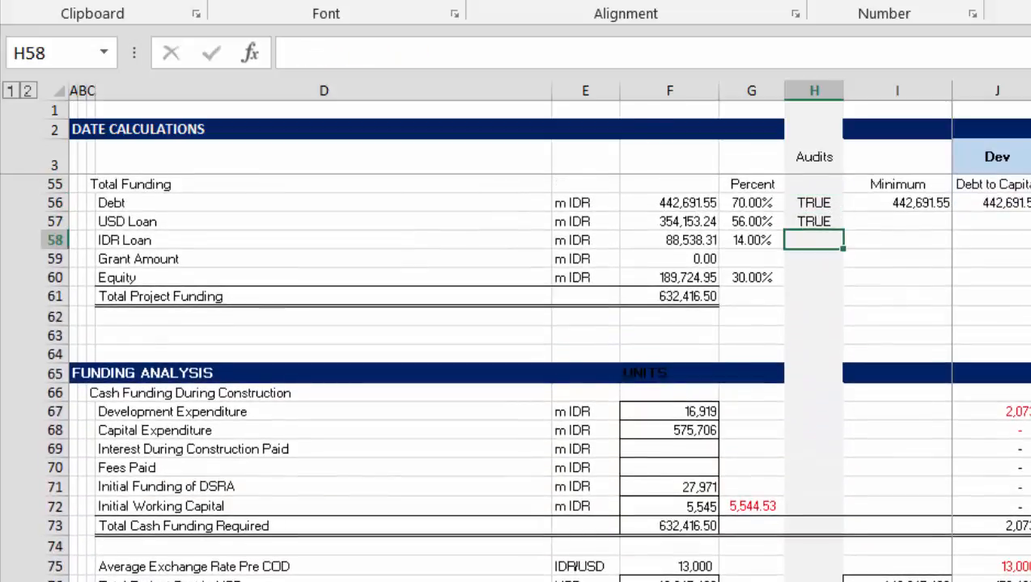
{"action": "type", "text": "=F58=H164"}
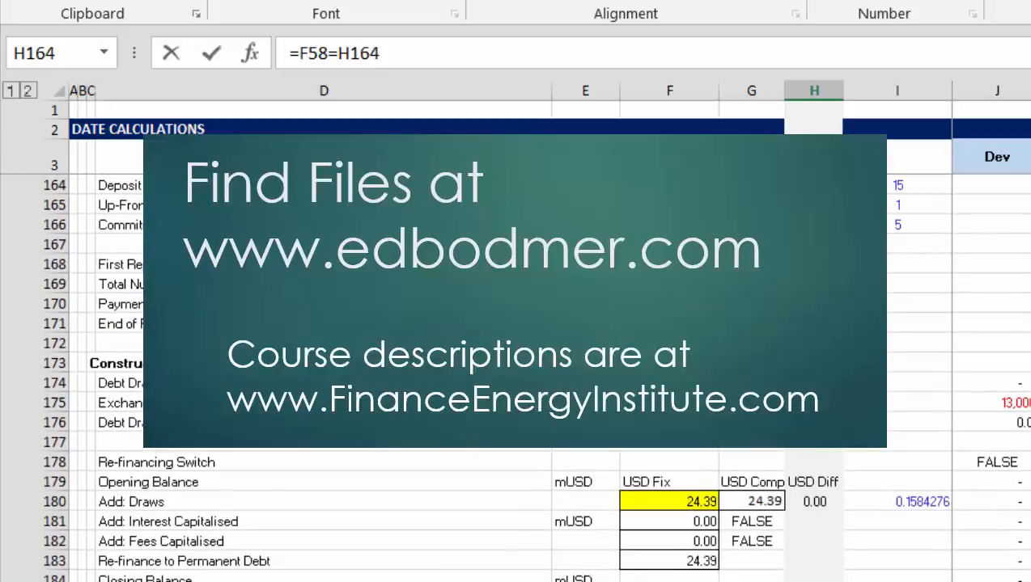
{"action": "scroll", "scroll_direction": "down", "scroll_amount": 3}
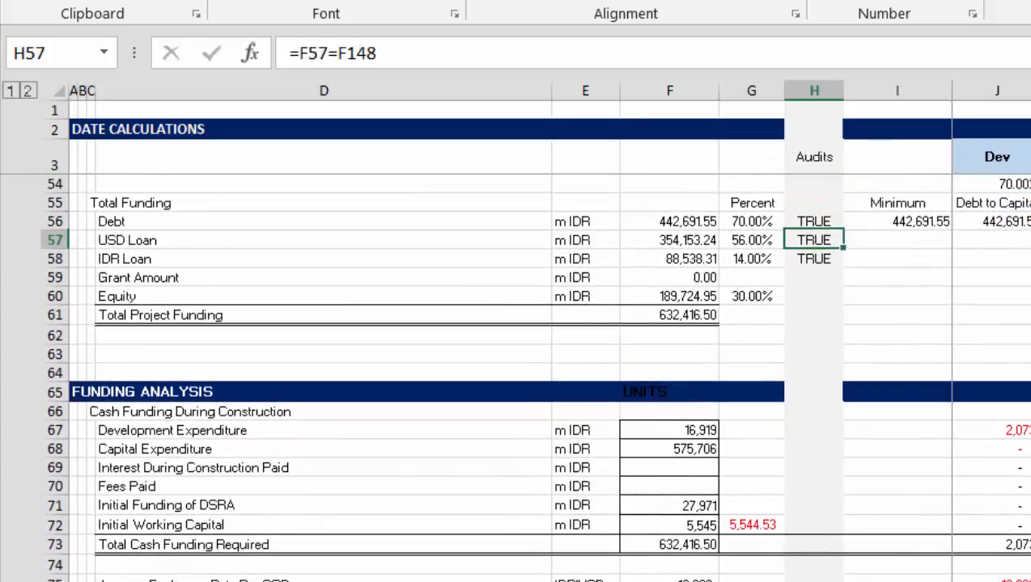
Step: Enter =F67='Operating Model'!I89 in H67 to audit Development Expenditure
{"action": "left_click", "coordinate": [815, 451]}
{"action": "type", "text": "="}
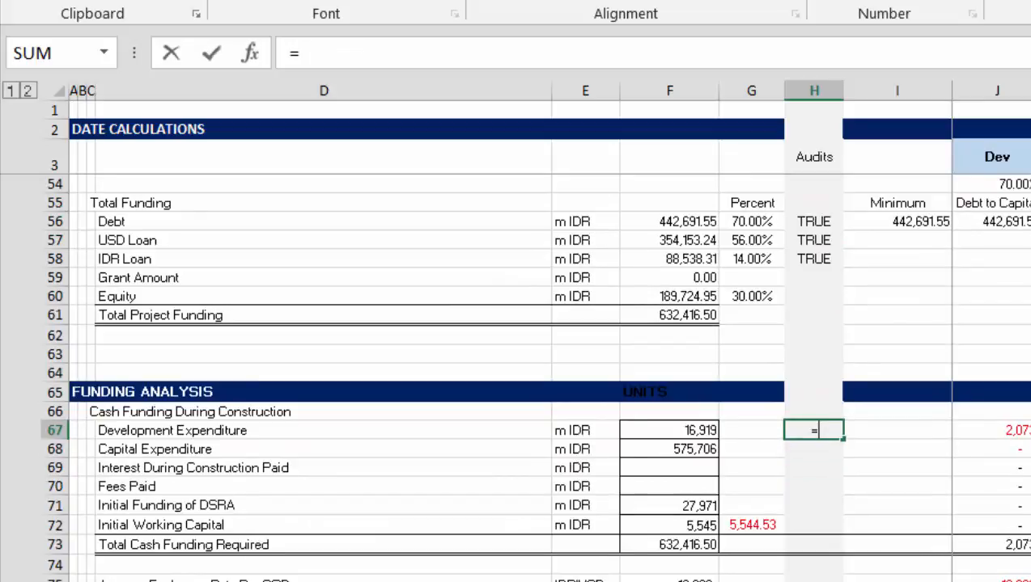
{"action": "left_click", "coordinate": [669, 430]}
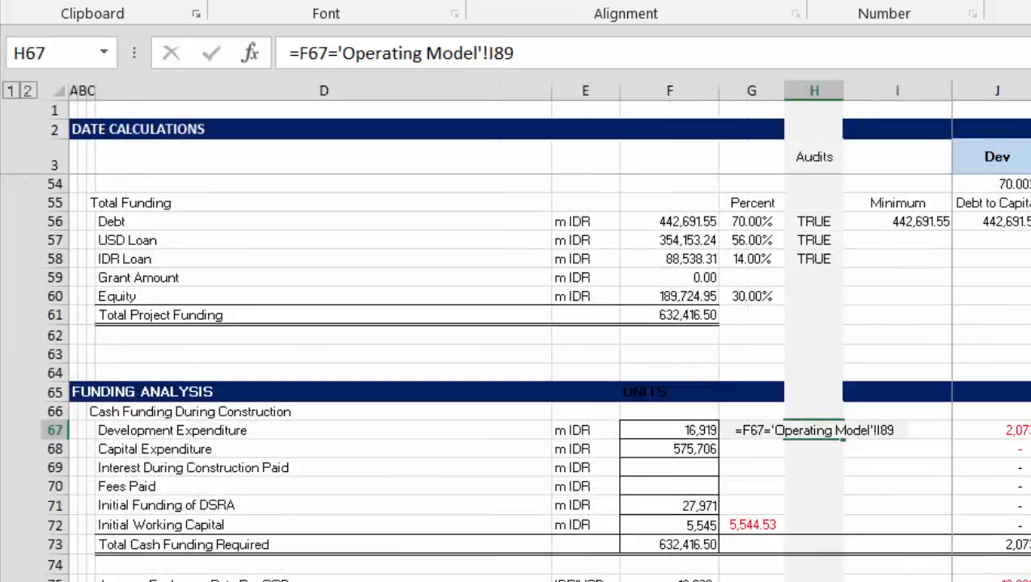
{"action": "key", "text": "Enter"}
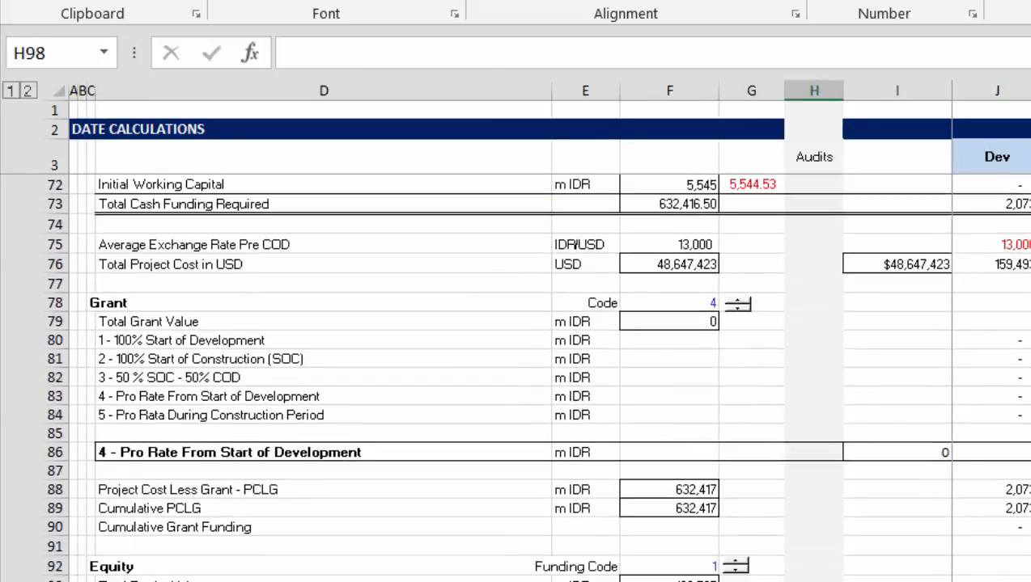
Step: Enter =F88=F73 in H88 to audit Project Cost Less Grant, returning TRUE
{"action": "left_click", "coordinate": [810, 527]}
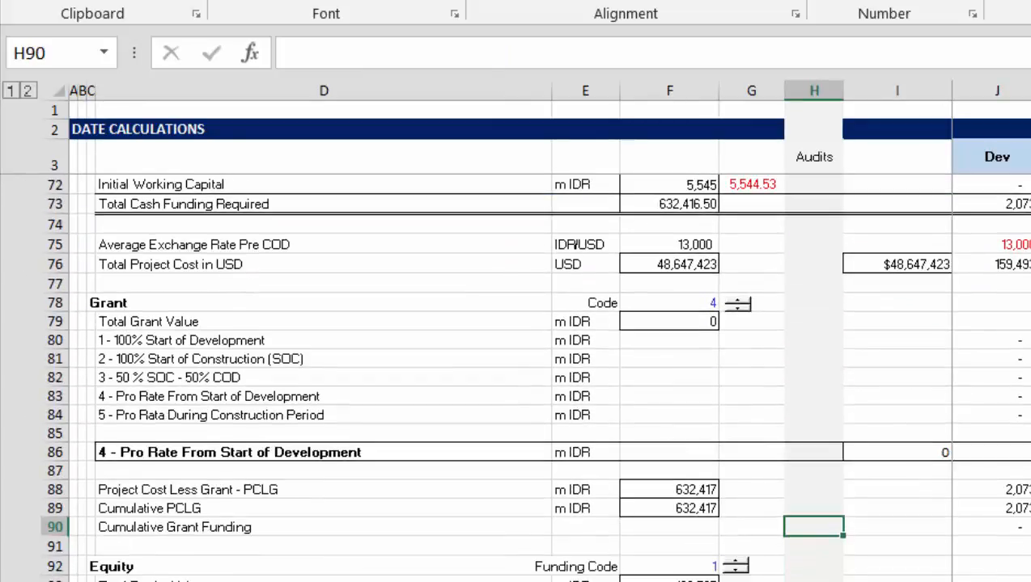
{"action": "left_click", "coordinate": [812, 491]}
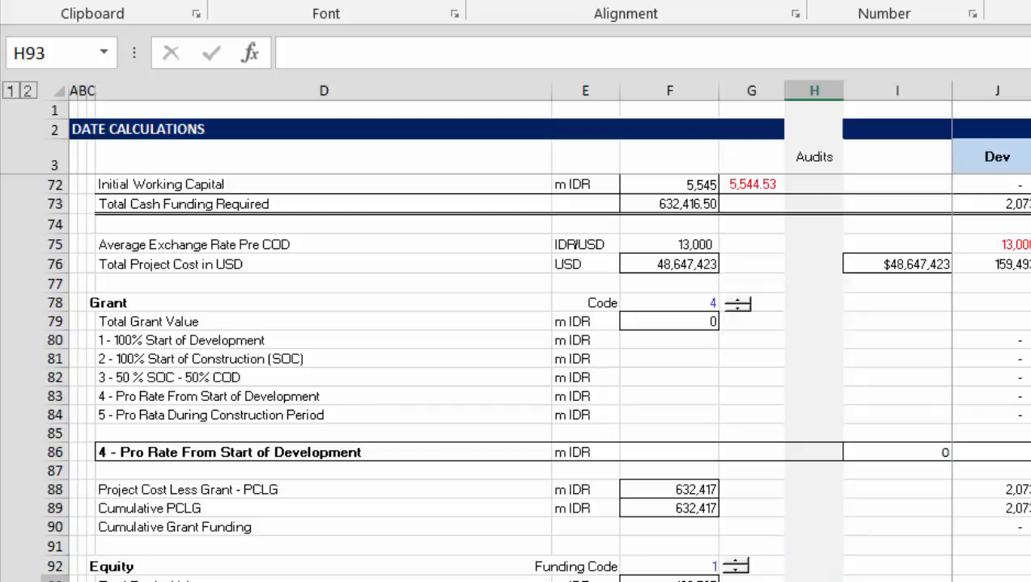
{"action": "left_click", "coordinate": [813, 508]}
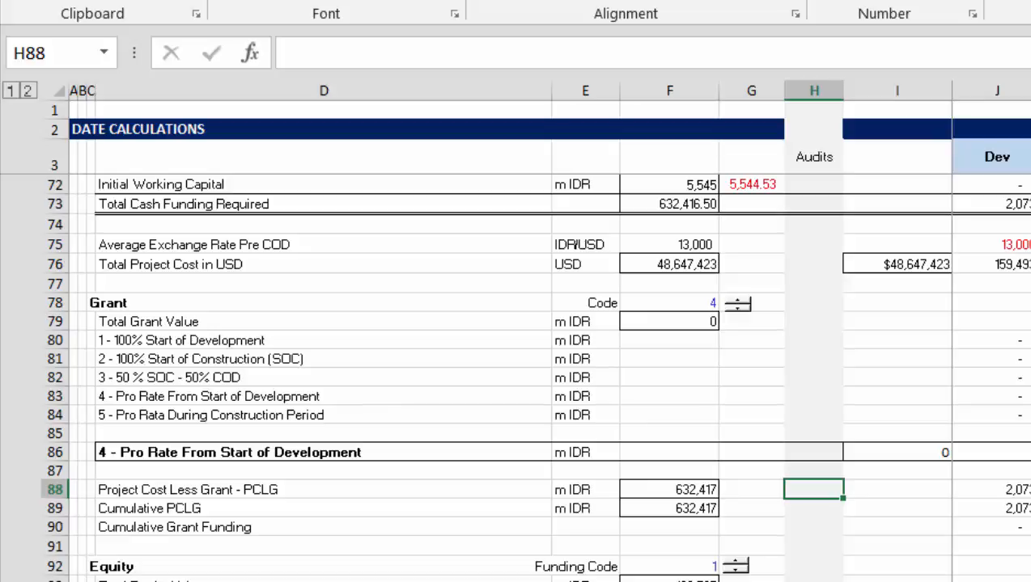
{"action": "type", "text": "=F88=H67"}
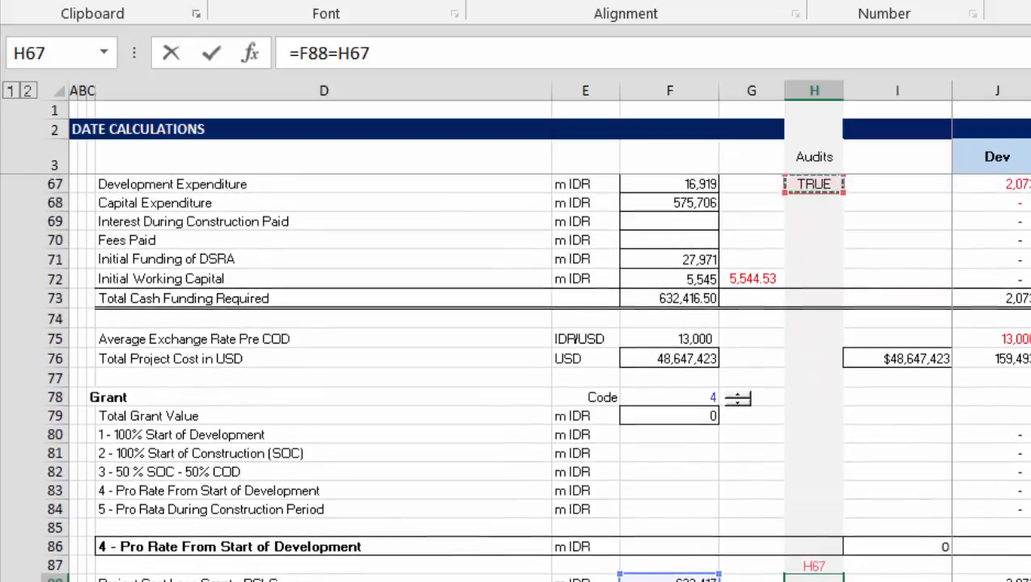
{"action": "left_click", "coordinate": [669, 297]}
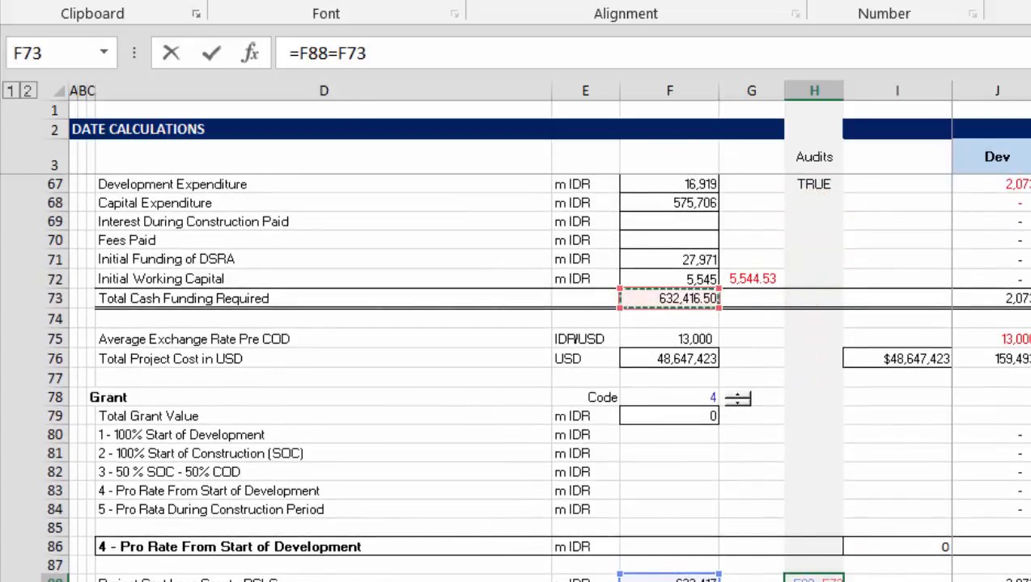
{"action": "left_click", "coordinate": [813, 548]}
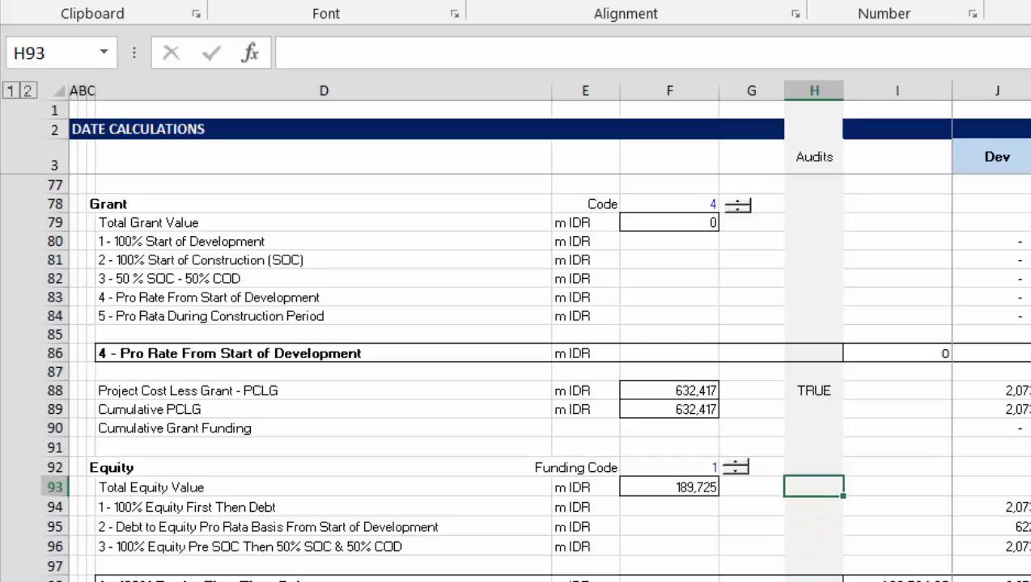
Step: Enter a check in H93 comparing F93 with the Total Funding equity amount, showing FALSE
{"action": "type", "text": "=F93"}
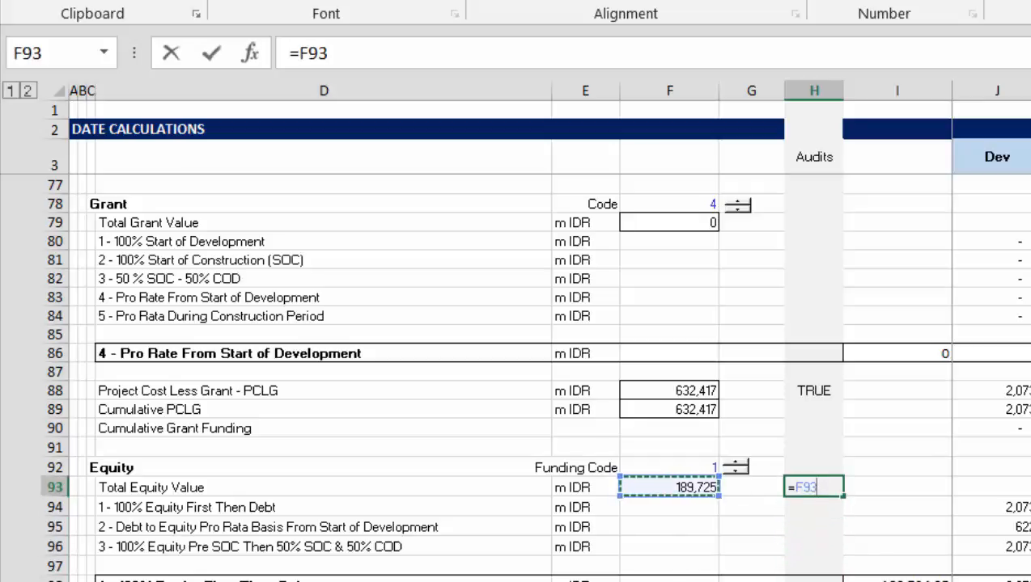
{"action": "type", "text": "="}
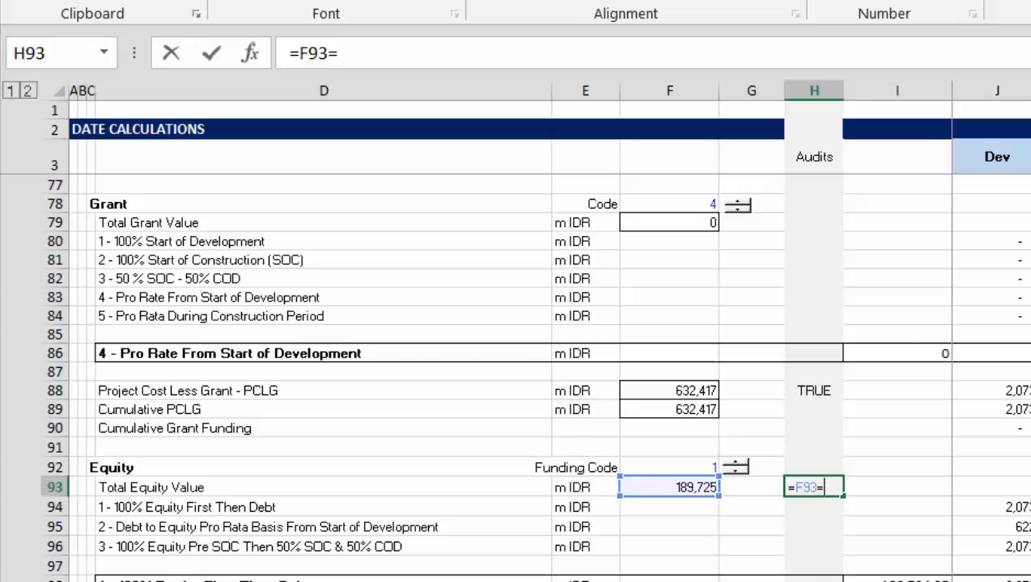
{"action": "left_click", "coordinate": [813, 184]}
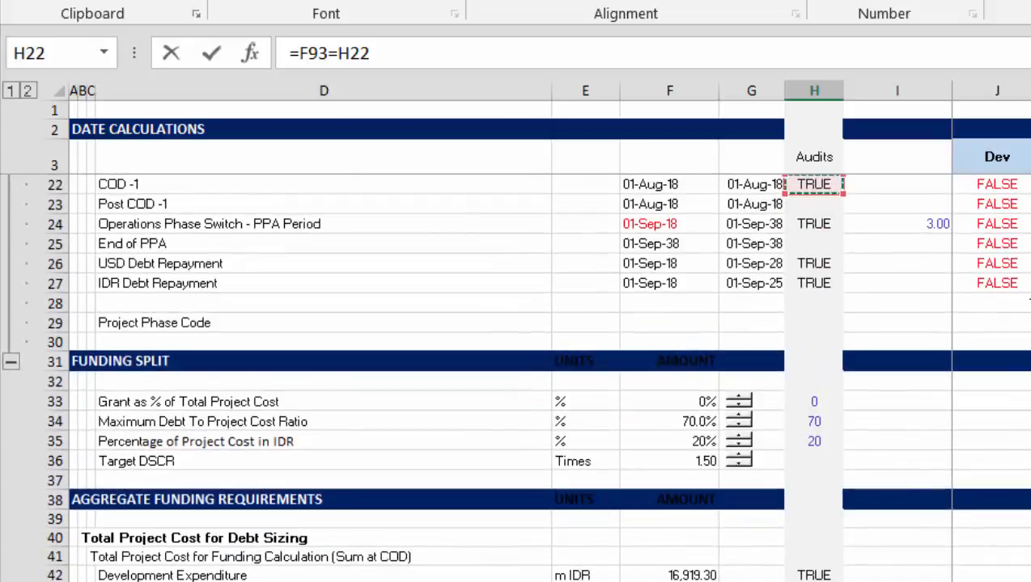
{"action": "left_click", "coordinate": [813, 441]}
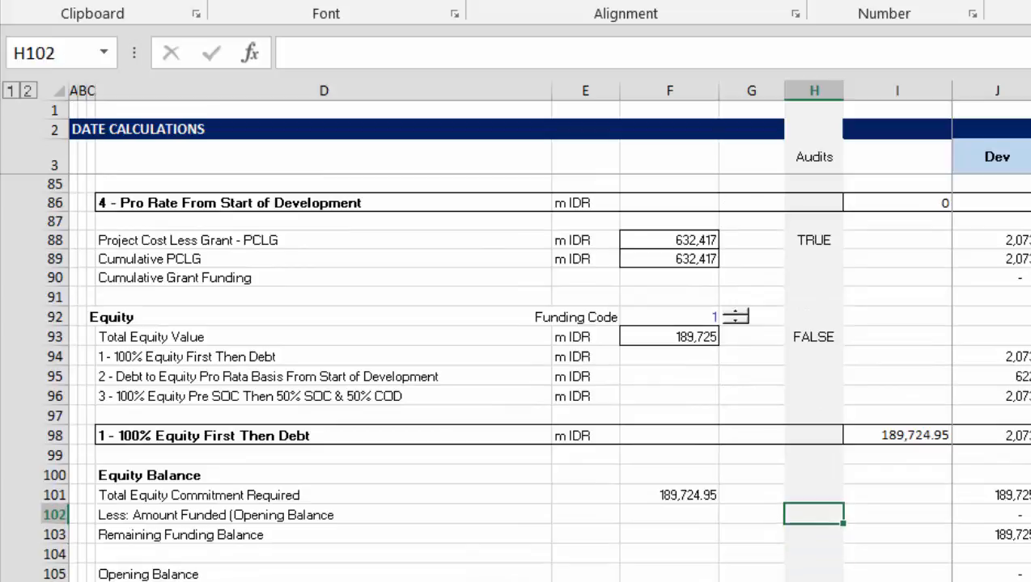
Step: Add a =F101= equity commitment check, and rewrite H93 as =ROUND(F93-F60,0)=0
{"action": "type", "text": "=F101=H29"}
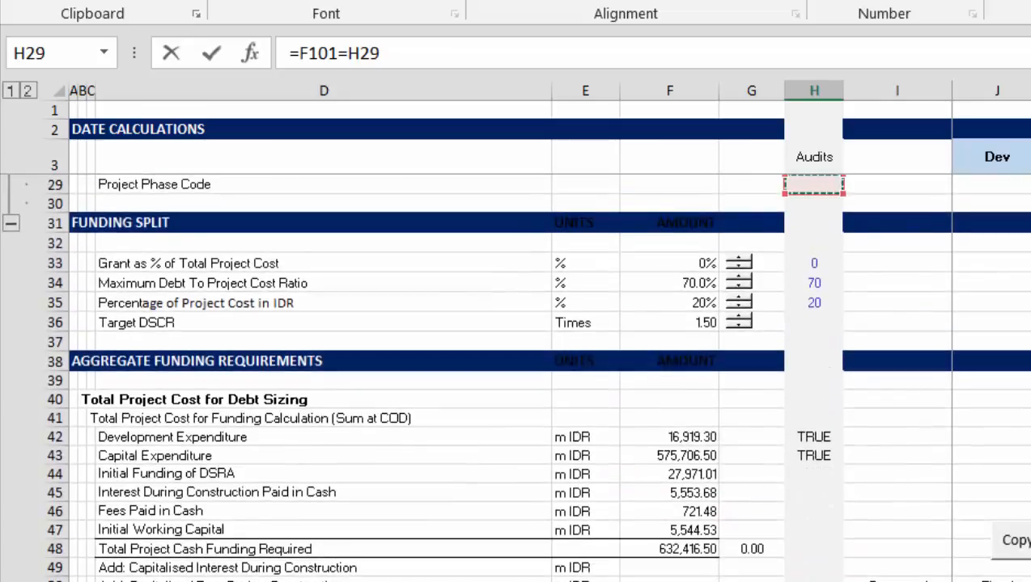
{"action": "left_click", "coordinate": [813, 559]}
{"action": "type", "text": "=F93=F60"}
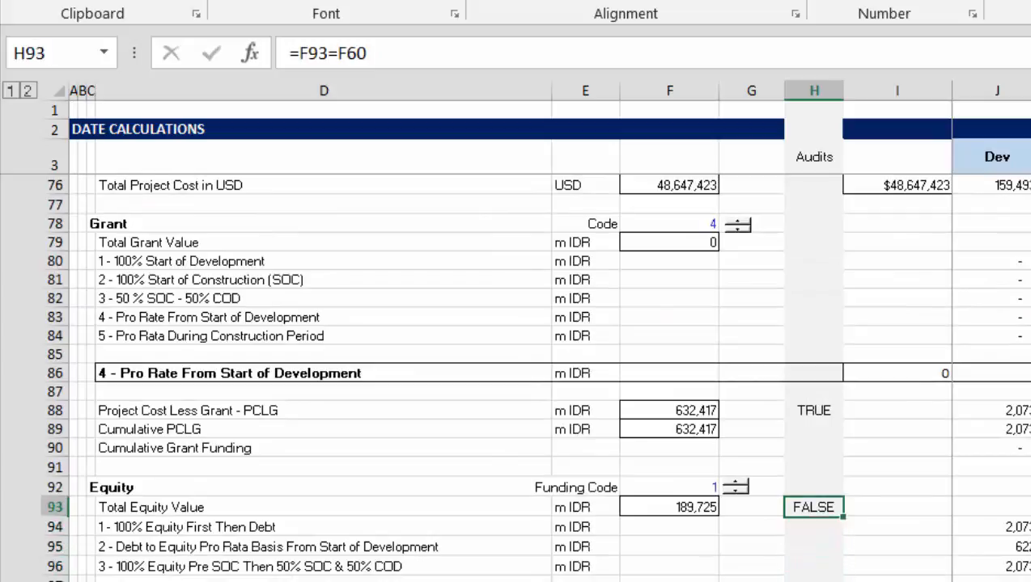
{"action": "left_click", "coordinate": [667, 507]}
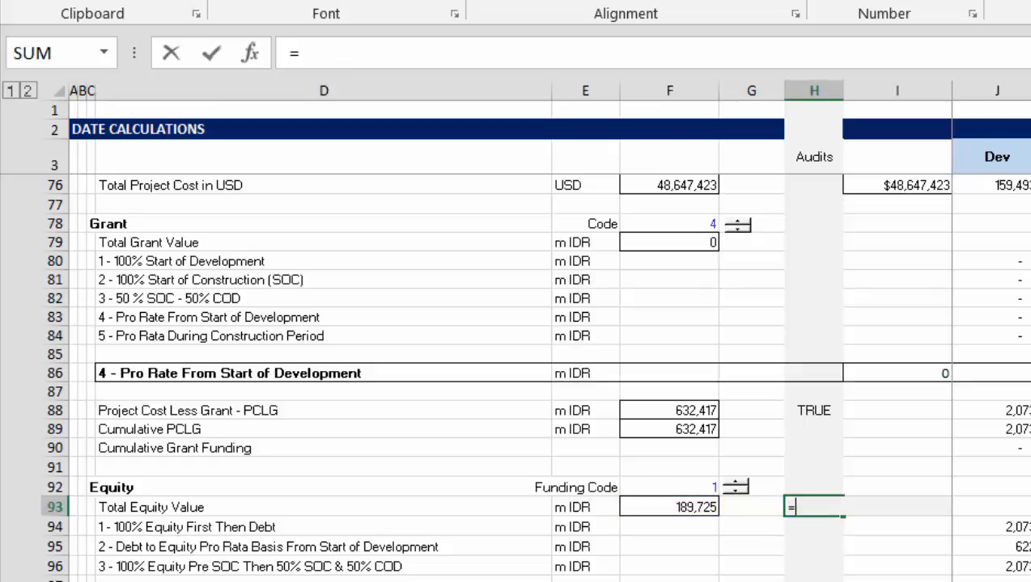
{"action": "left_click", "coordinate": [669, 507]}
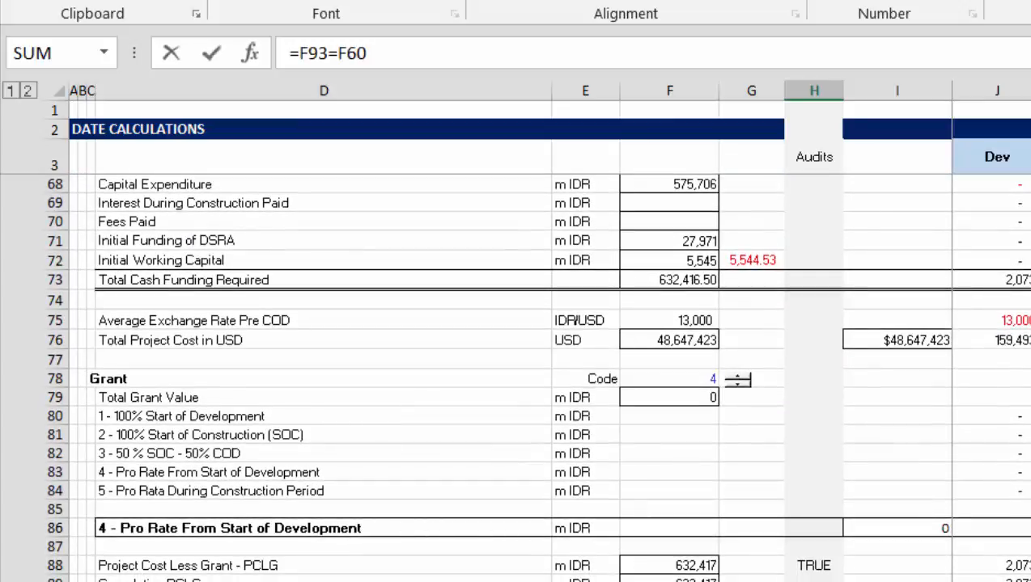
{"action": "type", "text": "("}
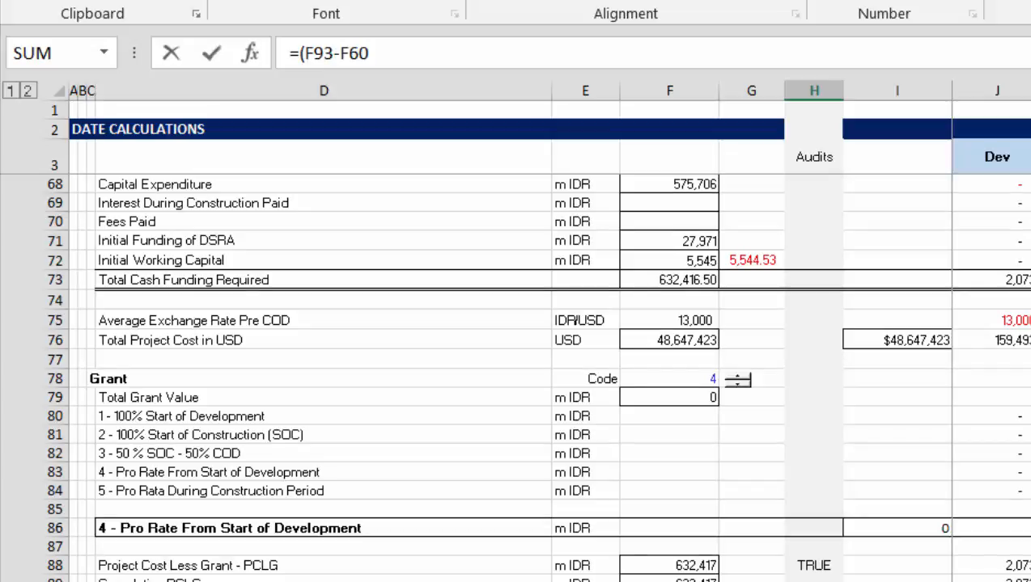
{"action": "type", "text": "round("}
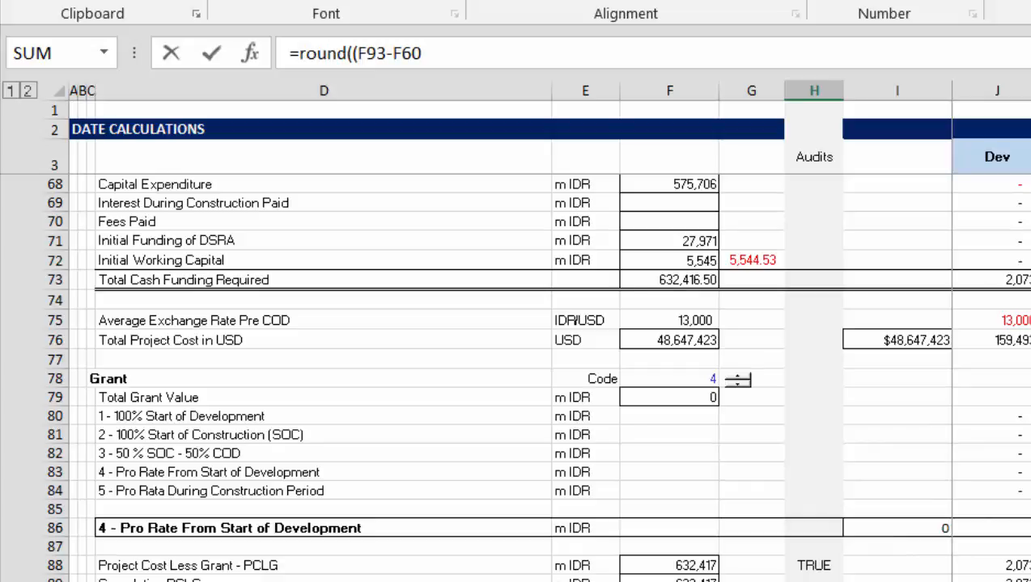
{"action": "key", "text": "Backspace"}
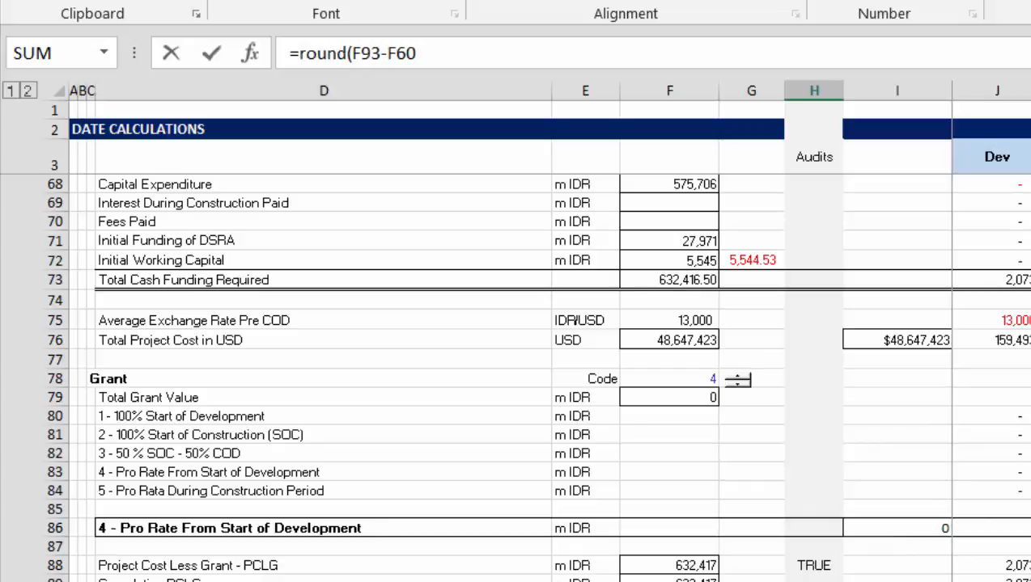
{"action": "type", "text": ",0)"}
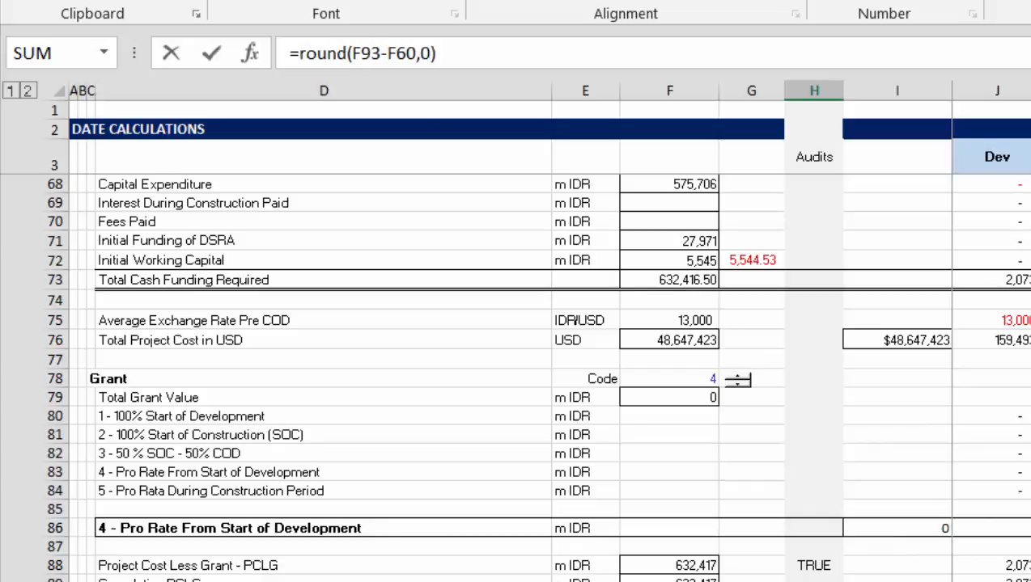
{"action": "type", "text": "=0"}
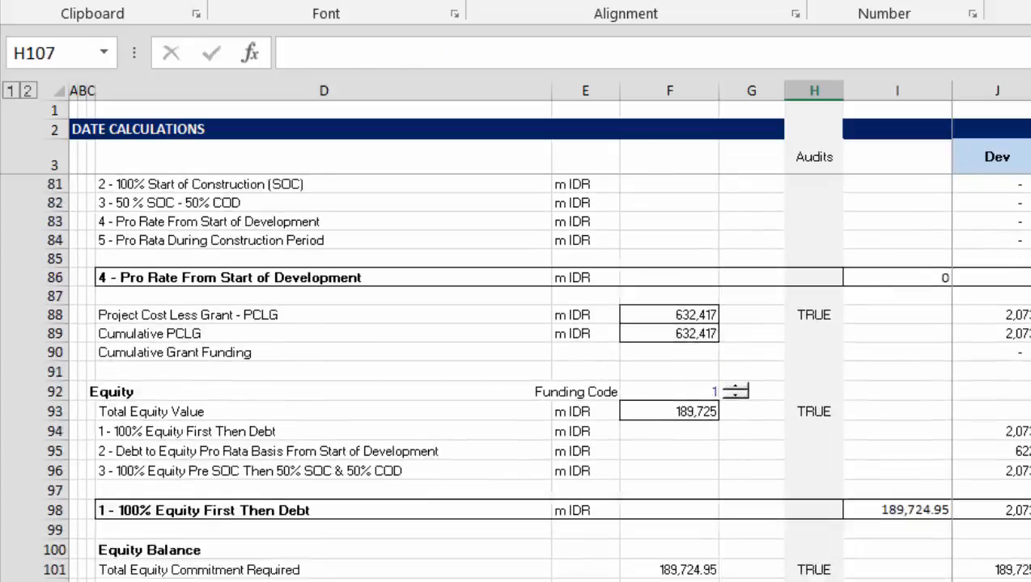
Step: Enter an H110 formula testing F110 against total project cost, returning TRUE
{"action": "scroll", "scroll_direction": "down", "scroll_amount": 3}
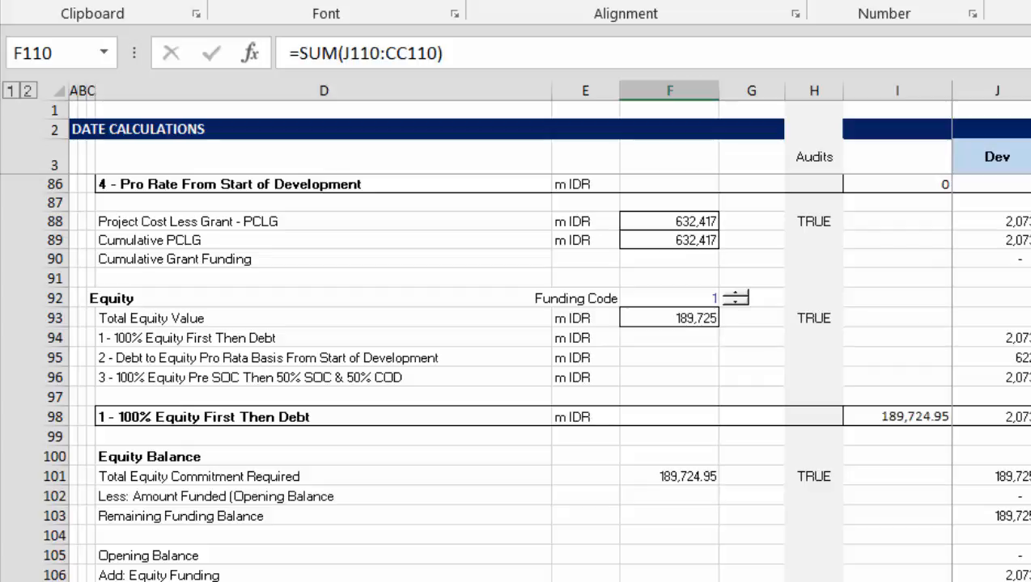
{"action": "key", "text": "Down"}
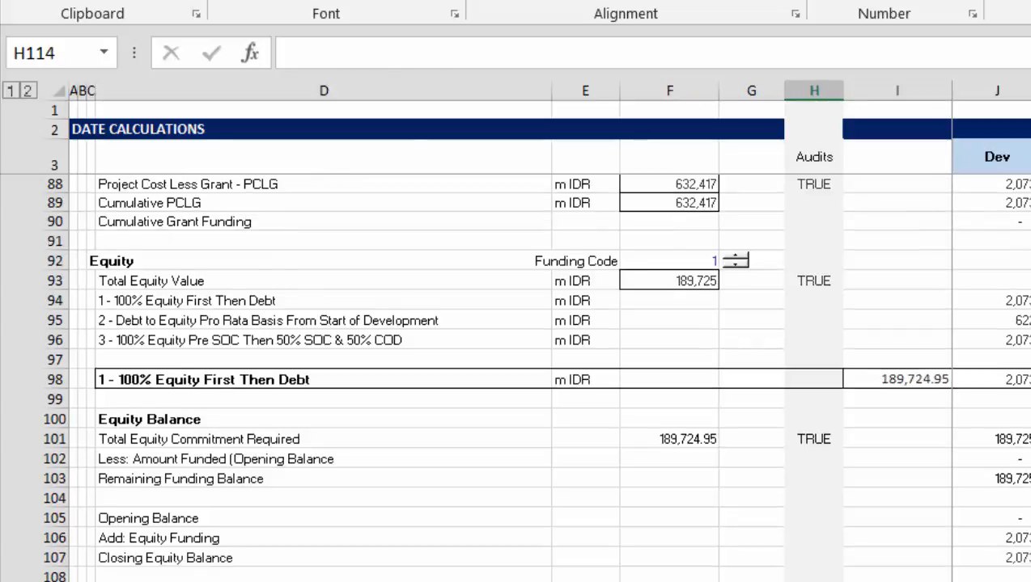
{"action": "scroll", "scroll_direction": "down", "scroll_amount": 3}
{"action": "type", "text": "=F110=H82"}
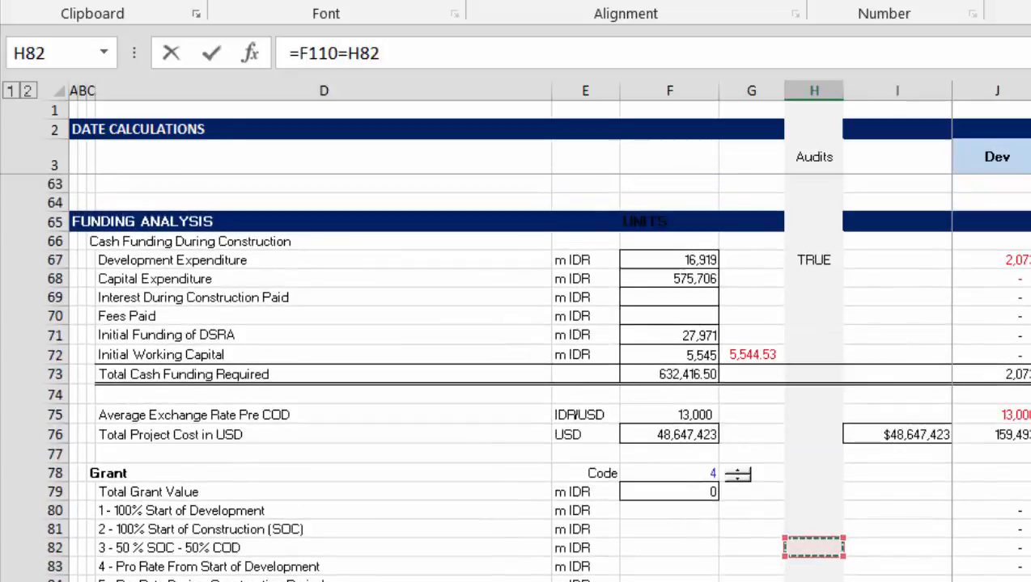
{"action": "left_click", "coordinate": [669, 375]}
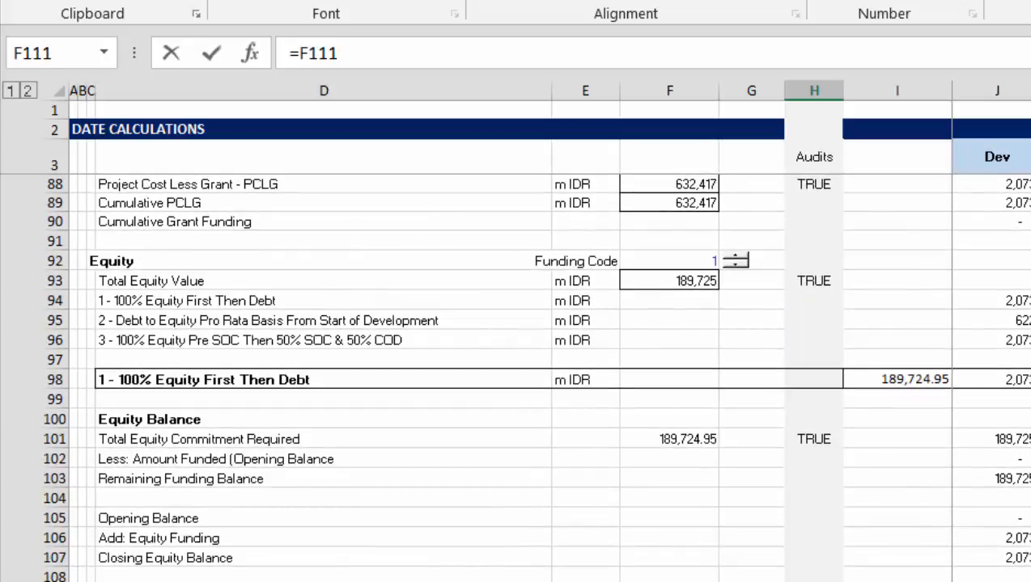
{"action": "left_click", "coordinate": [812, 530]}
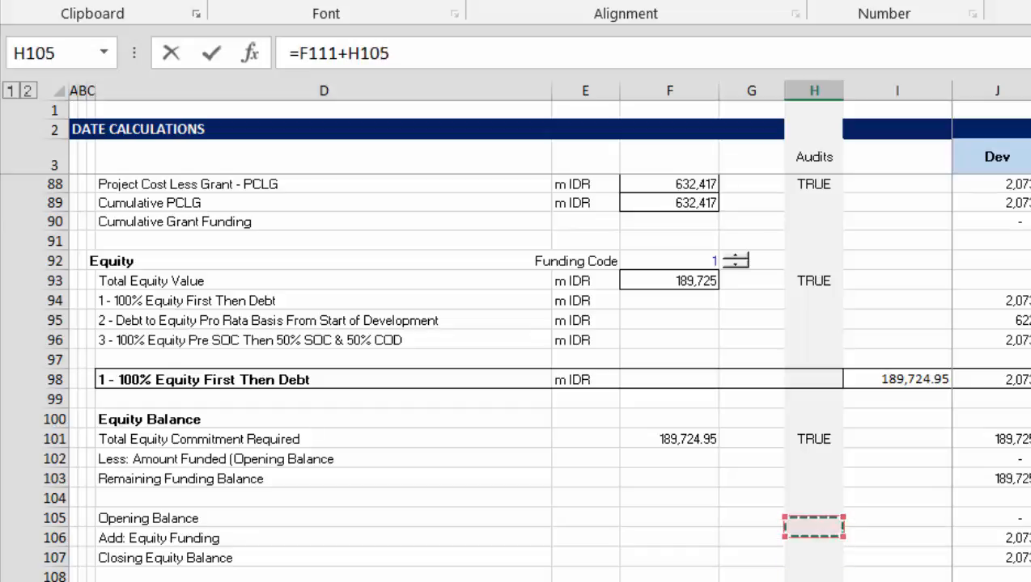
{"action": "left_click", "coordinate": [669, 280]}
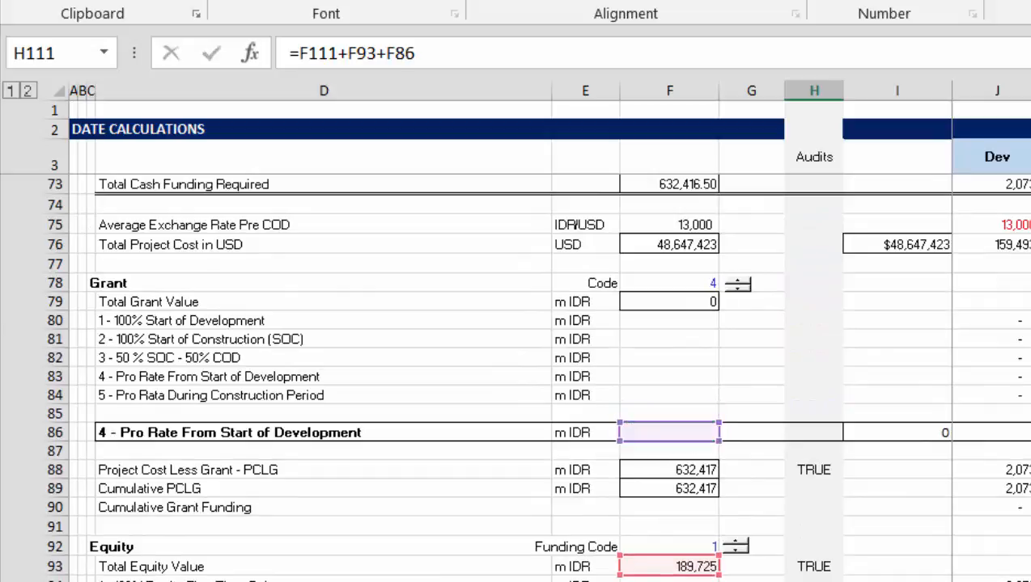
{"action": "scroll", "scroll_direction": "down", "scroll_amount": 3}
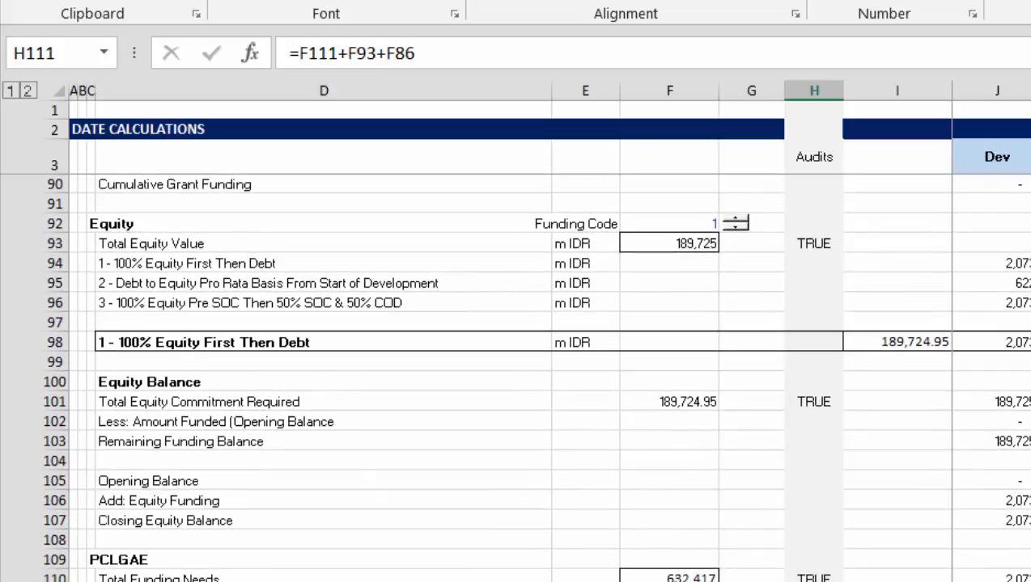
{"action": "scroll", "scroll_direction": "down", "scroll_amount": 3}
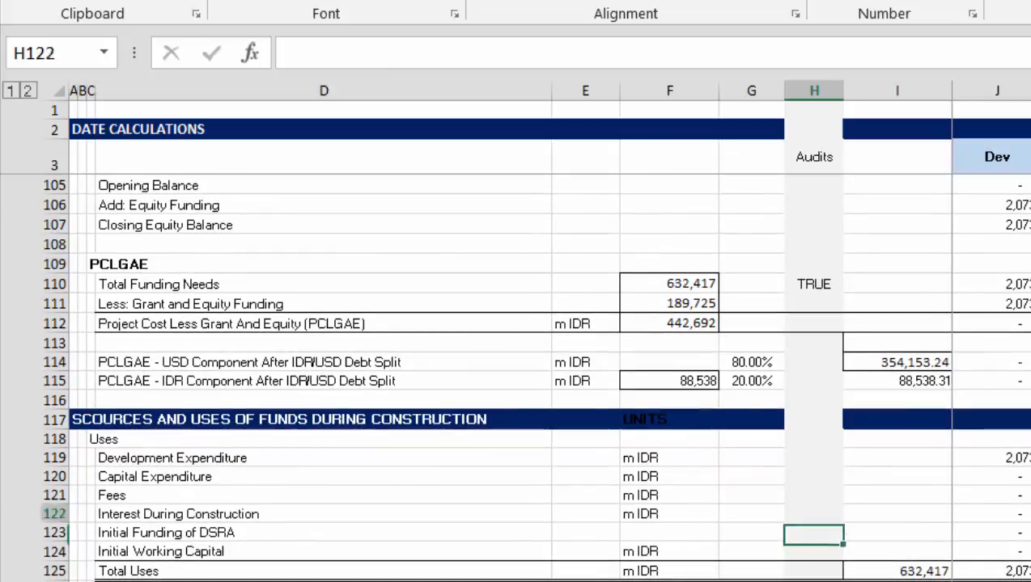
{"action": "scroll", "scroll_direction": "down", "scroll_amount": 3}
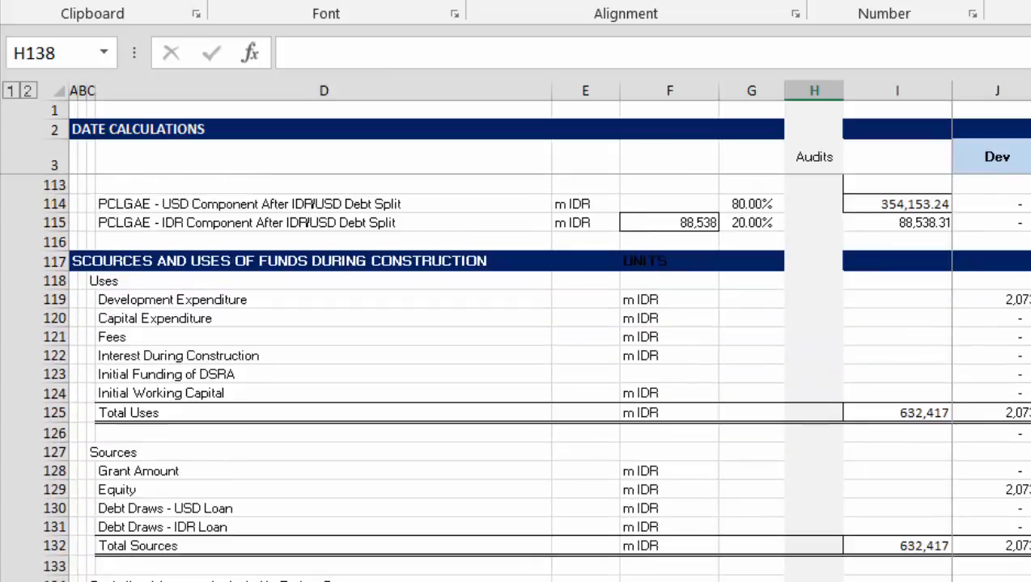
{"action": "left_click", "coordinate": [813, 412]}
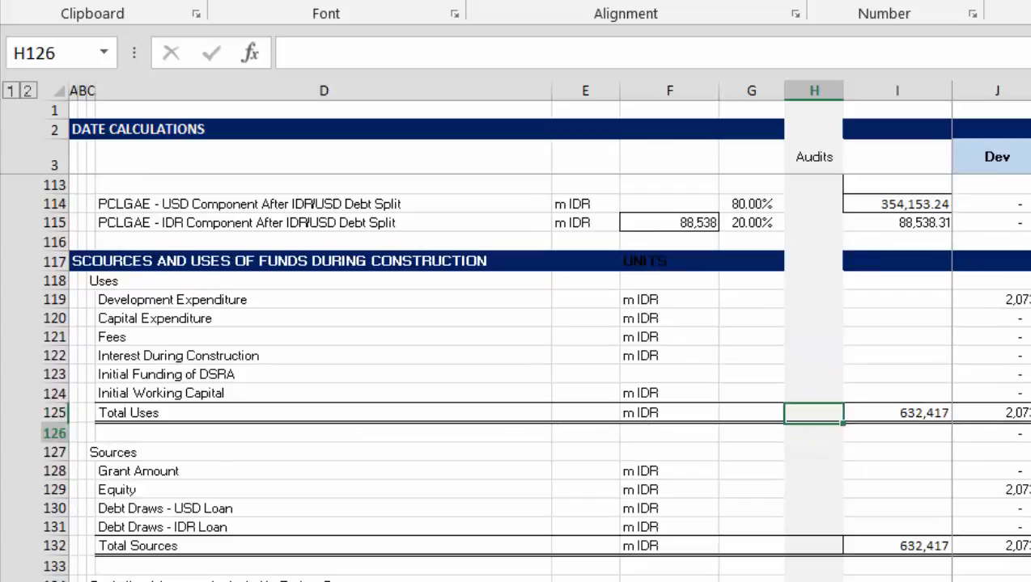
{"action": "scroll", "scroll_direction": "down", "scroll_amount": 3}
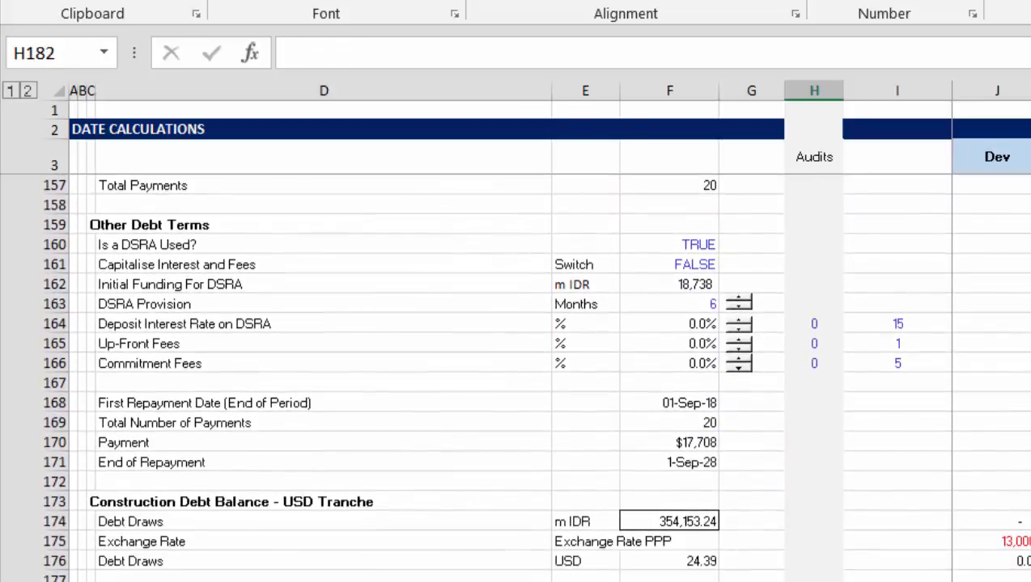
{"action": "left_click", "coordinate": [809, 558]}
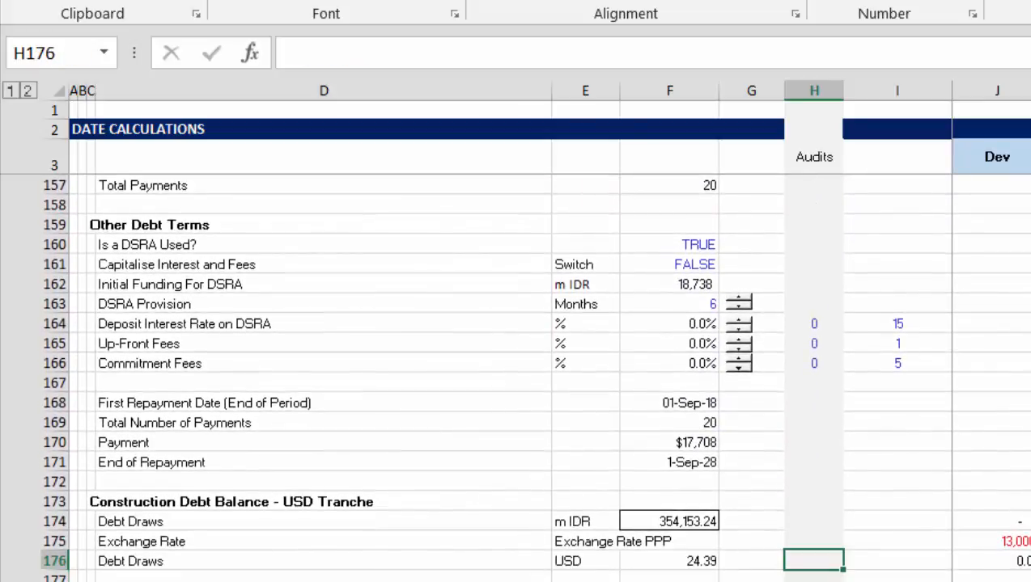
Step: Enter =ROUND(F176-USD_Fix)=0 in H176 to audit USD Debt Draws
{"action": "left_click", "coordinate": [670, 561]}
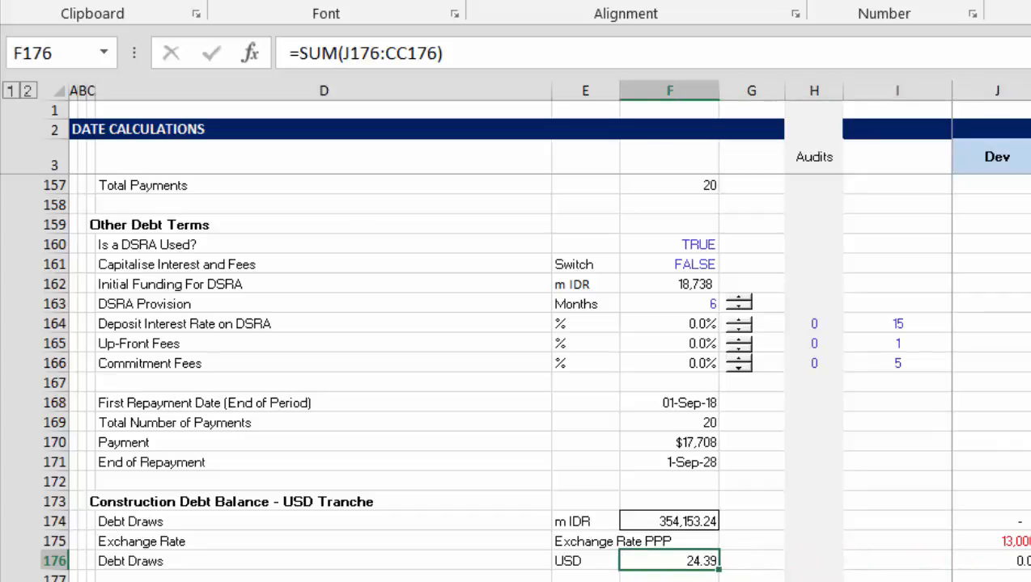
{"action": "left_click", "coordinate": [812, 557]}
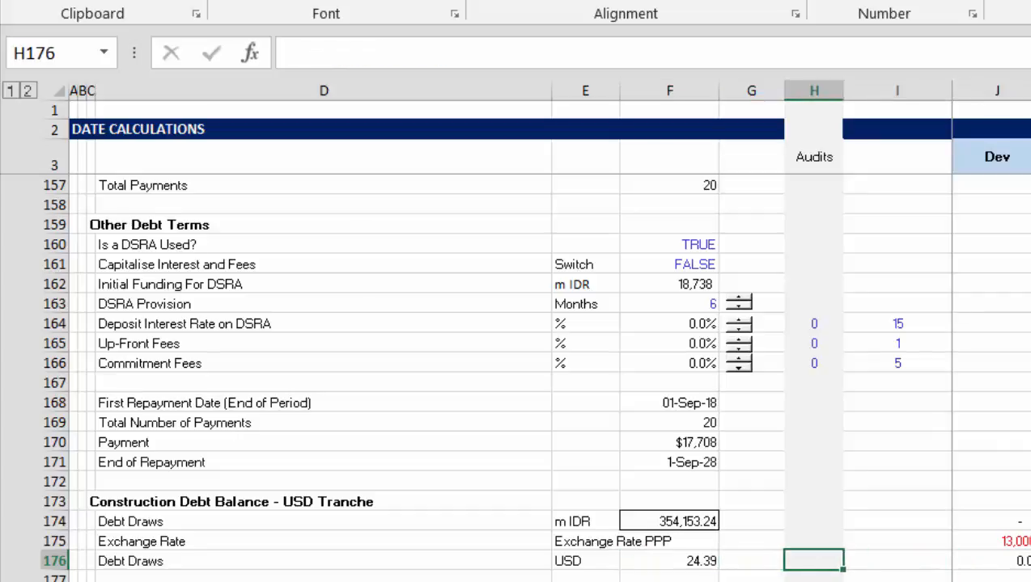
{"action": "type", "text": "=F176="}
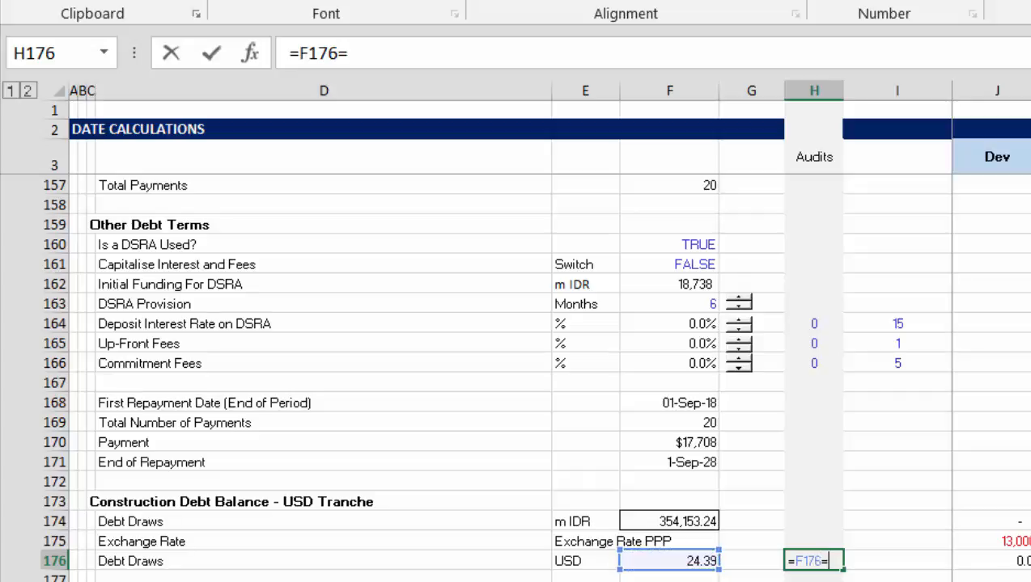
{"action": "type", "text": "USD_Fix"}
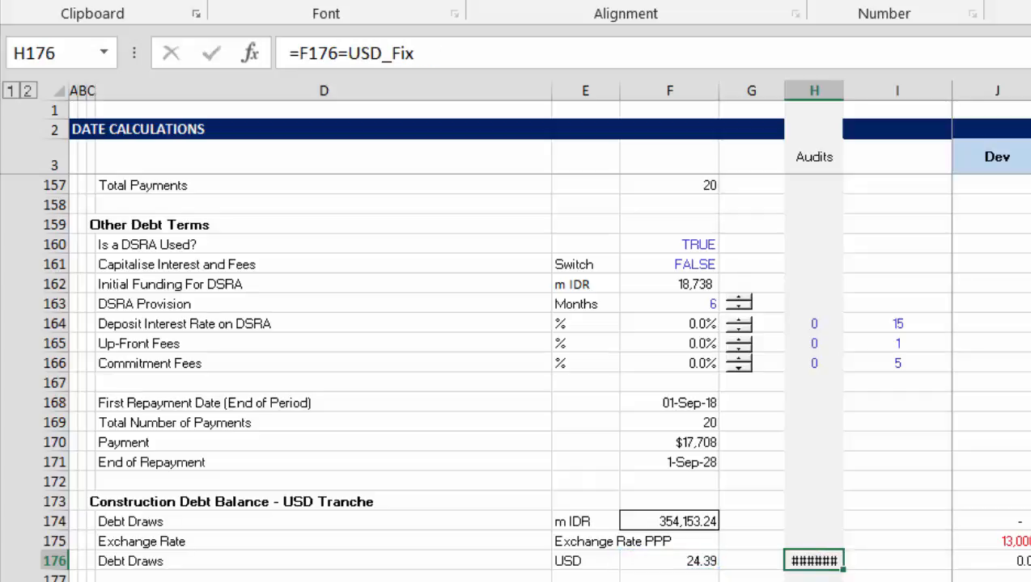
{"action": "double_click", "coordinate": [814, 562]}
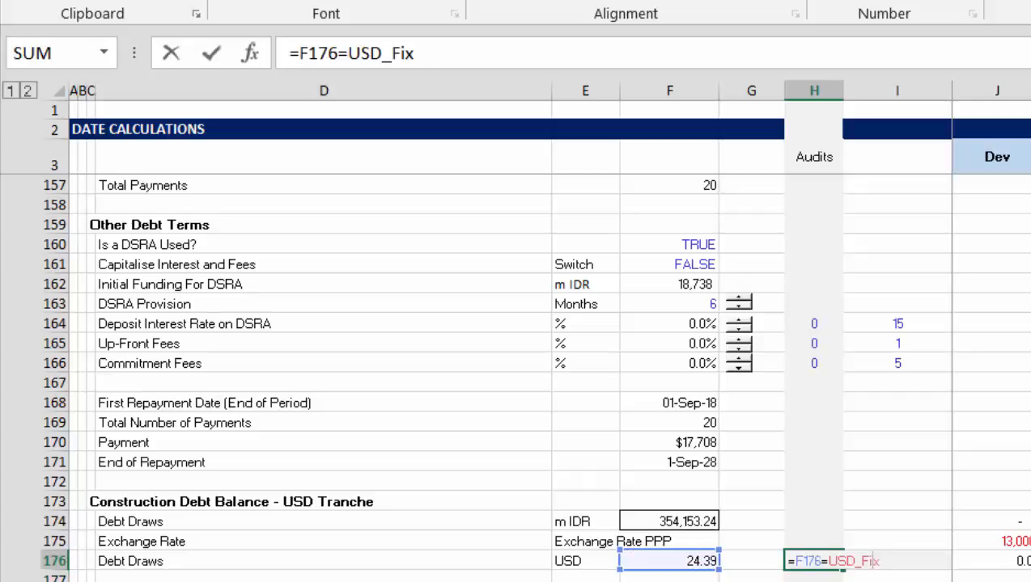
{"action": "type", "text": "("}
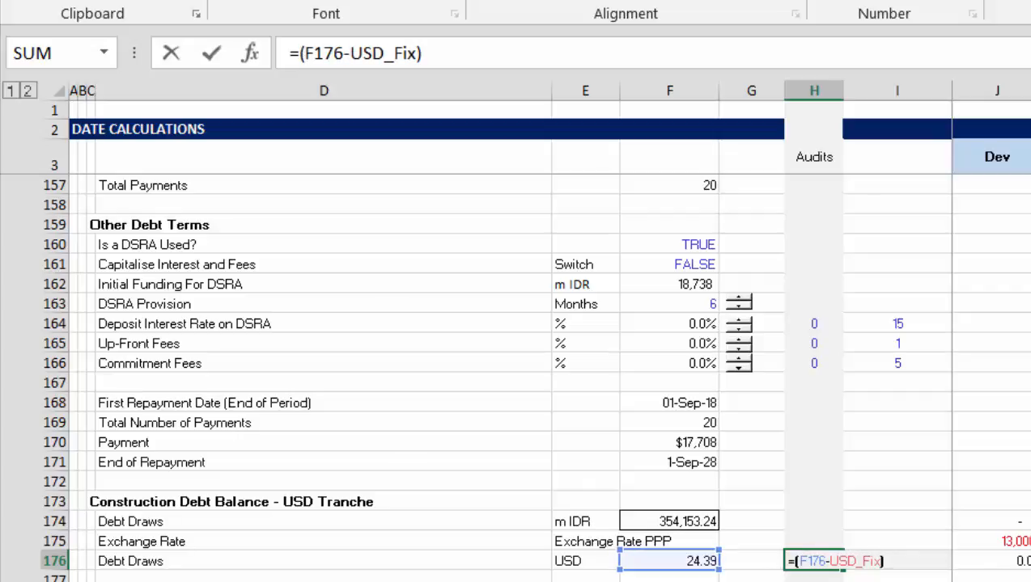
{"action": "type", "text": "="}
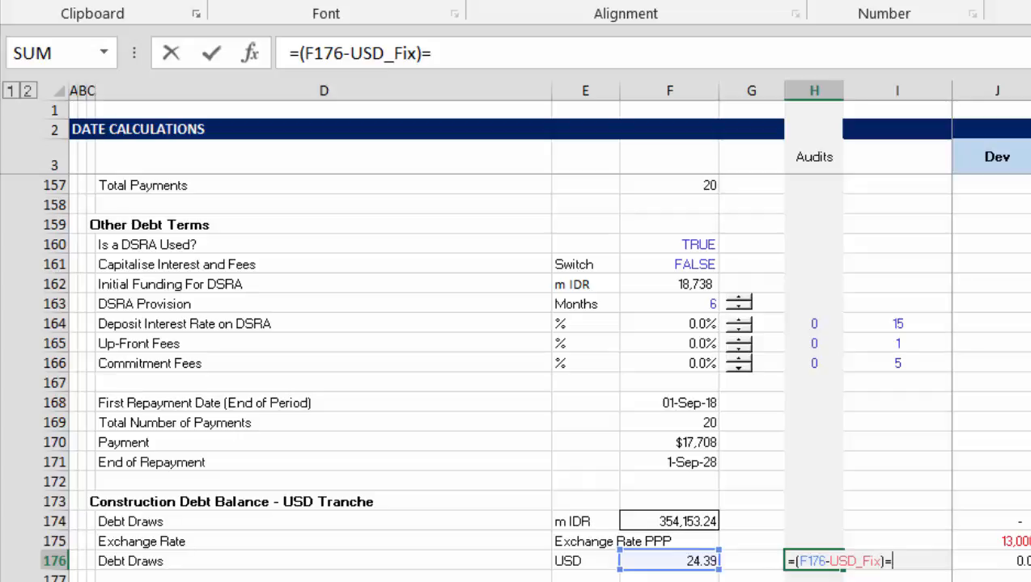
{"action": "type", "text": "0"}
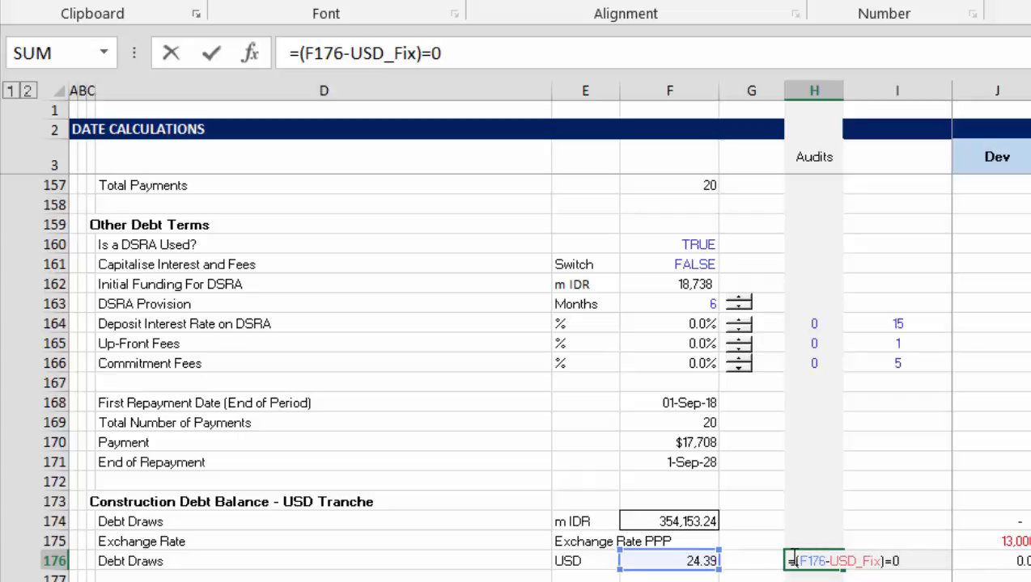
{"action": "type", "text": "ro"}
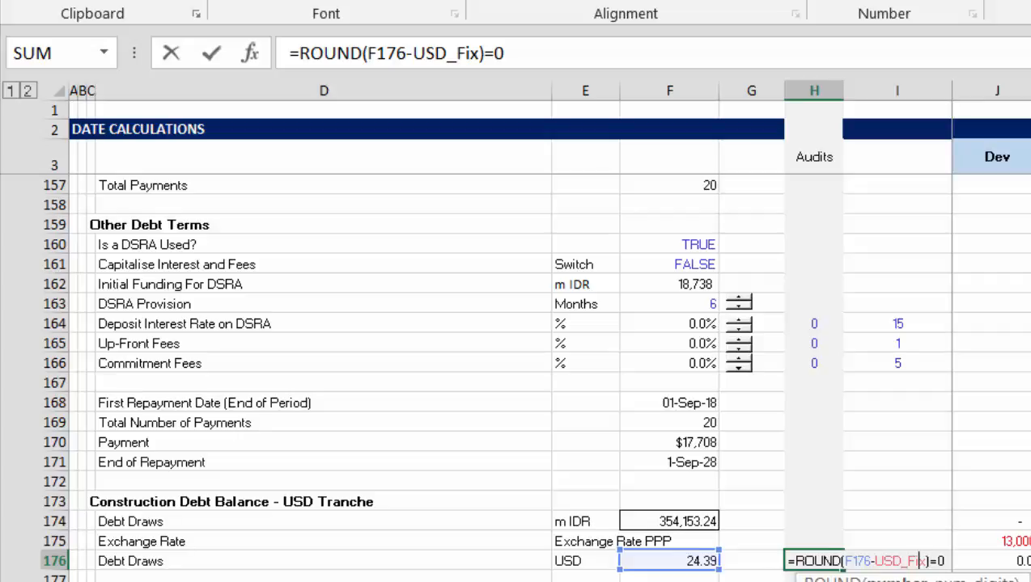
{"action": "key", "text": "Enter"}
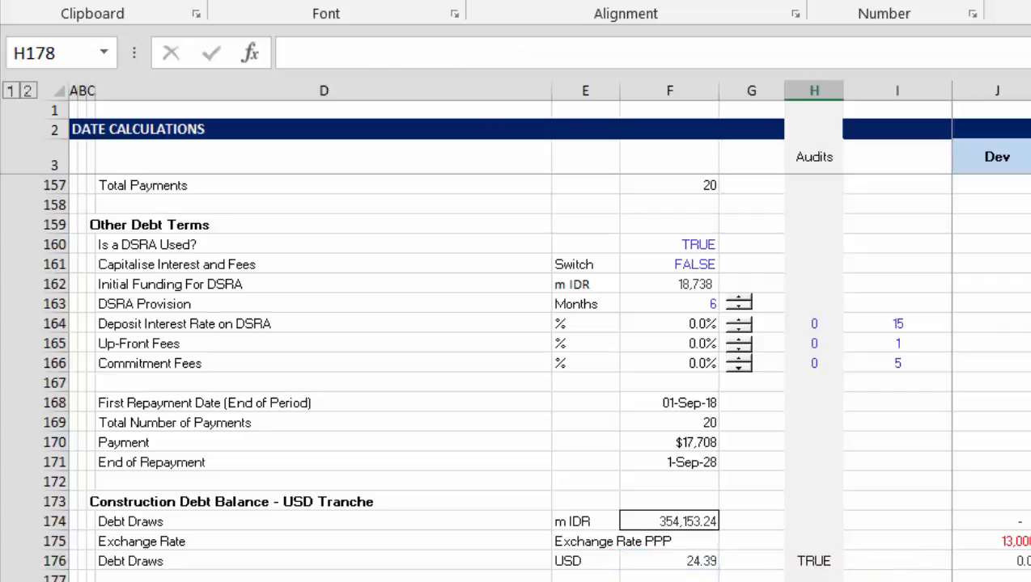
Step: Scroll to Construction Debt Balance, clear the Check of Balance label in D185, and move to H184
{"action": "scroll", "scroll_direction": "down", "scroll_amount": 3}
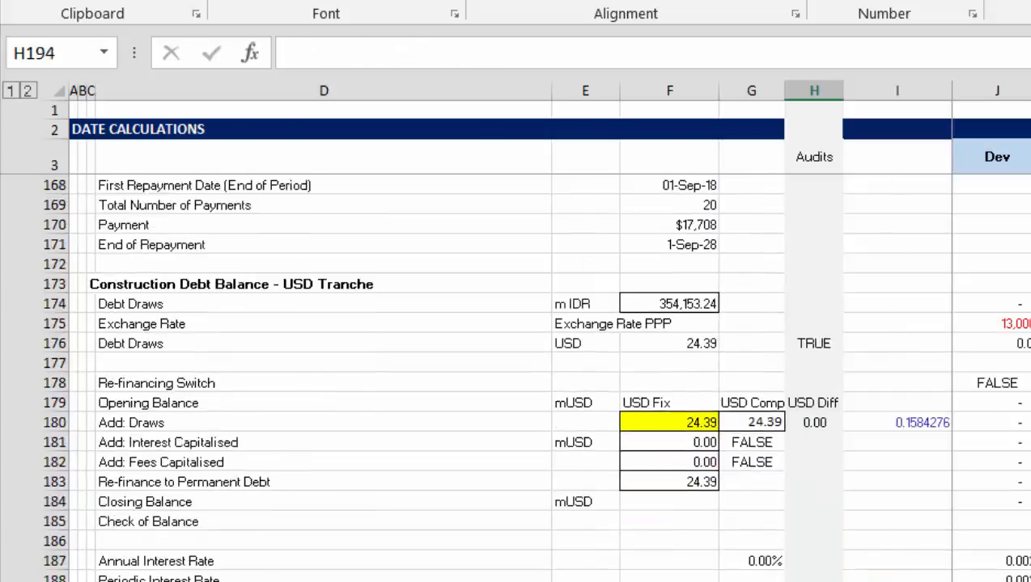
{"action": "left_click", "coordinate": [815, 556]}
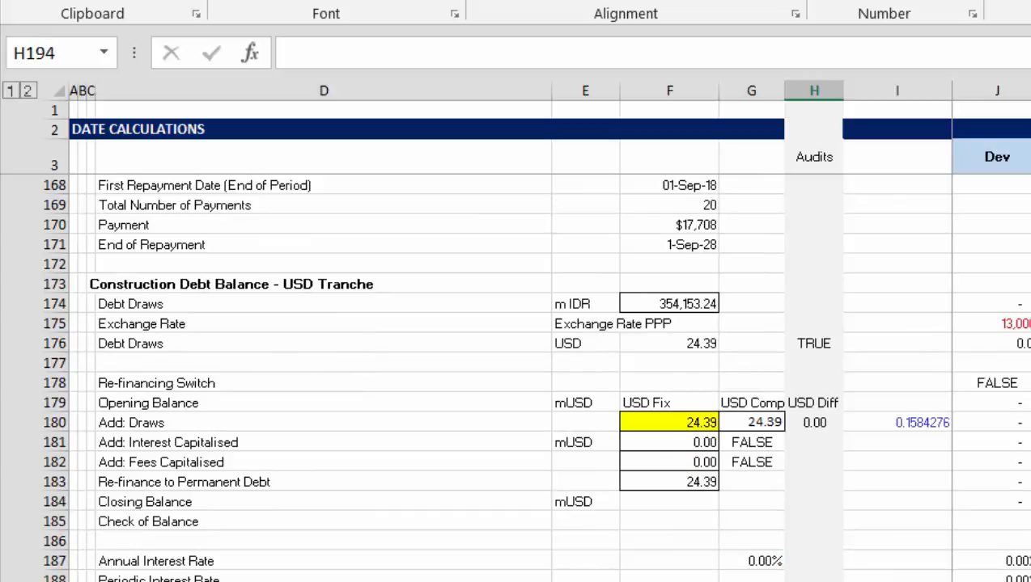
{"action": "scroll", "scroll_direction": "down", "scroll_amount": 3}
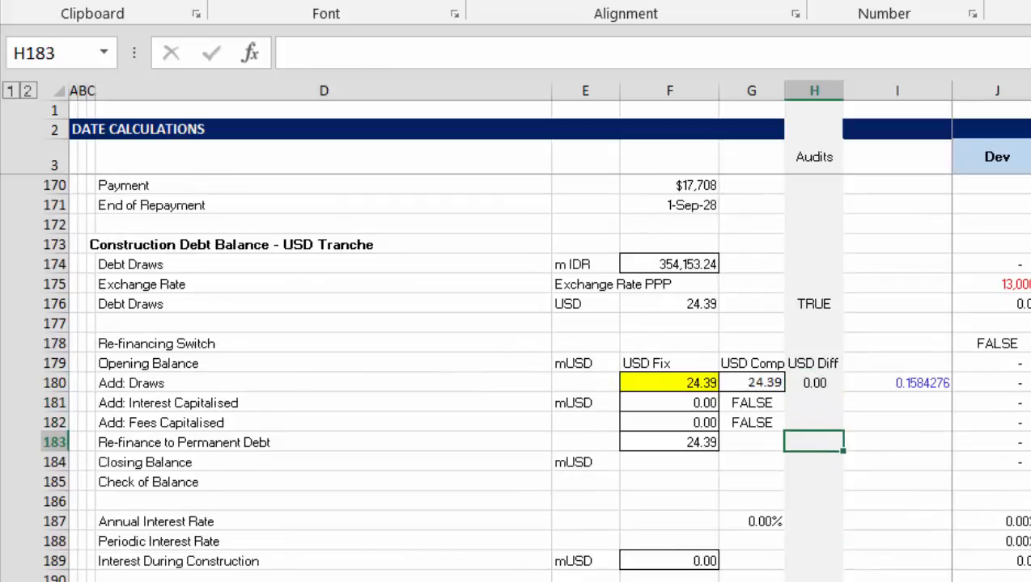
{"action": "key", "text": "Down"}
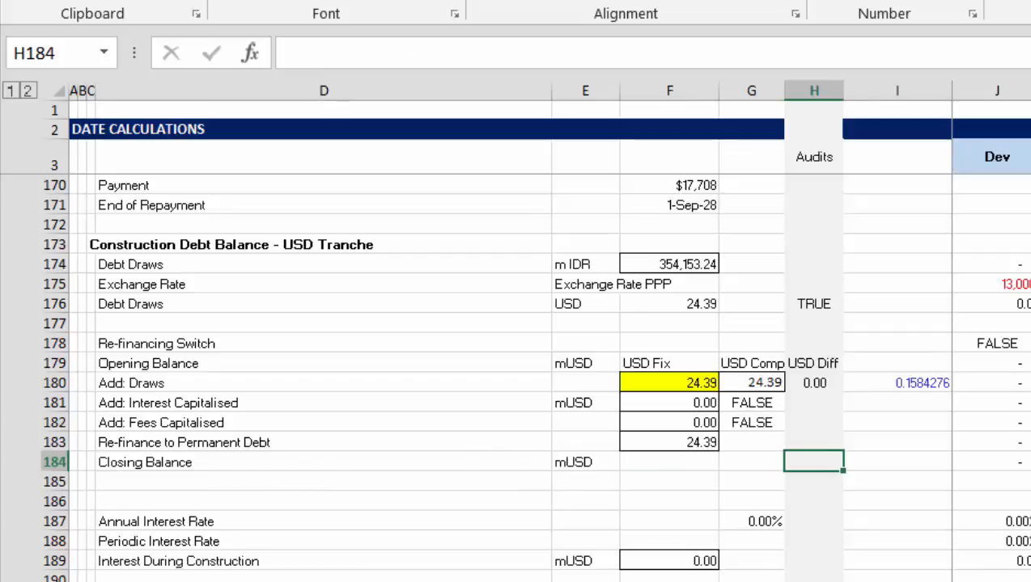
Step: Enter =SUMIF(21:21,TRUE,184:184)=0 in H185 and label D185 'Debt Check'
{"action": "type", "text": "=s"}
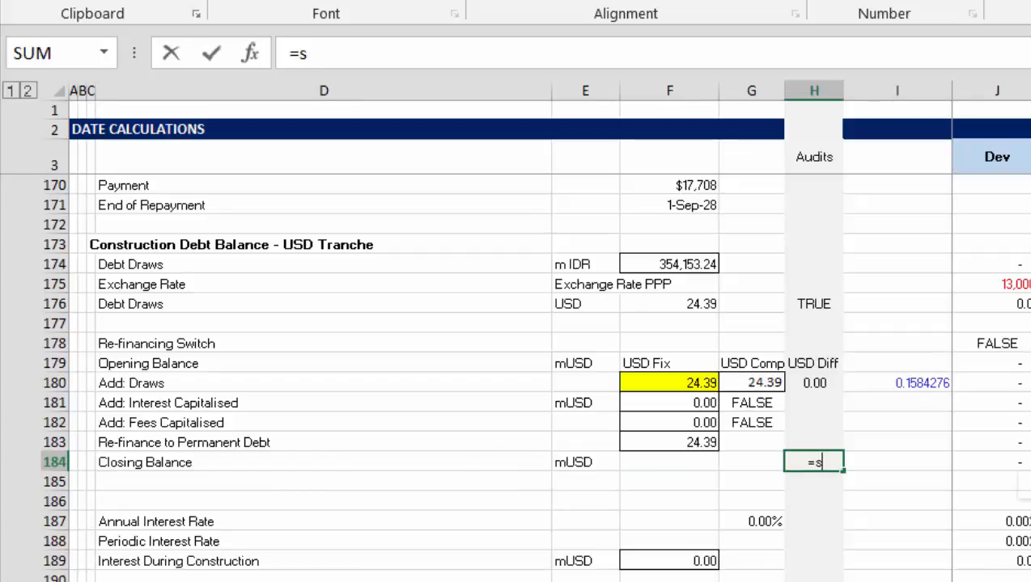
{"action": "type", "text": "um"}
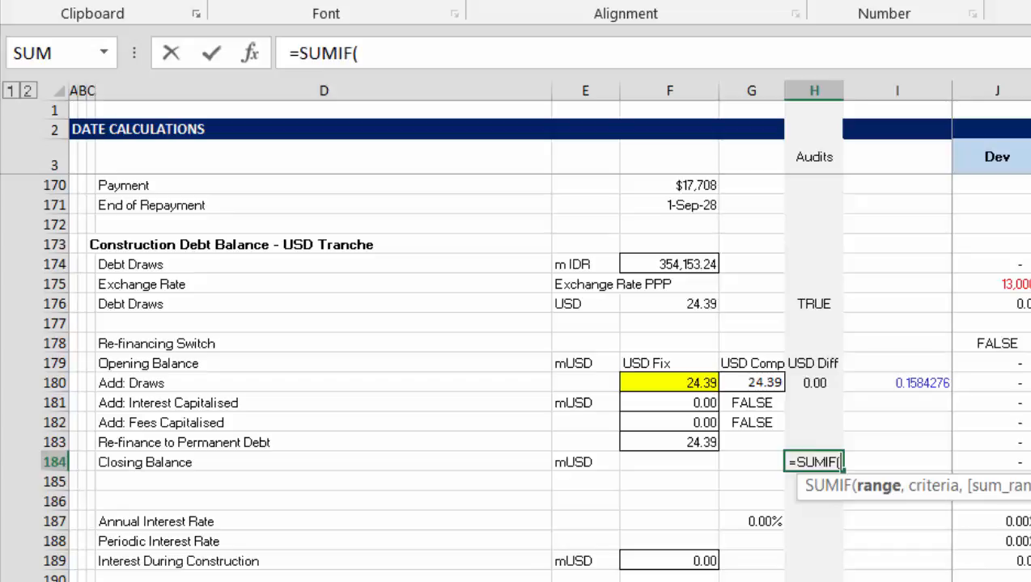
{"action": "left_click", "coordinate": [813, 316]}
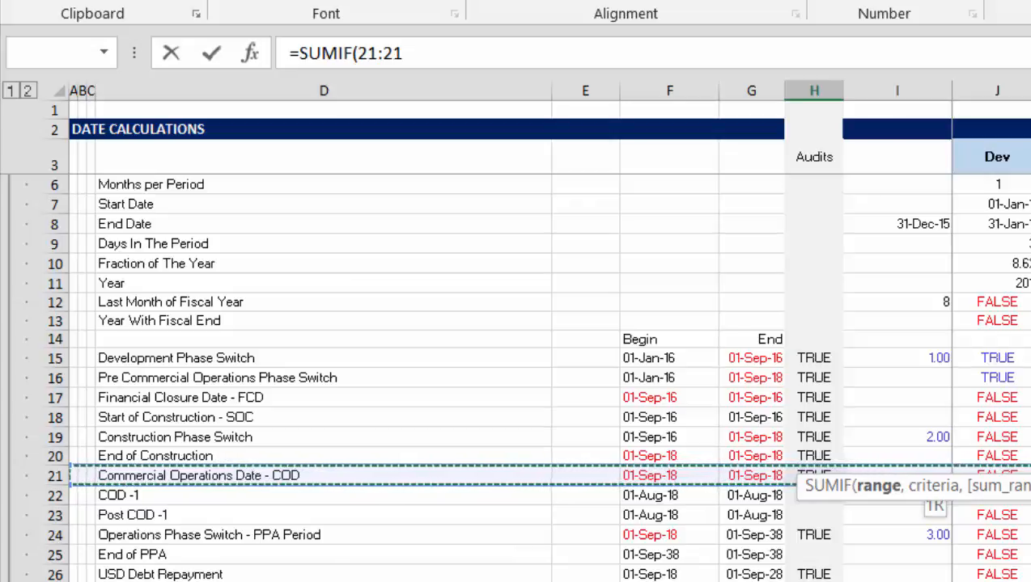
{"action": "type", "text": ",true"}
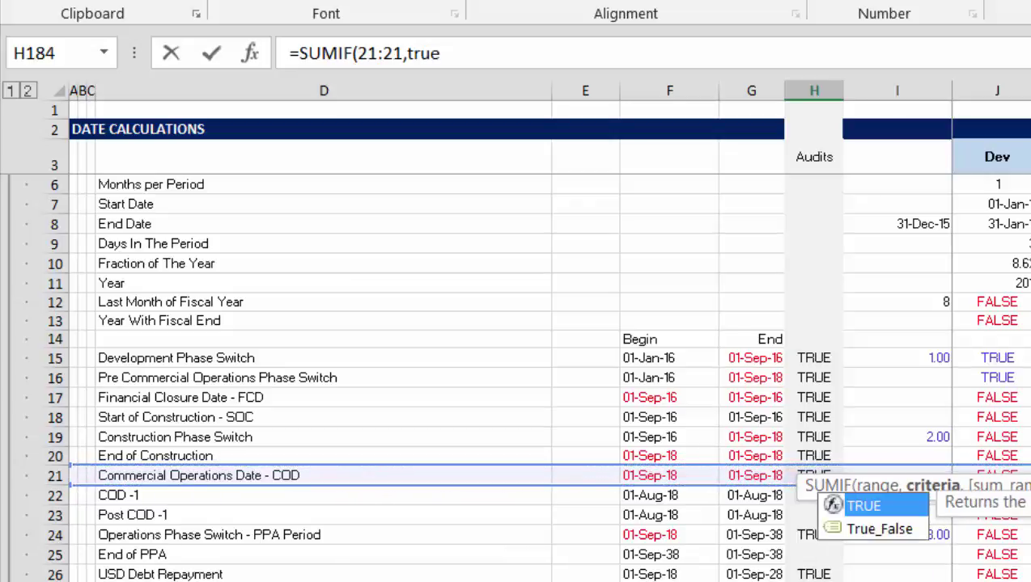
{"action": "type", "text": ",184:184)"}
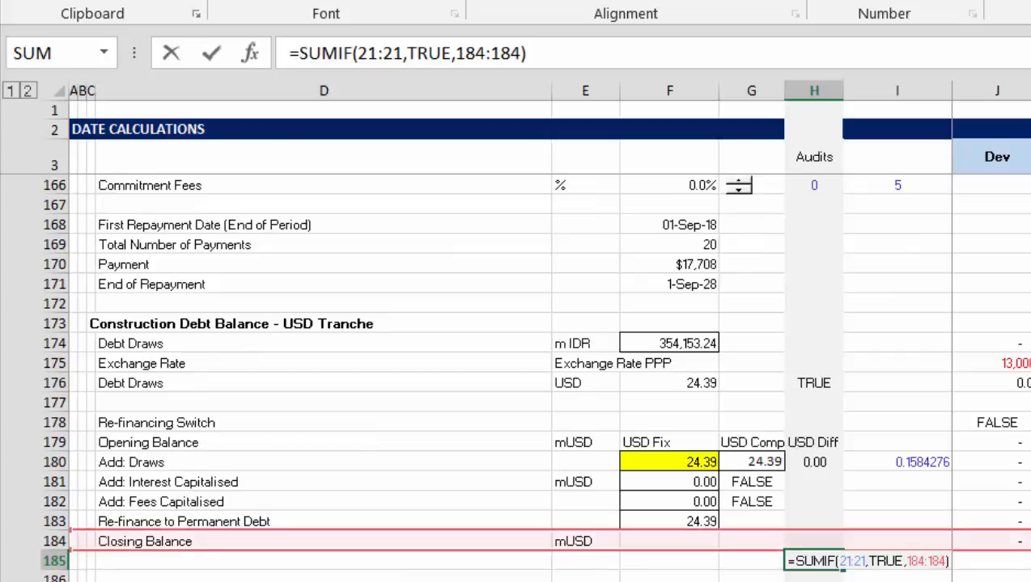
{"action": "type", "text": "=0"}
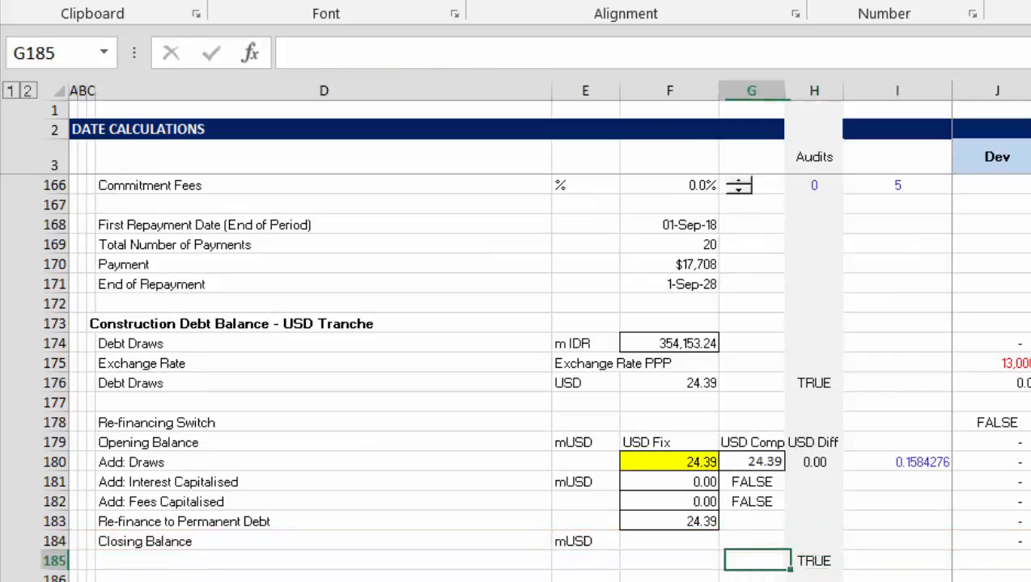
{"action": "left_click", "coordinate": [315, 561]}
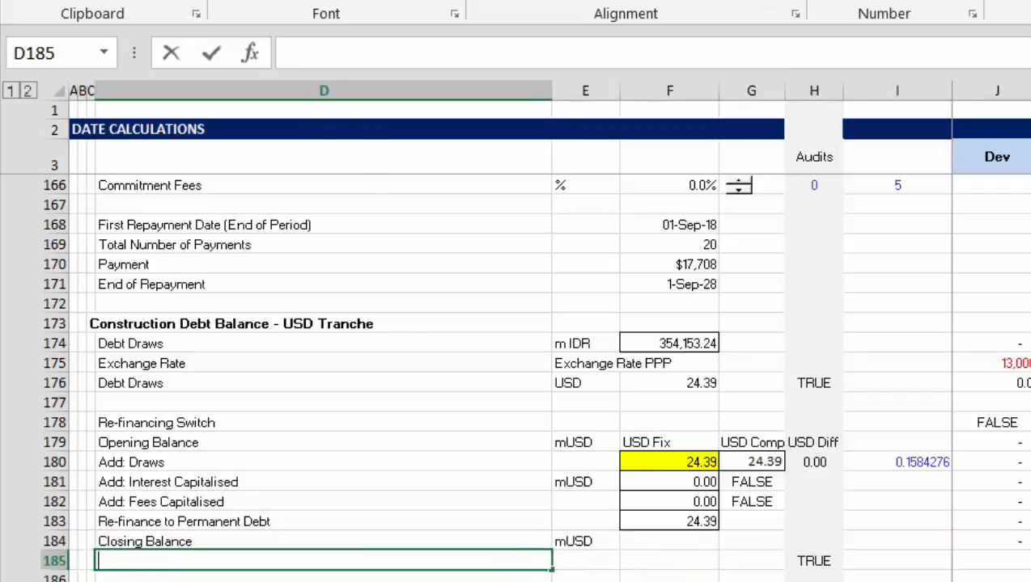
{"action": "type", "text": "Debt Check"}
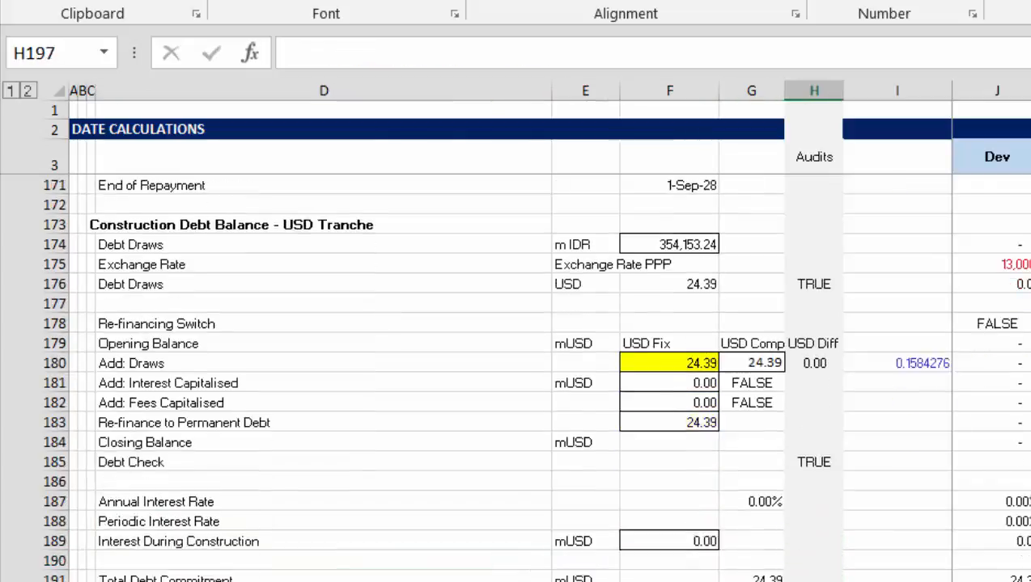
Step: Inspect formulas in H189, G189 and F195, then scroll to the Function Test row
{"action": "scroll", "scroll_direction": "down", "scroll_amount": 3}
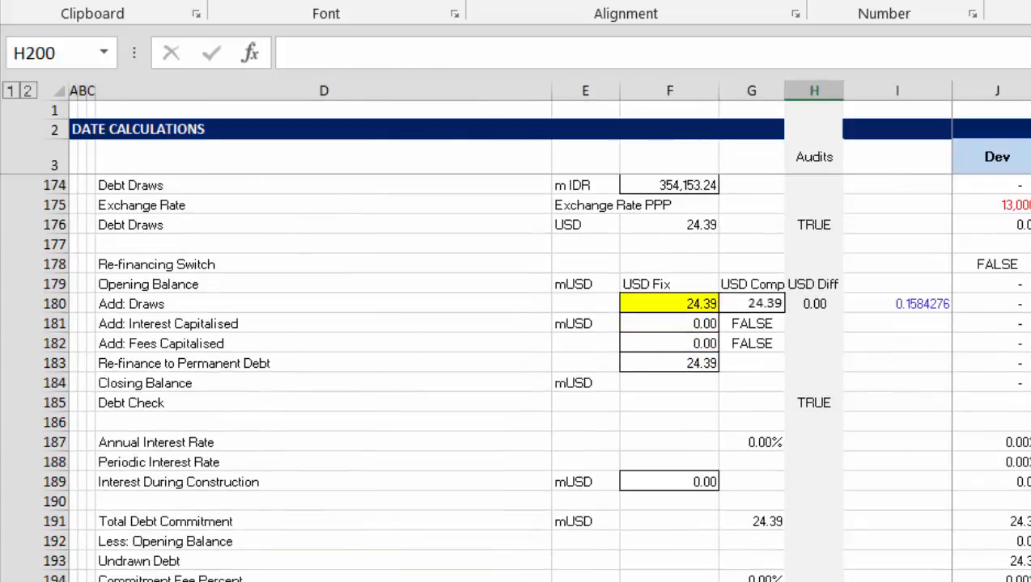
{"action": "left_click", "coordinate": [814, 574]}
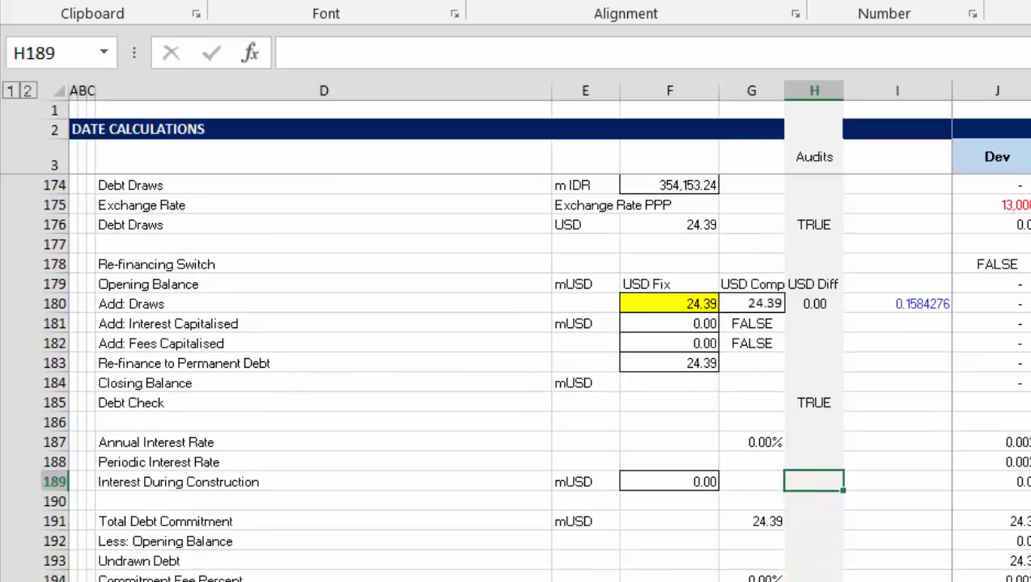
{"action": "left_click", "coordinate": [751, 482]}
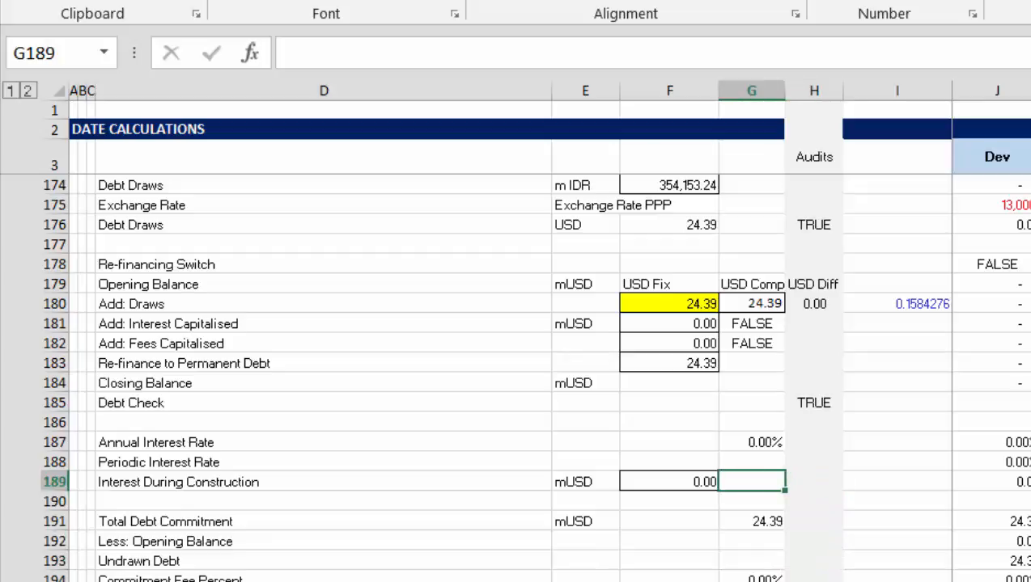
{"action": "left_click", "coordinate": [751, 579]}
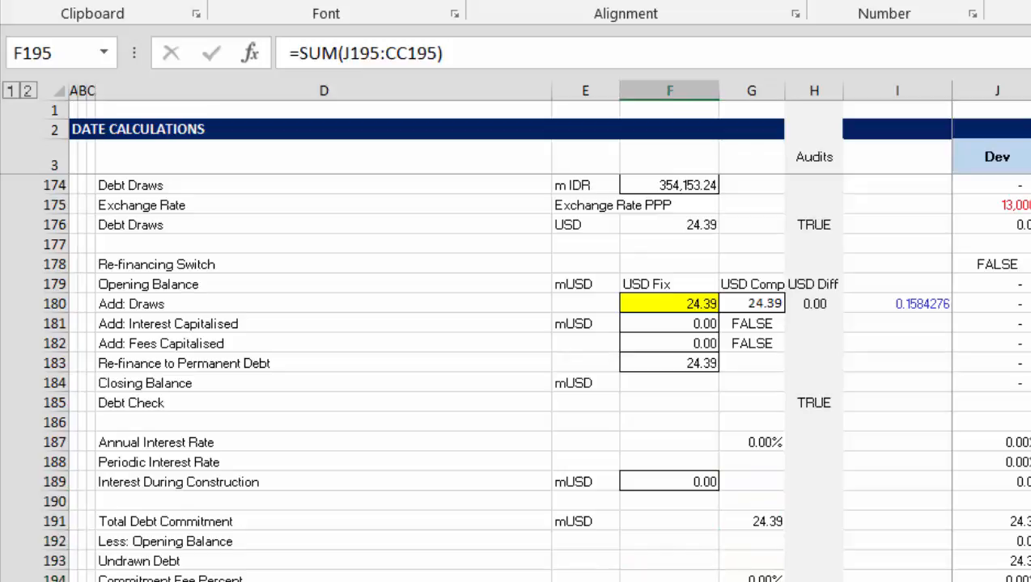
{"action": "key", "text": "Down"}
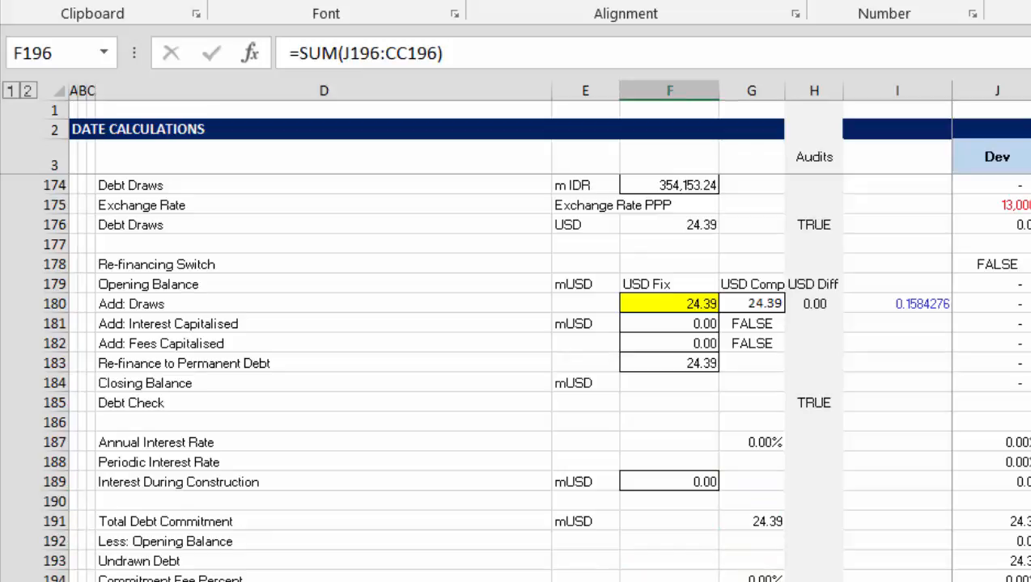
{"action": "scroll", "scroll_direction": "down", "scroll_amount": 3}
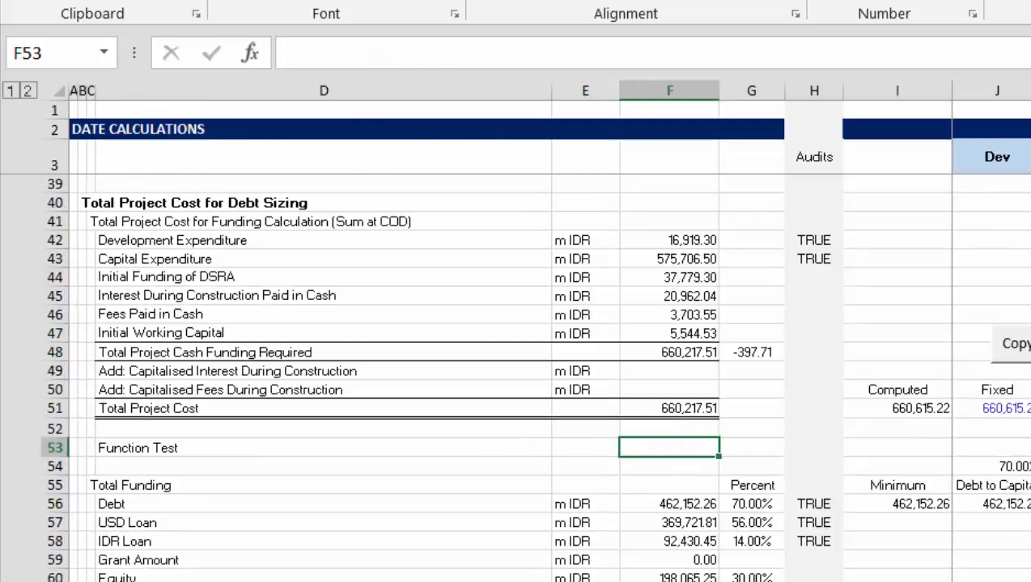
Step: Enter a Function Test in F53 comparing Total Project Cost with Computed, then round the difference
{"action": "type", "text": "=F51"}
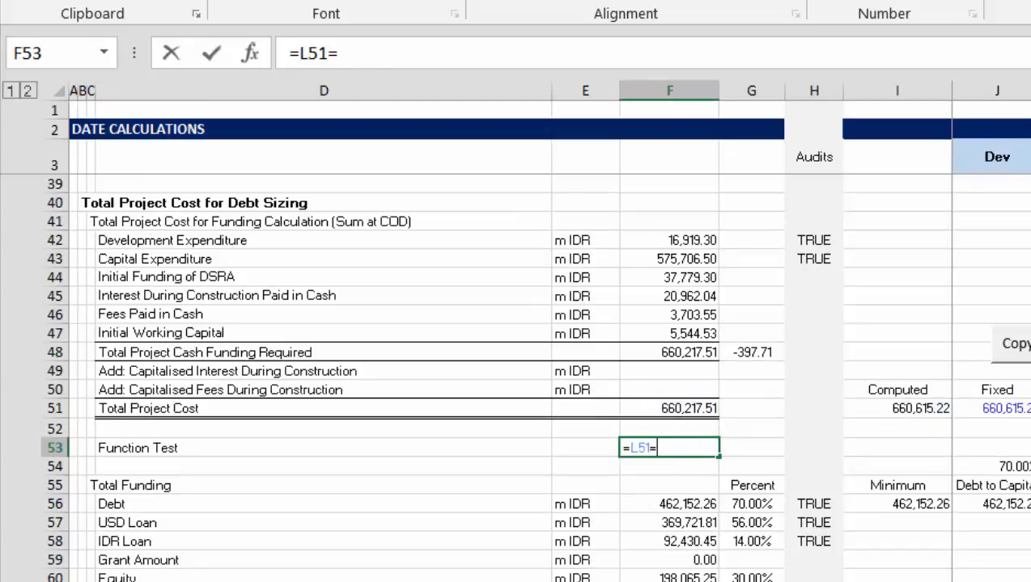
{"action": "left_click", "coordinate": [915, 405]}
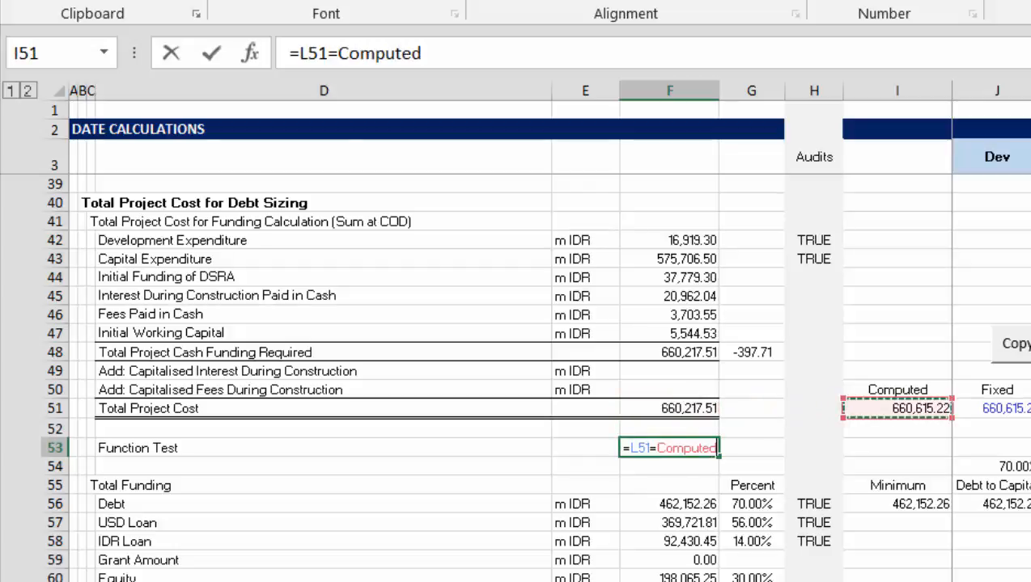
{"action": "key", "text": "Enter"}
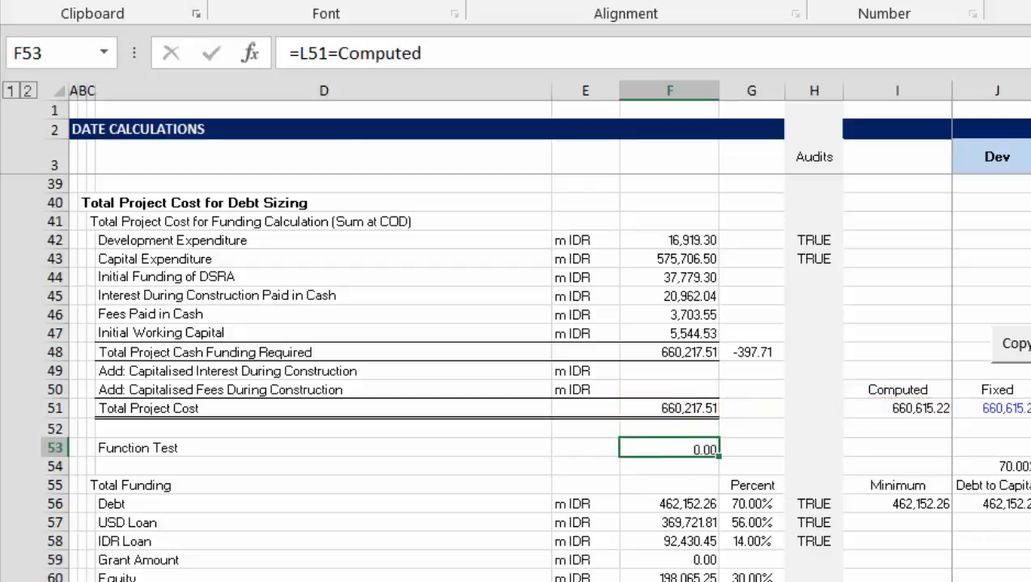
{"action": "double_click", "coordinate": [669, 448]}
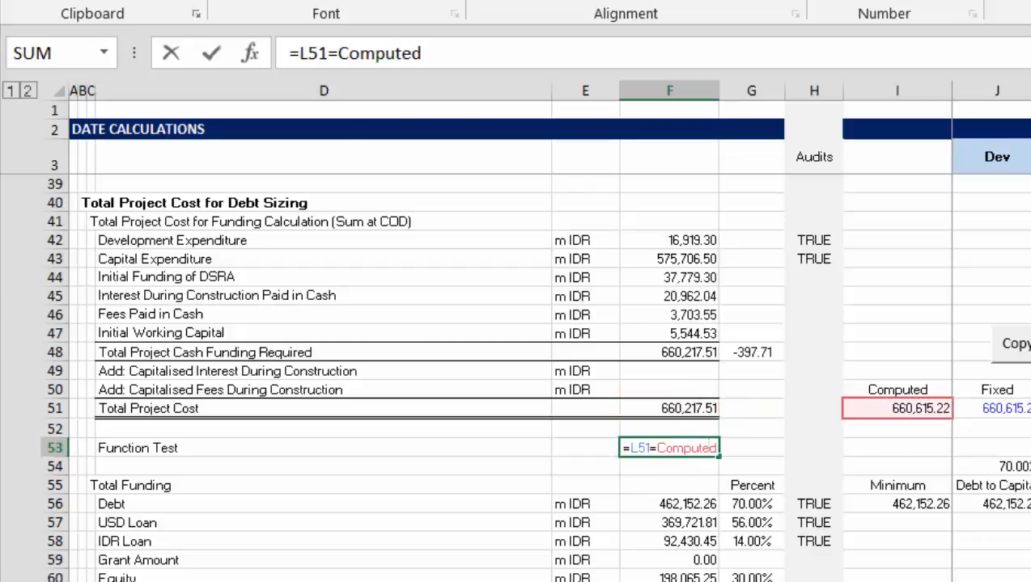
{"action": "type", "text": "round("}
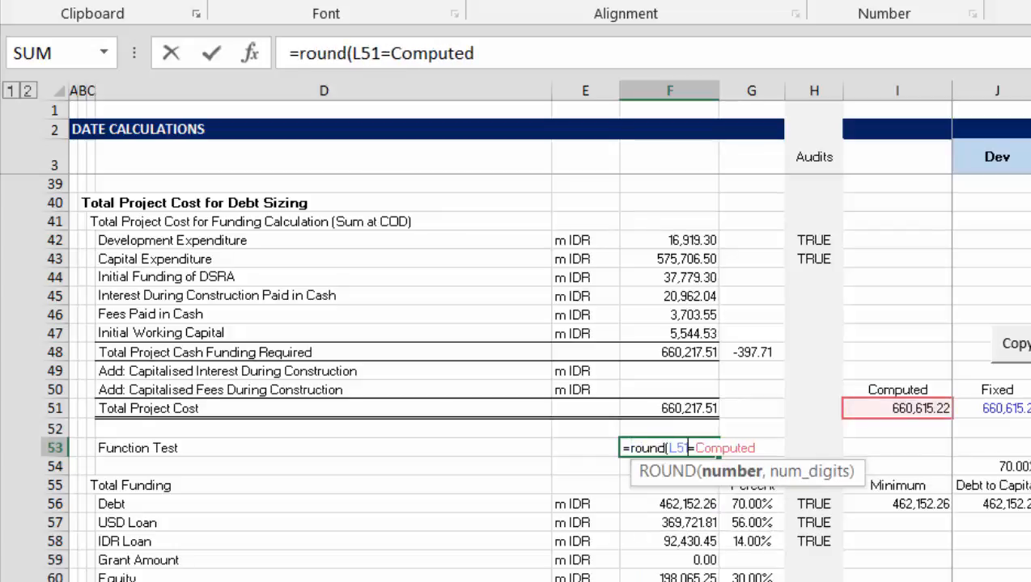
{"action": "key", "text": "Backspace"}
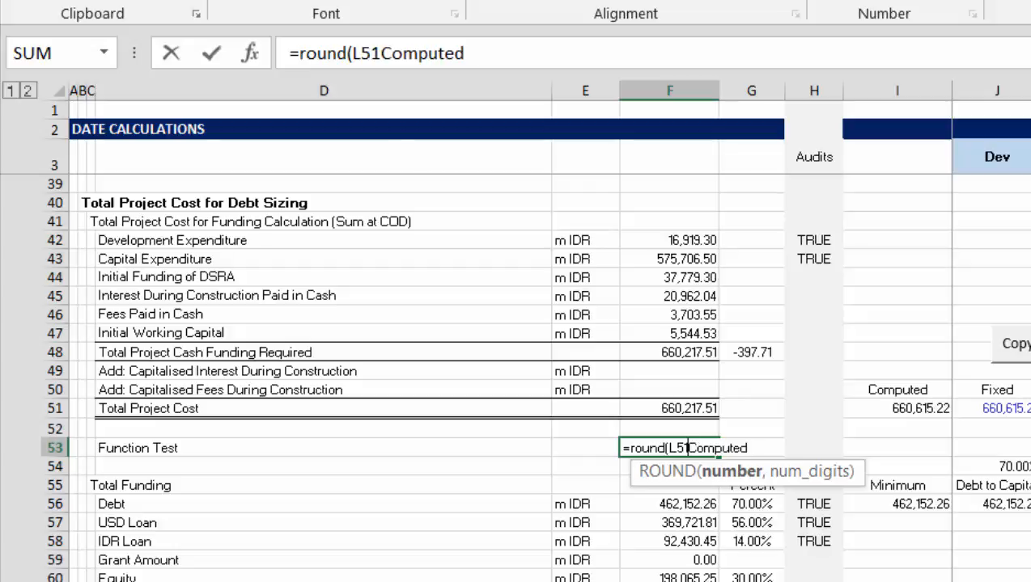
{"action": "type", "text": "-"}
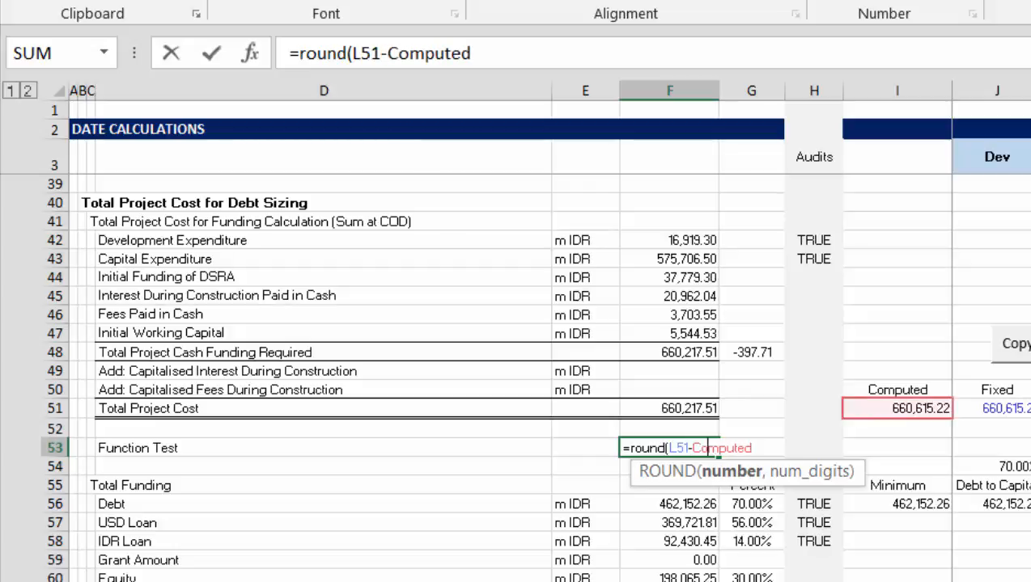
{"action": "type", "text": ",0)"}
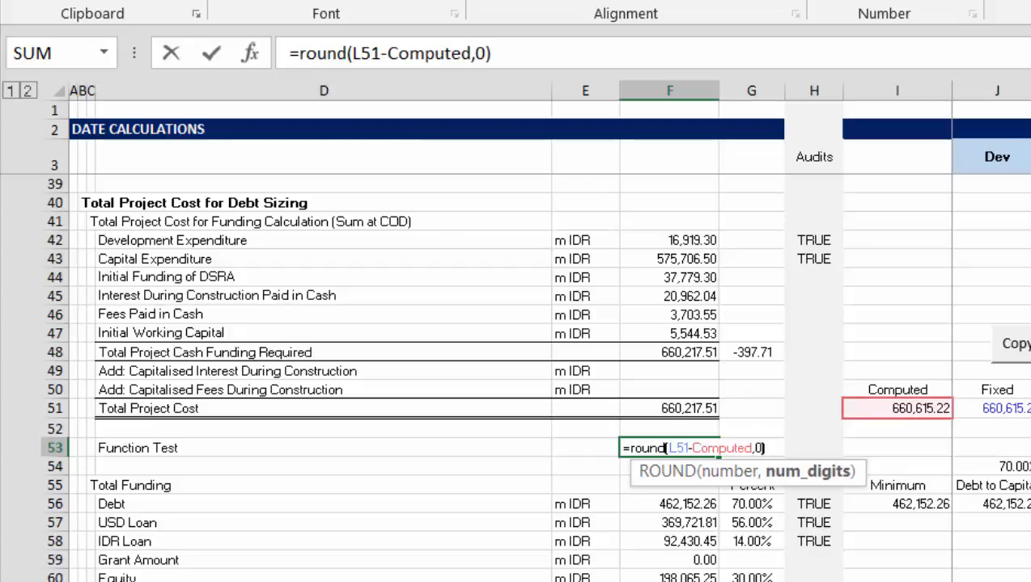
{"action": "key", "text": "Enter"}
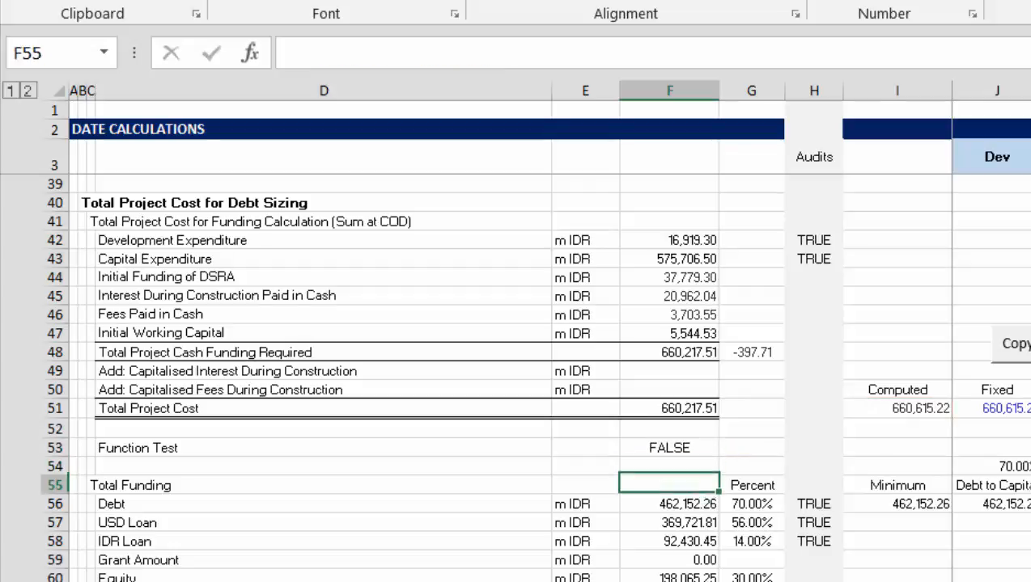
Step: Review and re-confirm the =ROUND(L51-Computed,0)=0 Function Test, which shows FALSE
{"action": "left_click", "coordinate": [669, 447]}
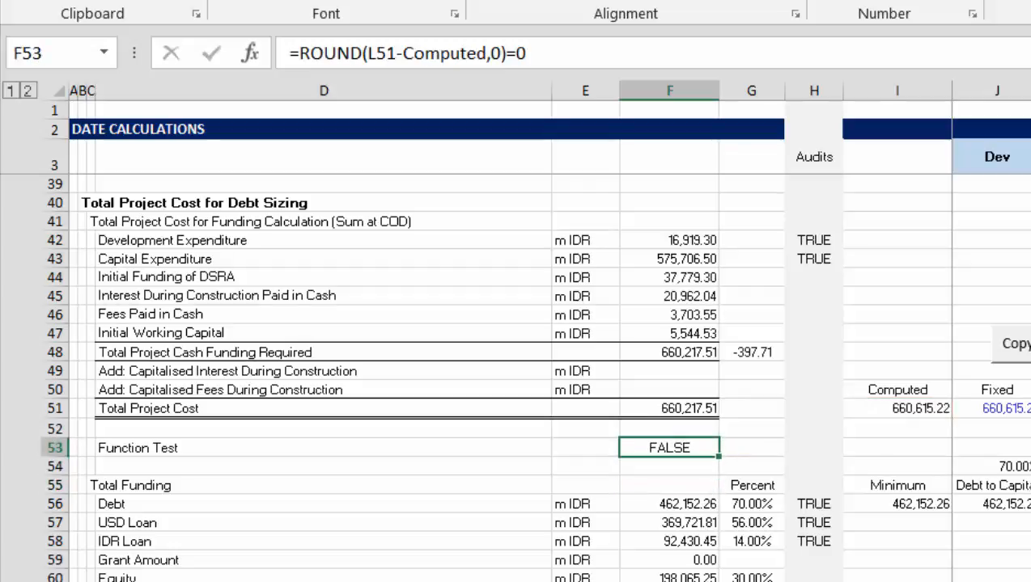
{"action": "double_click", "coordinate": [681, 447]}
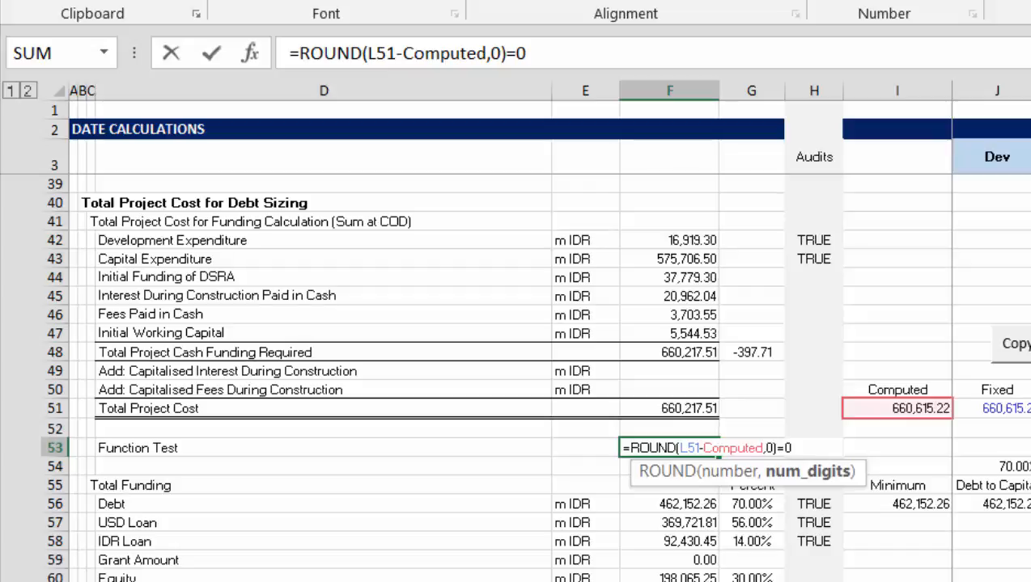
{"action": "key", "text": "Enter"}
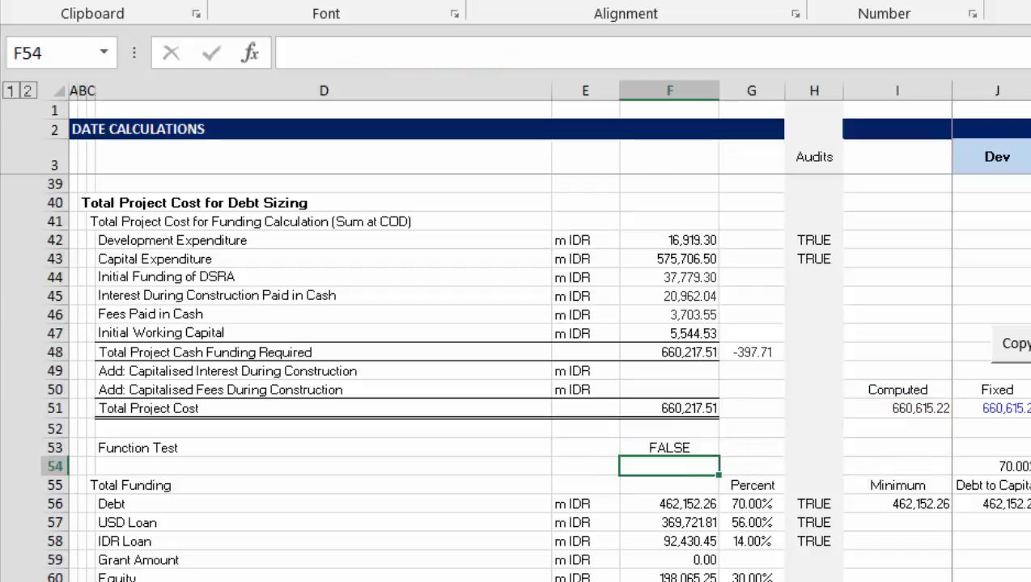
{"action": "left_click", "coordinate": [676, 447]}
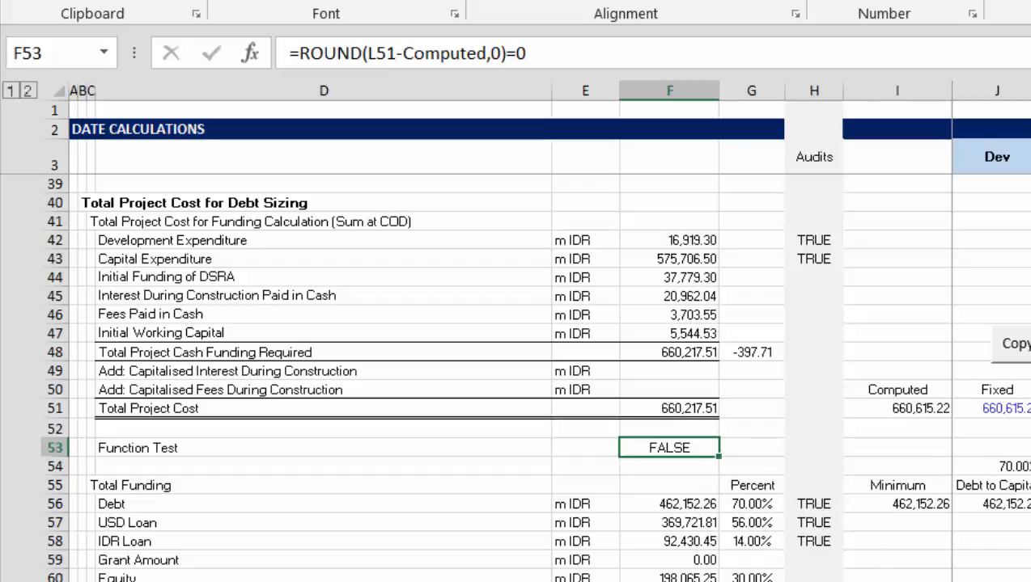
{"action": "left_click", "coordinate": [896, 465]}
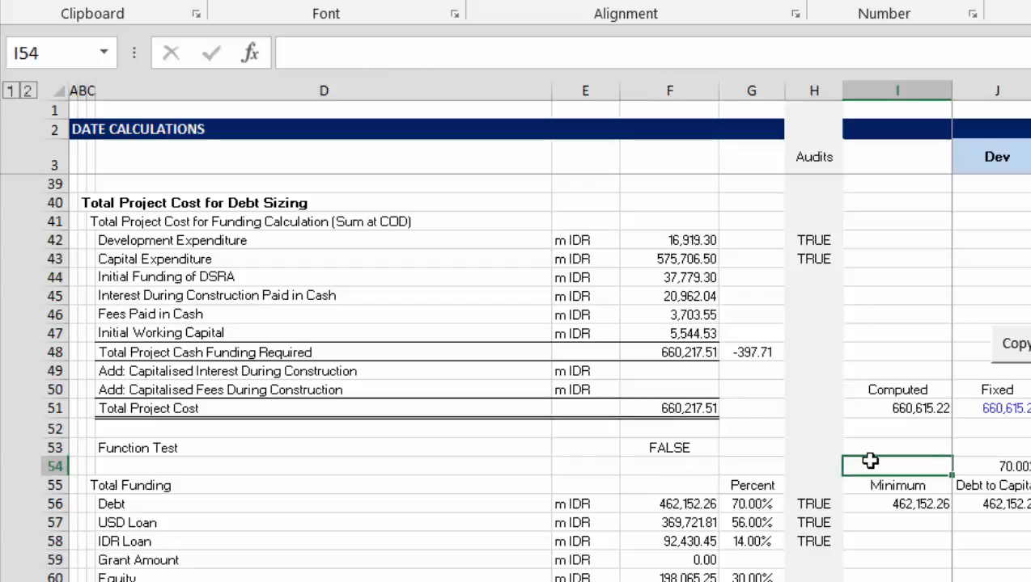
{"action": "left_click", "coordinate": [667, 447]}
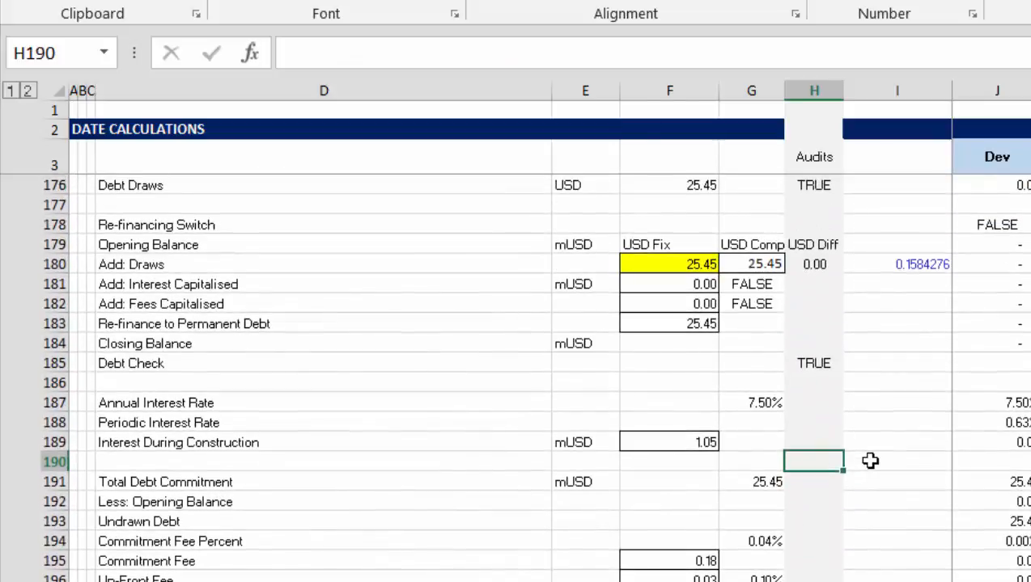
{"action": "scroll", "scroll_direction": "down", "scroll_amount": 3}
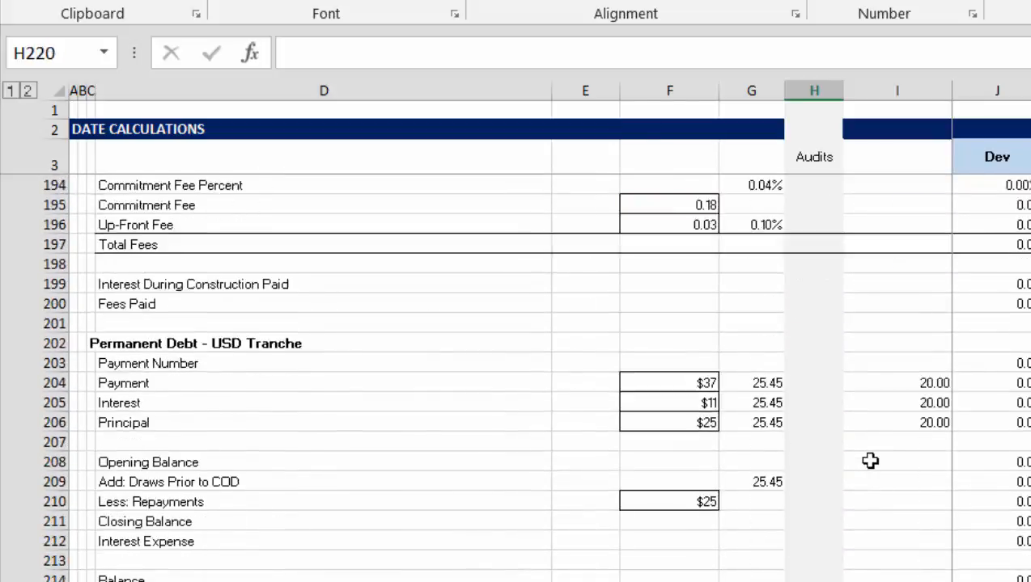
{"action": "scroll", "scroll_direction": "down", "scroll_amount": 3}
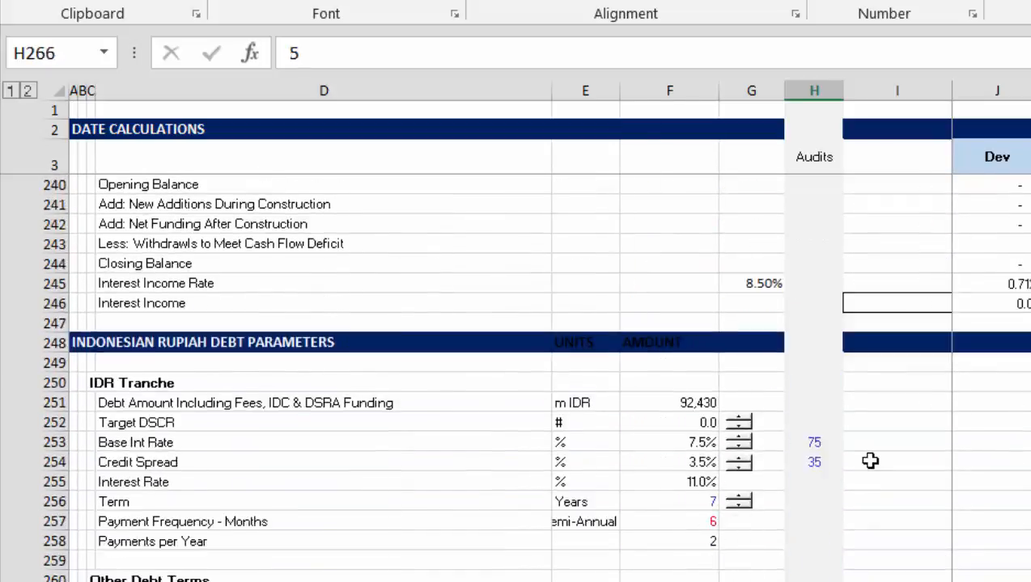
{"action": "scroll", "scroll_direction": "down", "scroll_amount": 3}
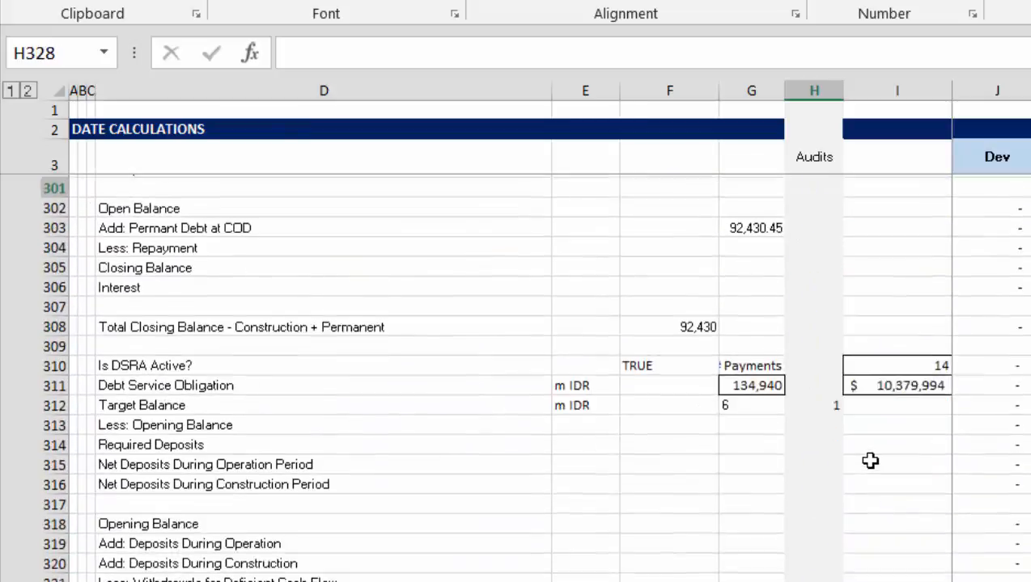
{"action": "scroll", "scroll_direction": "down", "scroll_amount": 3}
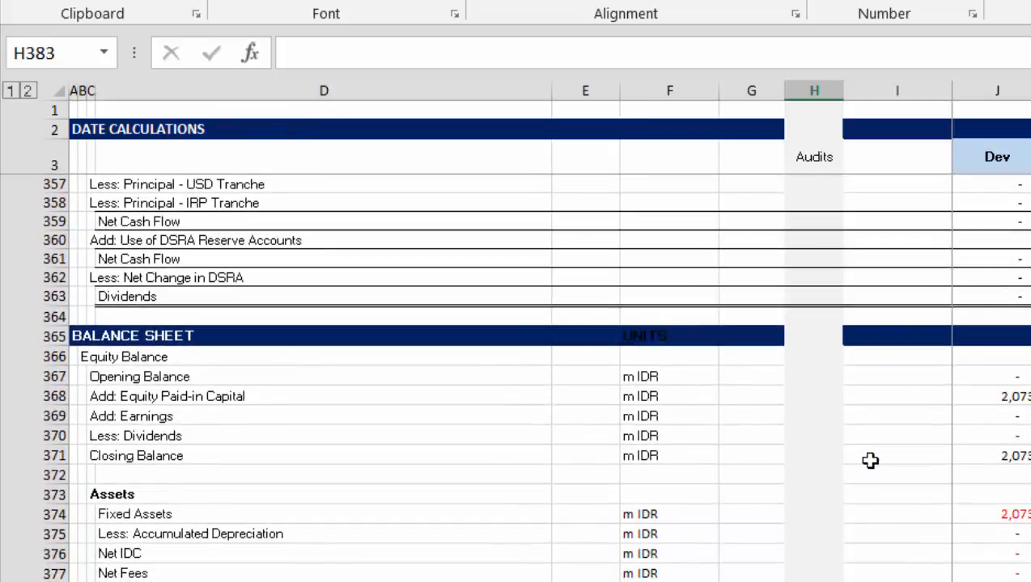
{"action": "scroll", "scroll_direction": "down", "scroll_amount": 3}
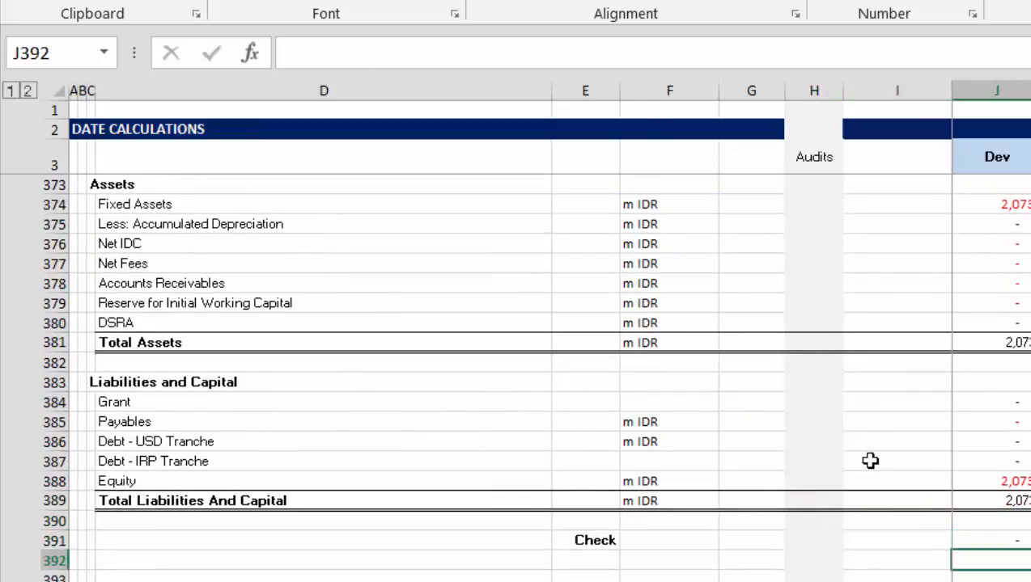
Step: Enter =ROUND(J391,0)=0 in J392 and start an =AND over the row in H392
{"action": "type", "text": "=a"}
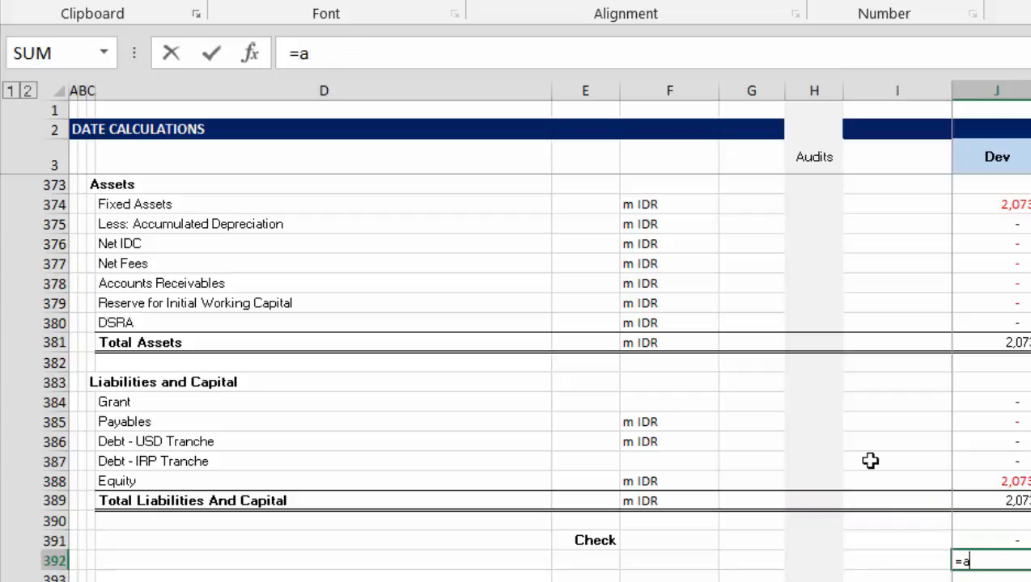
{"action": "type", "text": "roun"}
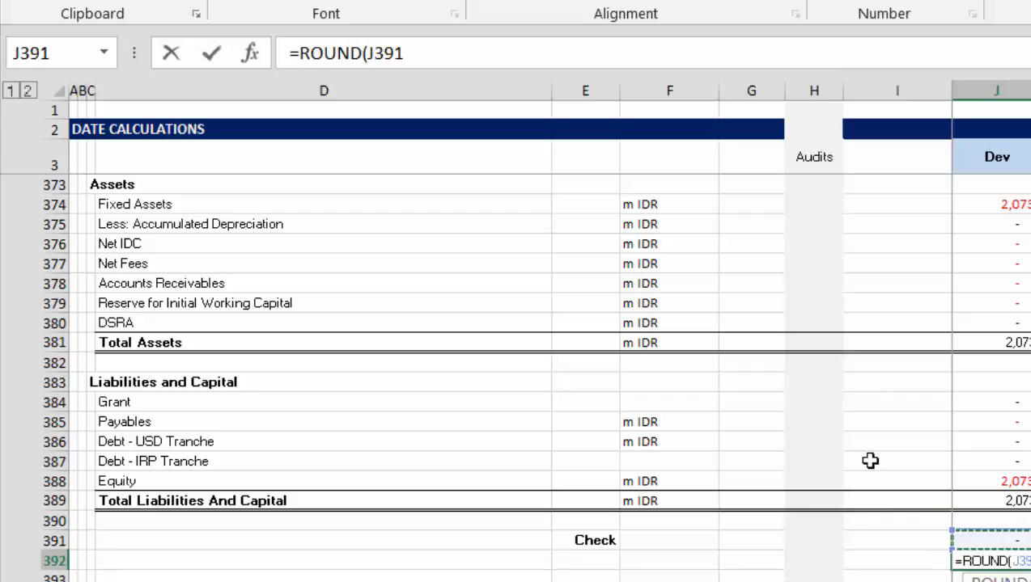
{"action": "type", "text": ",0)=0"}
{"action": "key", "text": "Enter"}
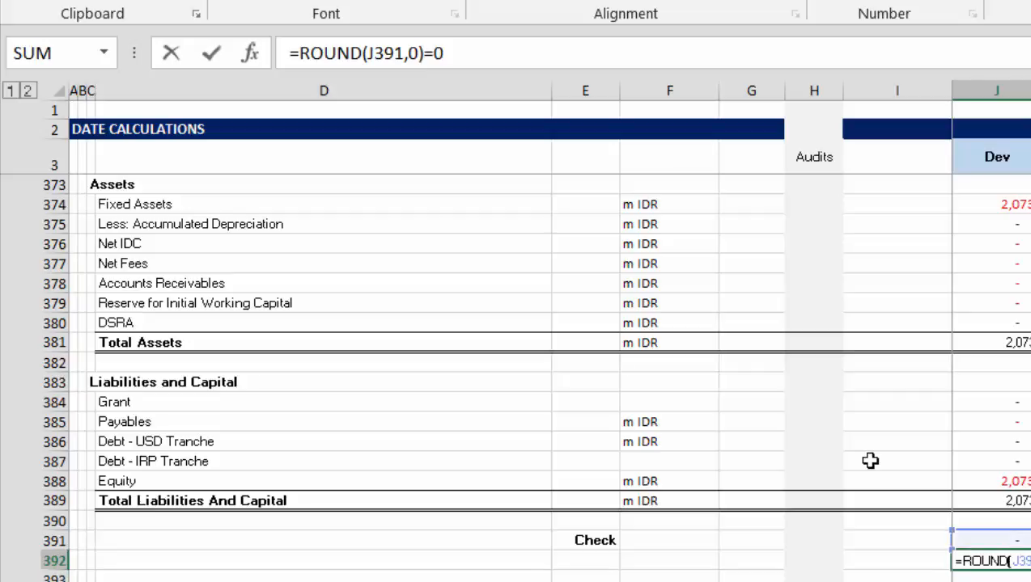
{"action": "key", "text": "Backspace"}
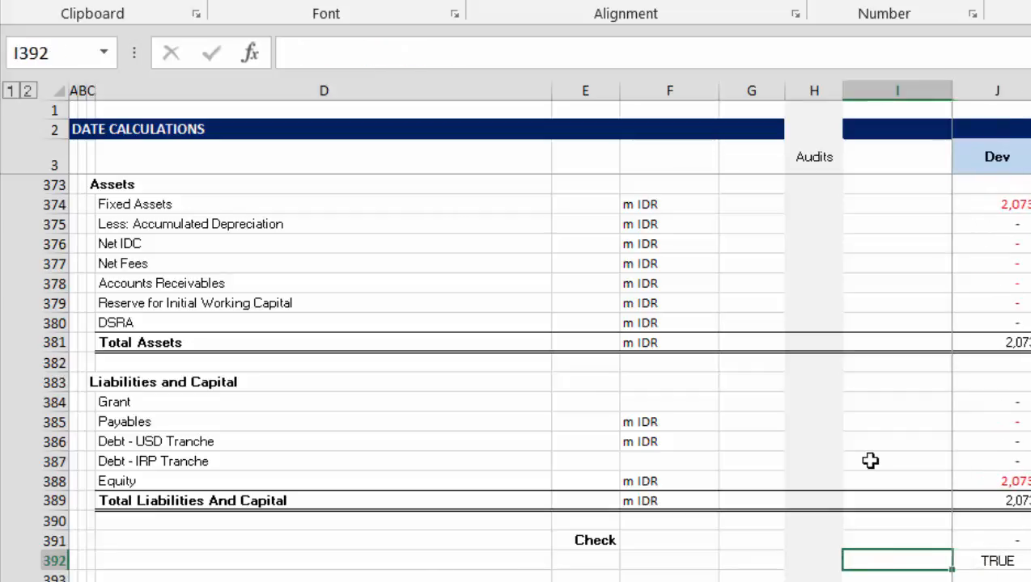
{"action": "left_click", "coordinate": [748, 558]}
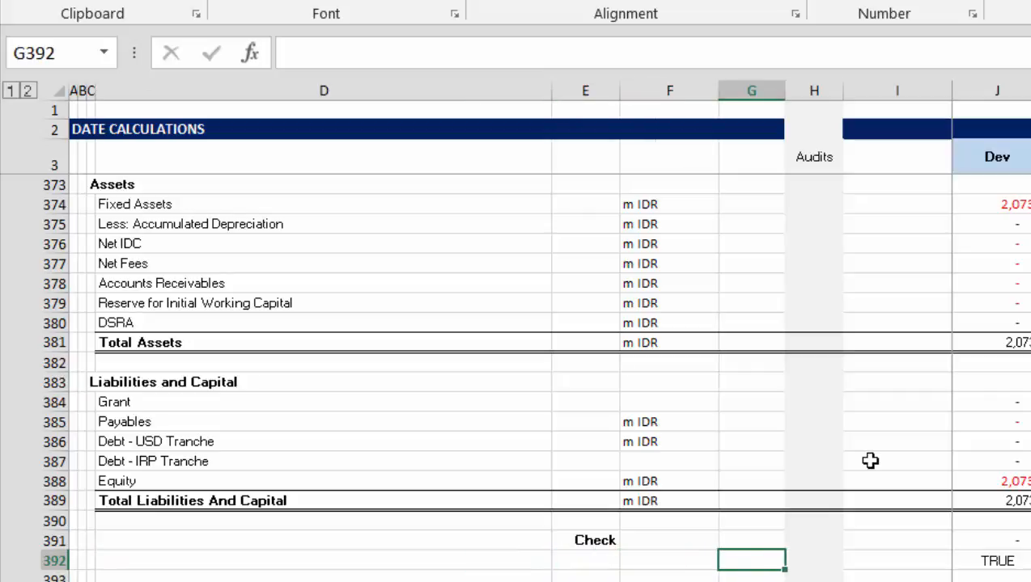
{"action": "type", "text": "=and"}
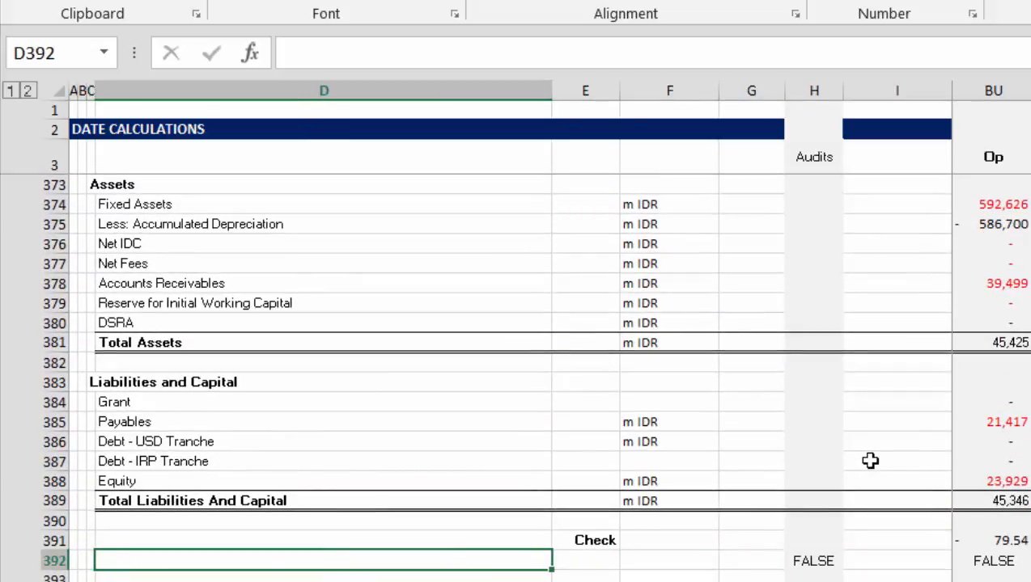
Step: Label D392 'Balance Sheet Test' and return to the audit summary sheet
{"action": "type", "text": "Balance Sheet Tes"}
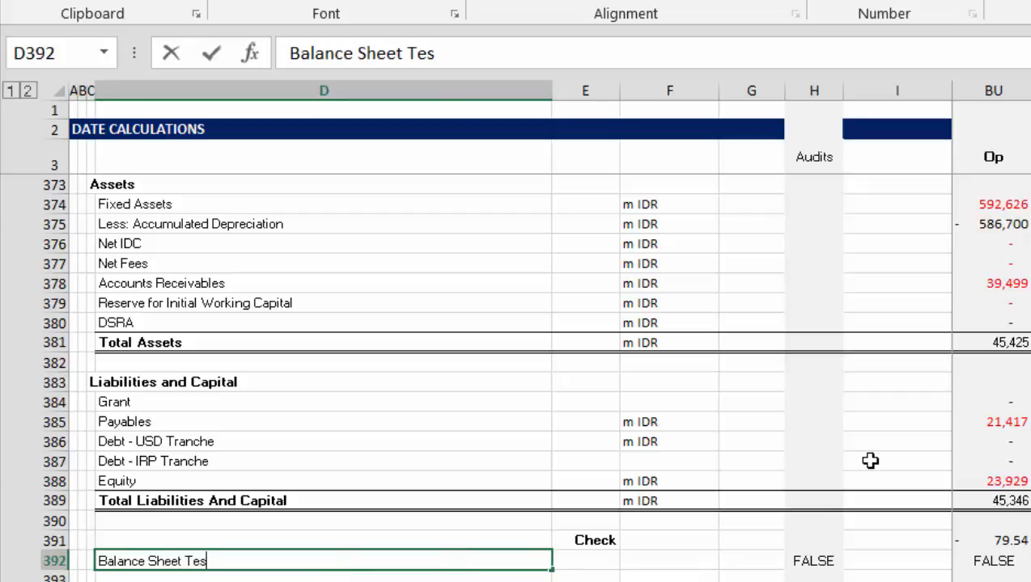
{"action": "type", "text": "t"}
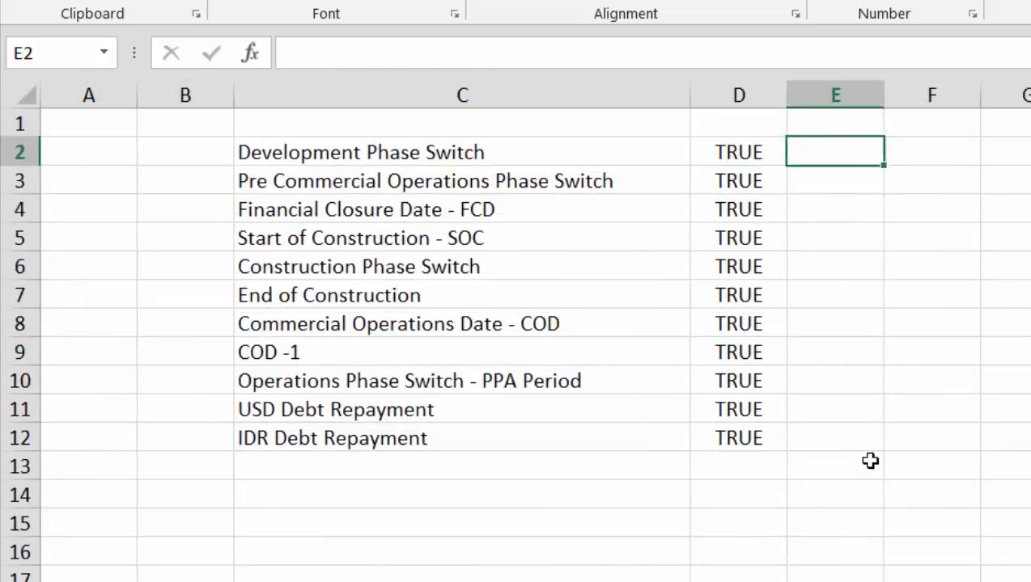
Step: Add seven TRUE check results in D13:D19 below IDR Debt Repayment
{"action": "type", "text": "="}
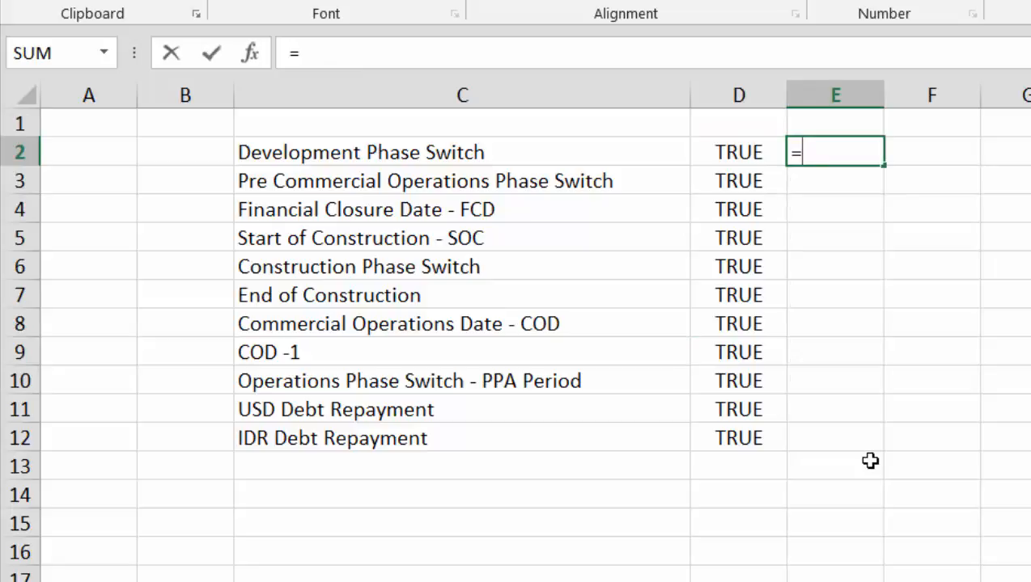
{"action": "type", "text": "if("}
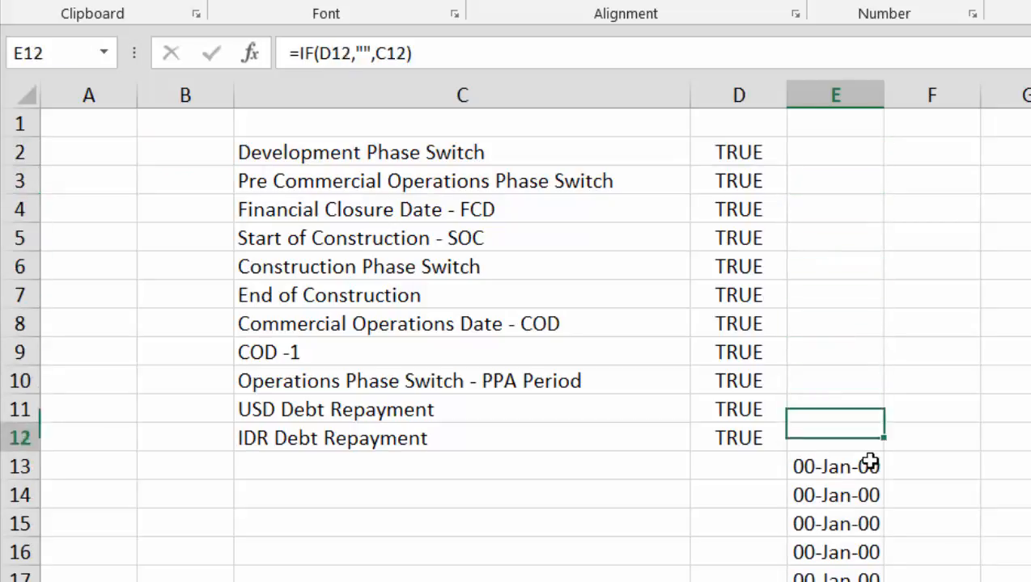
{"action": "left_click", "coordinate": [835, 466]}
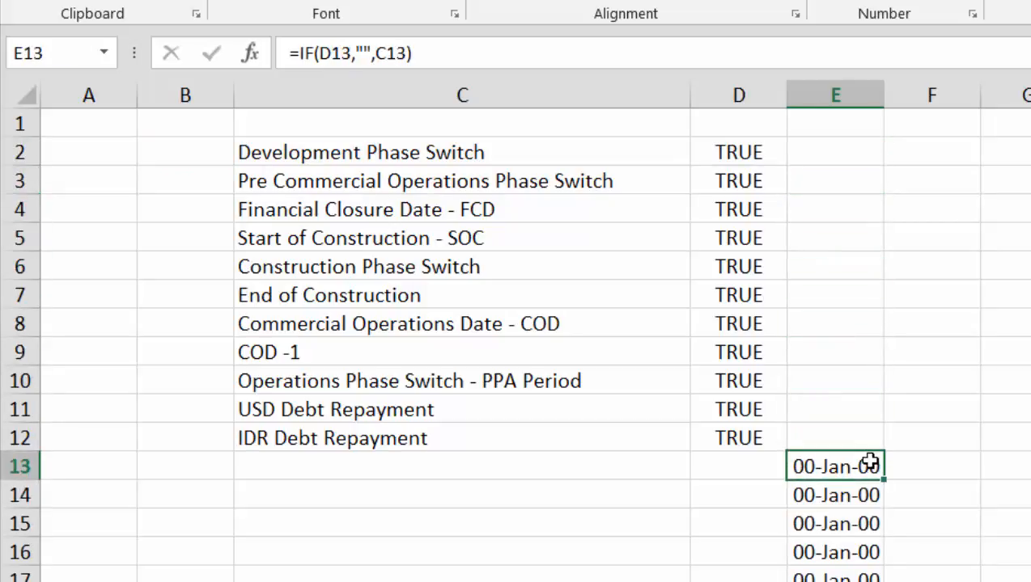
{"action": "type", "text": "tr"}
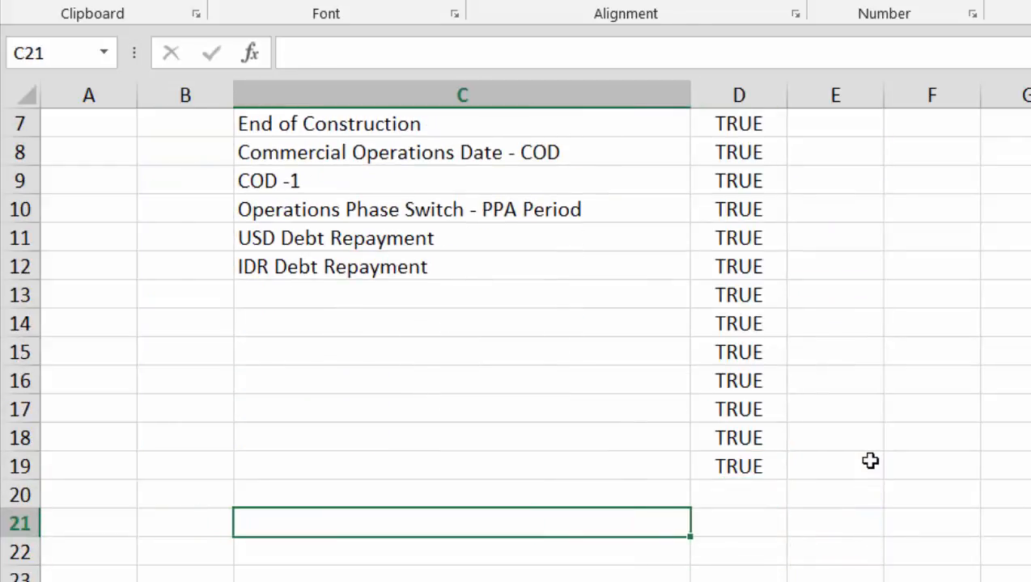
Step: Add an Aggregate Test row using =AND(D2:D19) and open the copypaste macro's code
{"action": "type", "text": "Aggreg"}
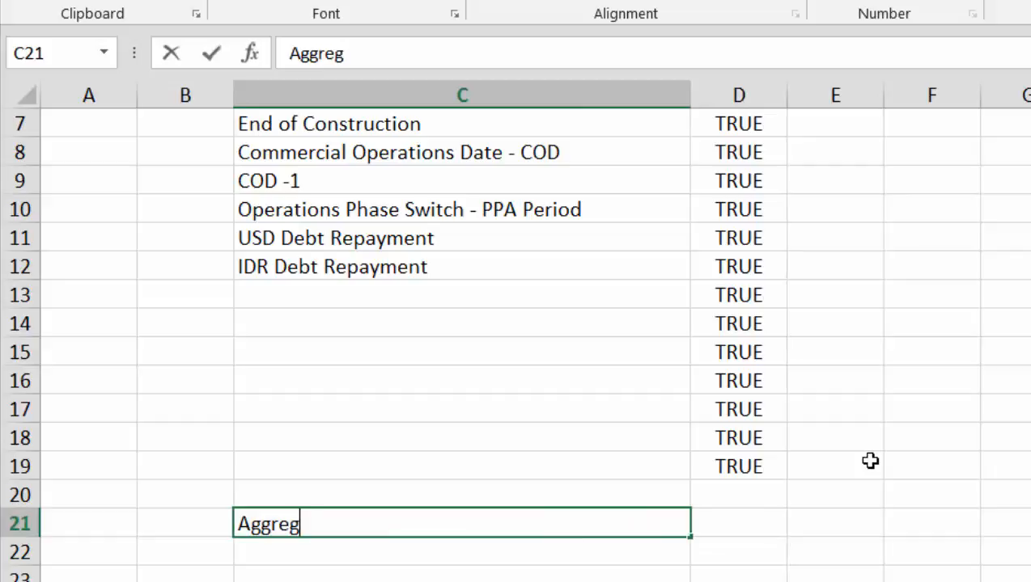
{"action": "type", "text": "ate Test"}
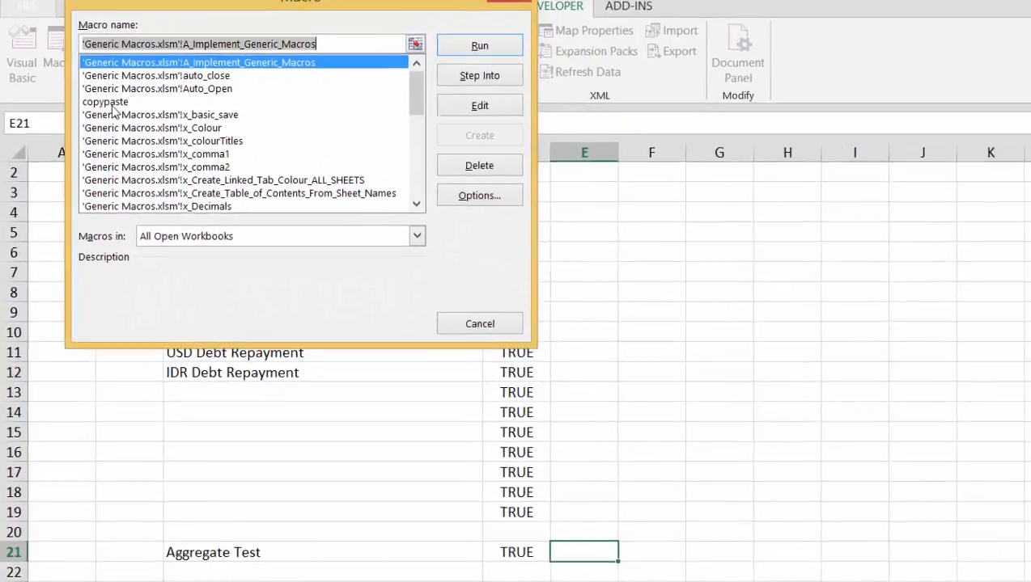
{"action": "left_click", "coordinate": [105, 101]}
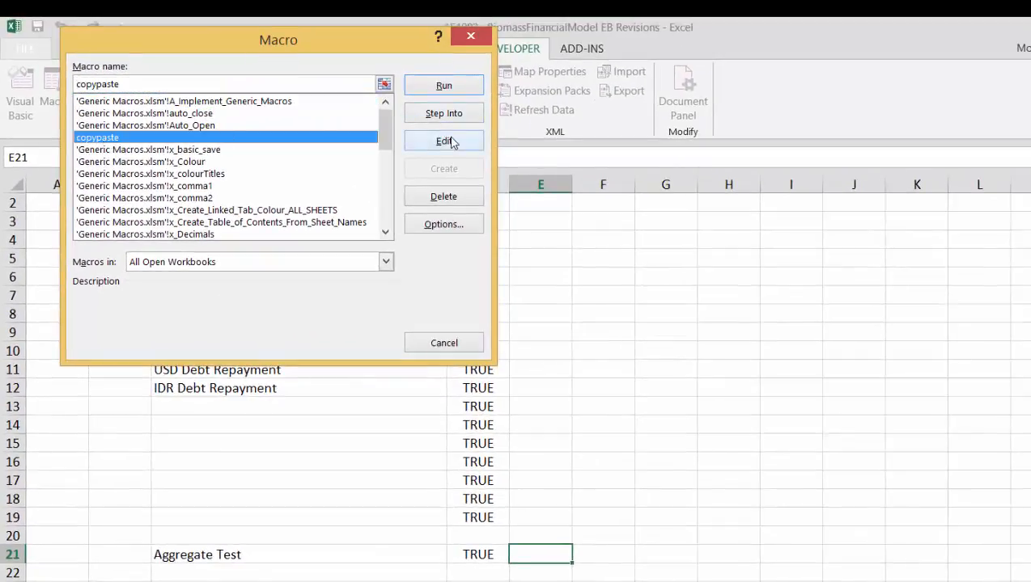
{"action": "left_click", "coordinate": [442, 141]}
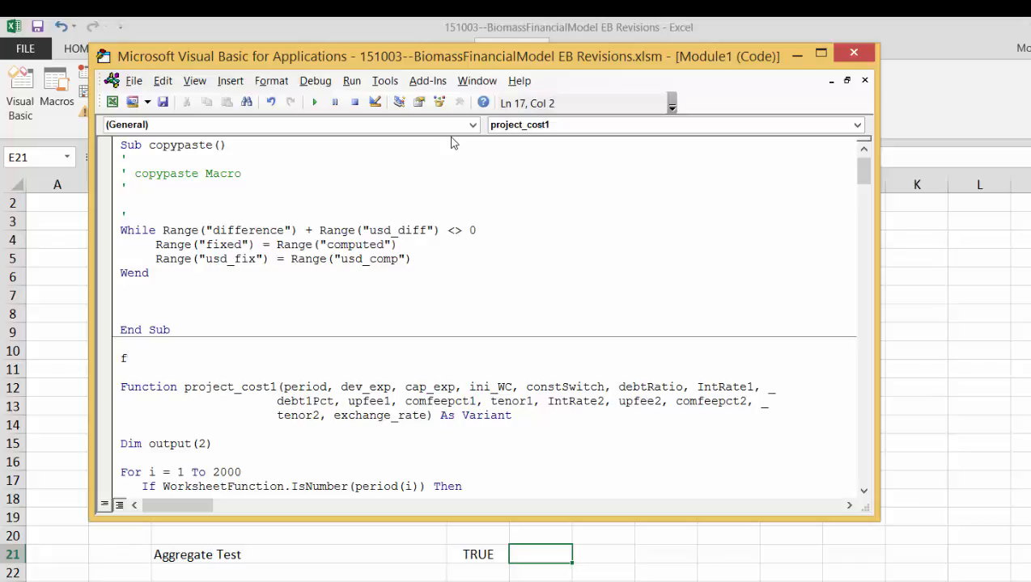
Step: Declare Function add_text(series) with a For i = 1 To series.Count ... Next i loop
{"action": "type", "text": "unction aa"}
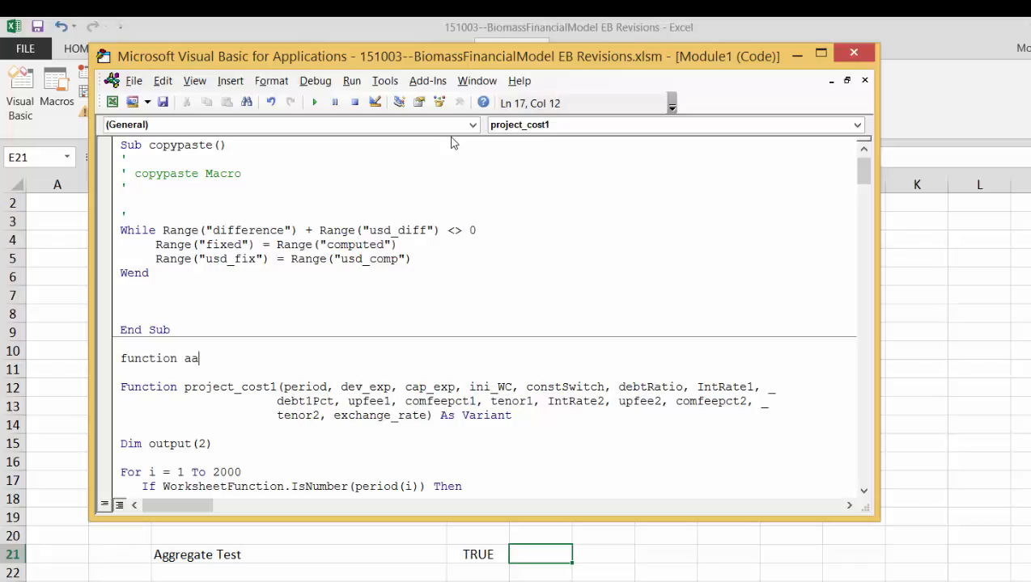
{"action": "type", "text": "dd_te"}
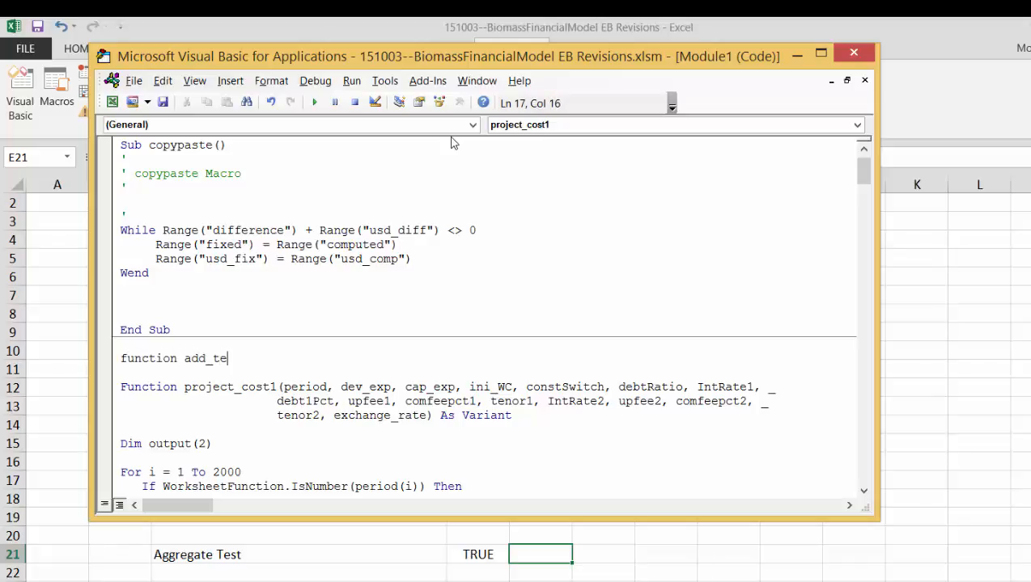
{"action": "type", "text": "xt("}
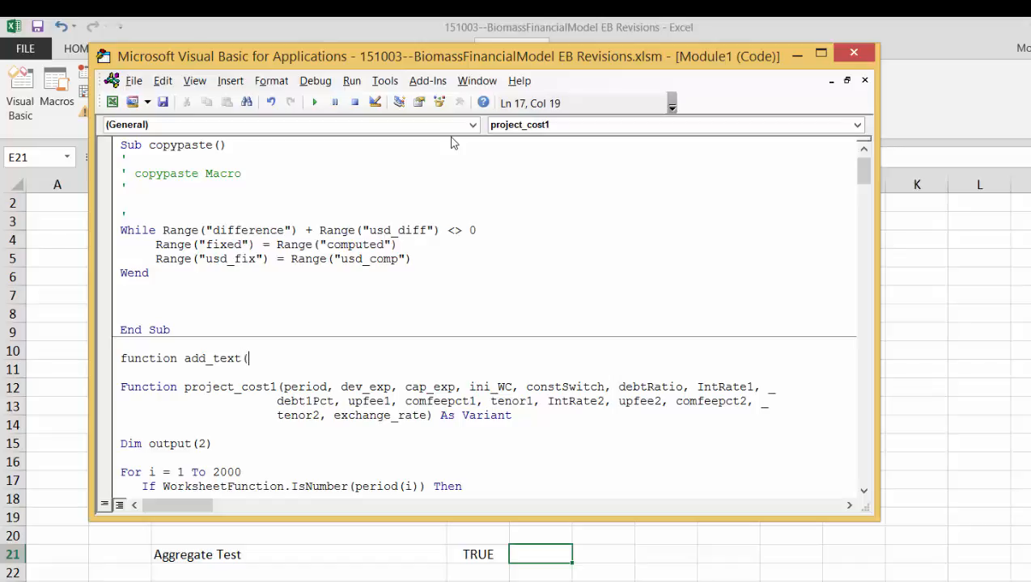
{"action": "type", "text": "series"}
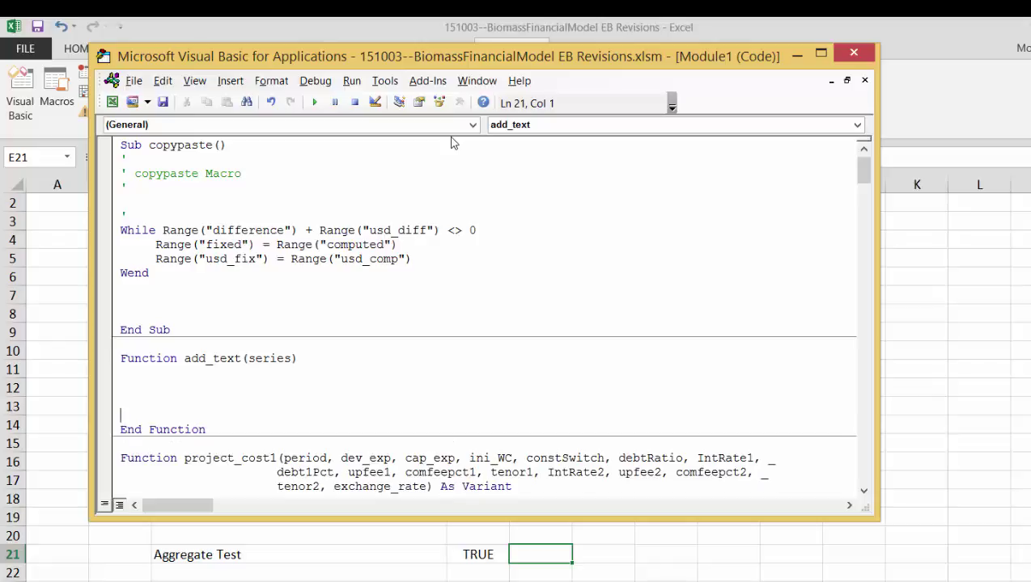
{"action": "type", "text": "for"}
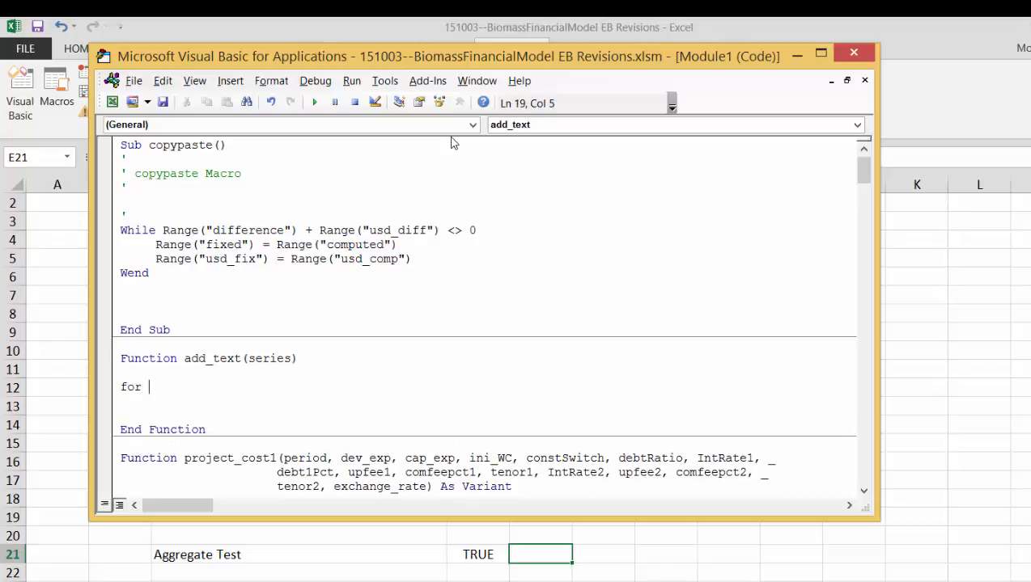
{"action": "type", "text": "i = 1 t"}
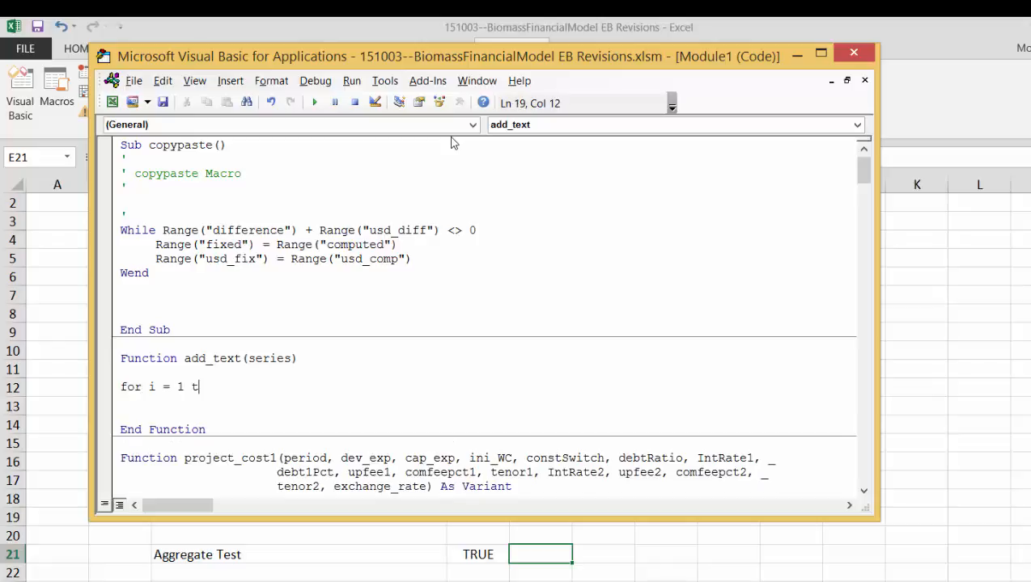
{"action": "type", "text": "o series"}
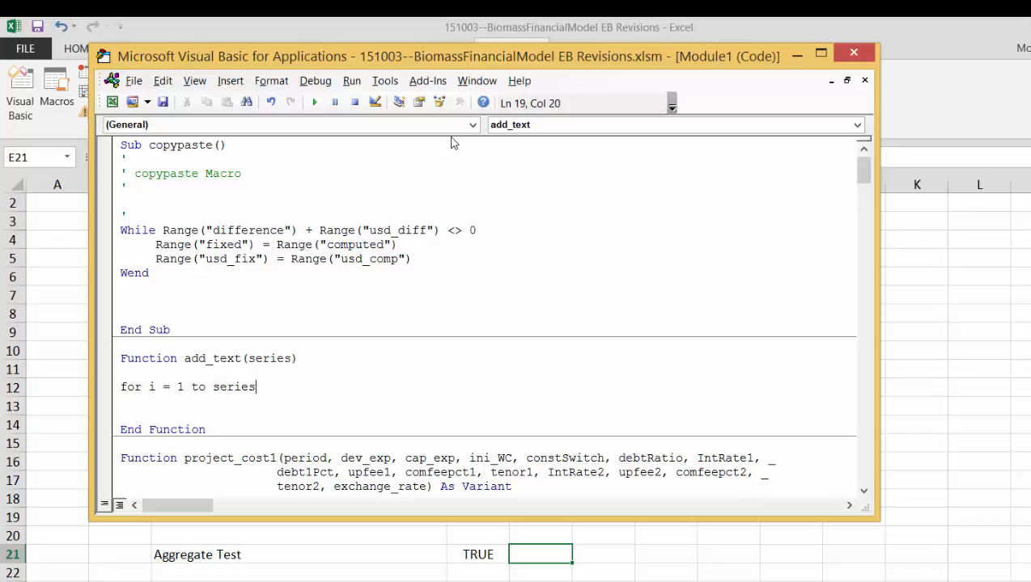
{"action": "type", "text": ".Count"}
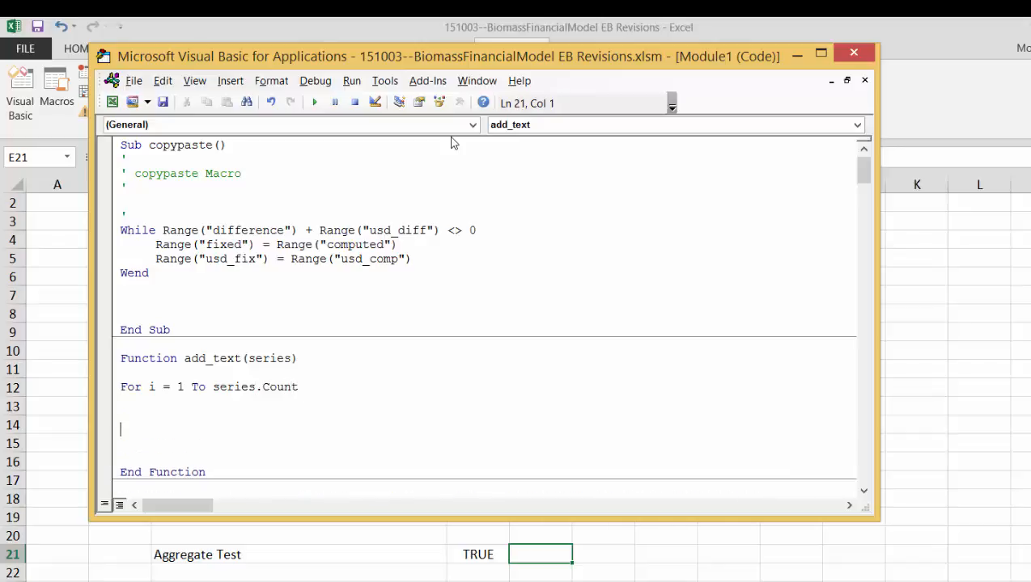
{"action": "type", "text": "next i"}
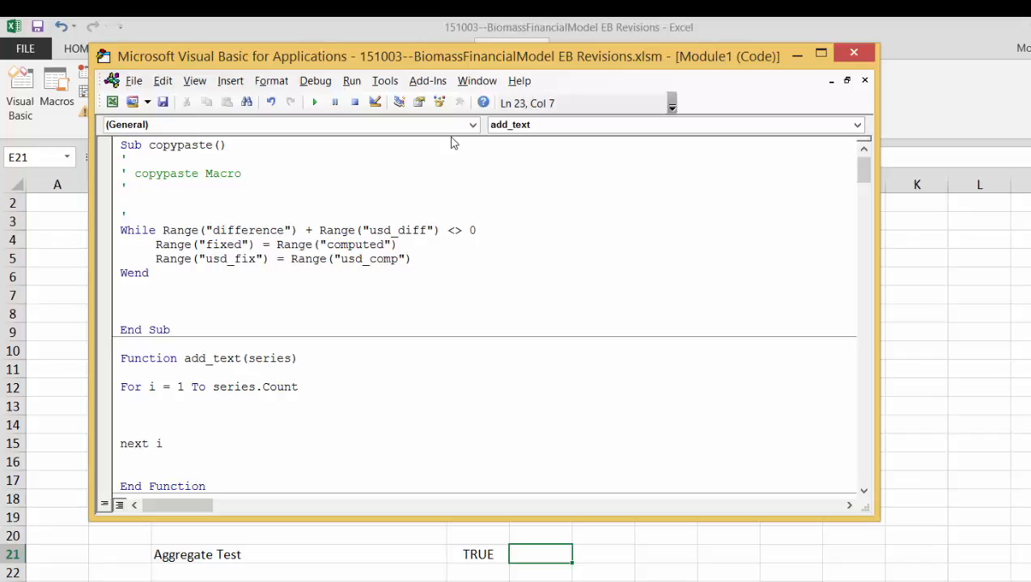
Step: Inside the loop, append a space and series(i) to add_text
{"action": "type", "text": "addt"}
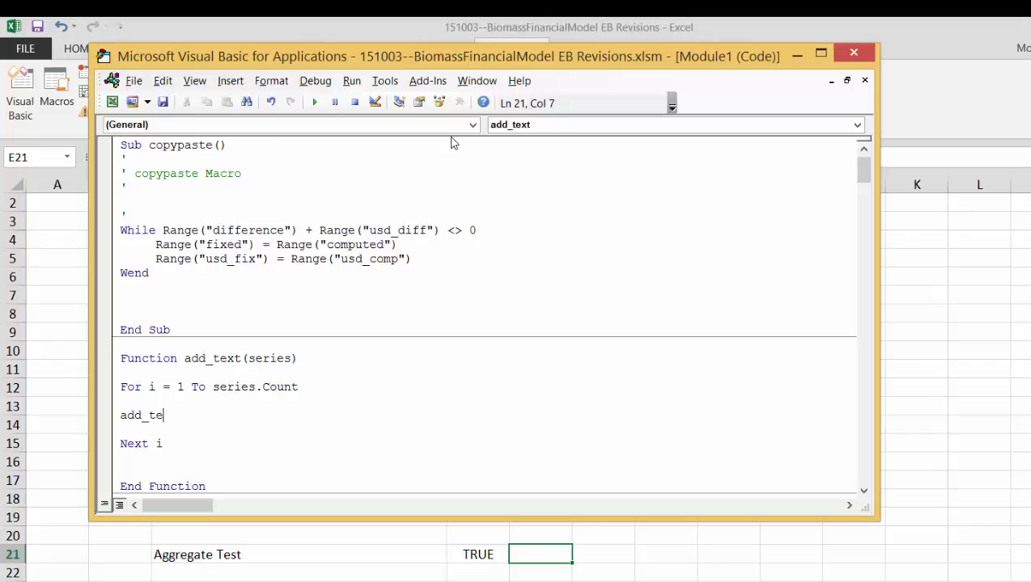
{"action": "type", "text": "xt"}
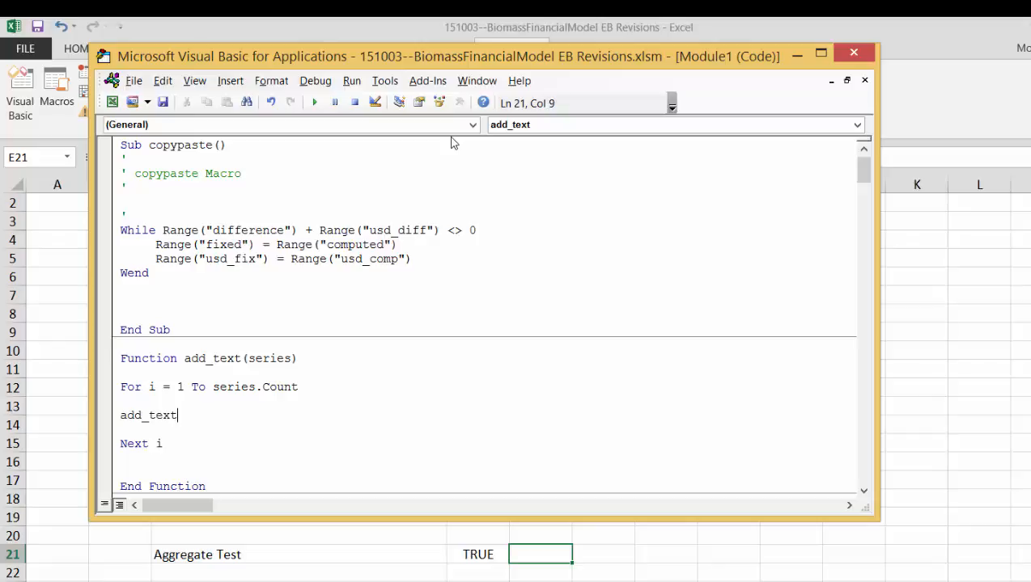
{"action": "type", "text": "= add"}
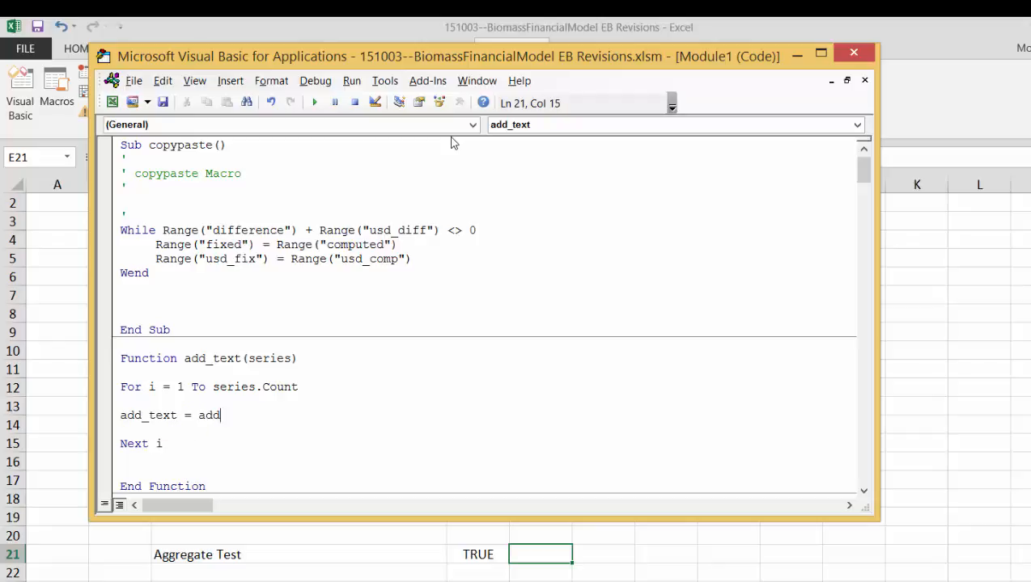
{"action": "type", "text": "_text"}
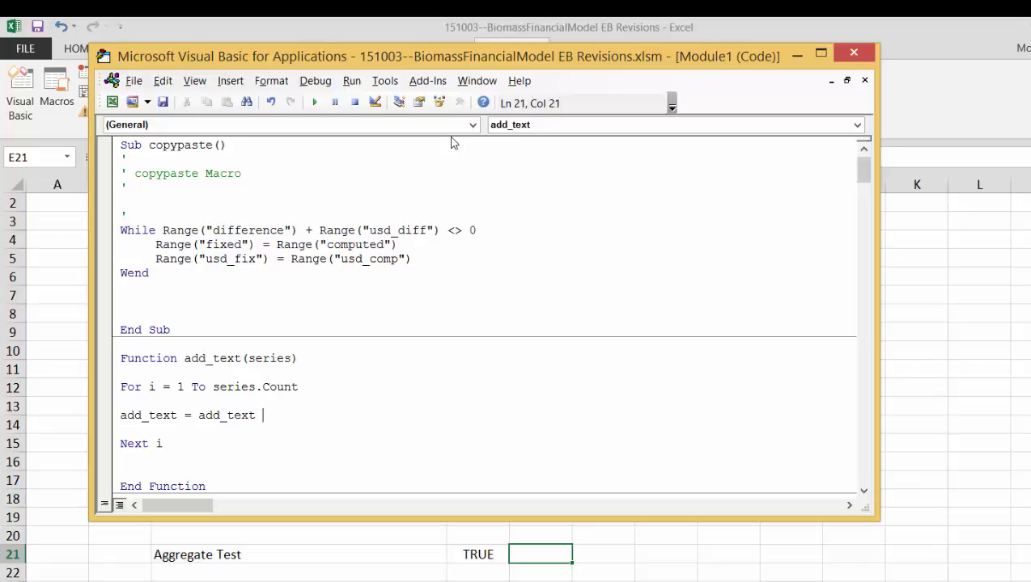
{"action": "type", "text": "& \" \""}
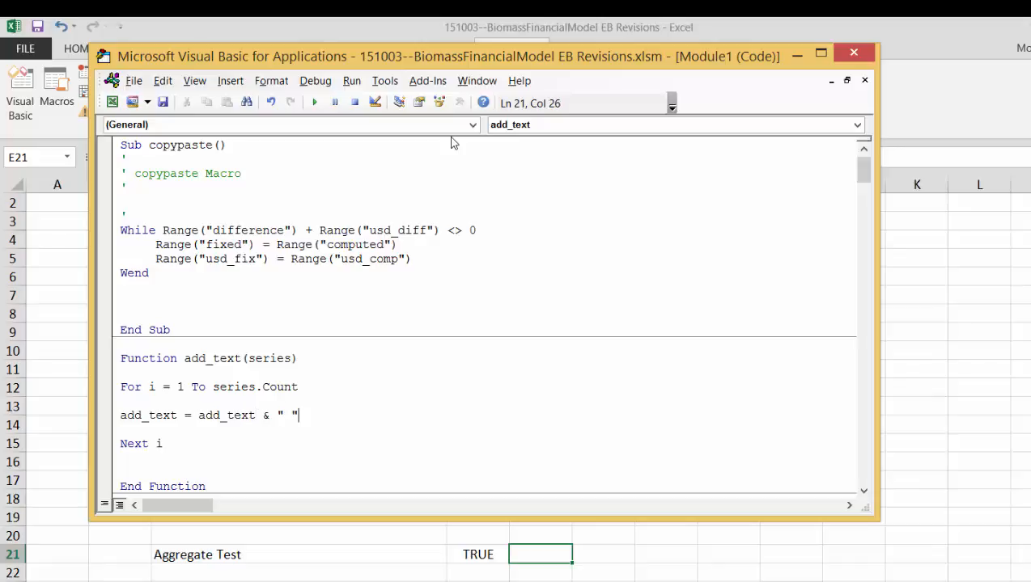
{"action": "type", "text": "&"}
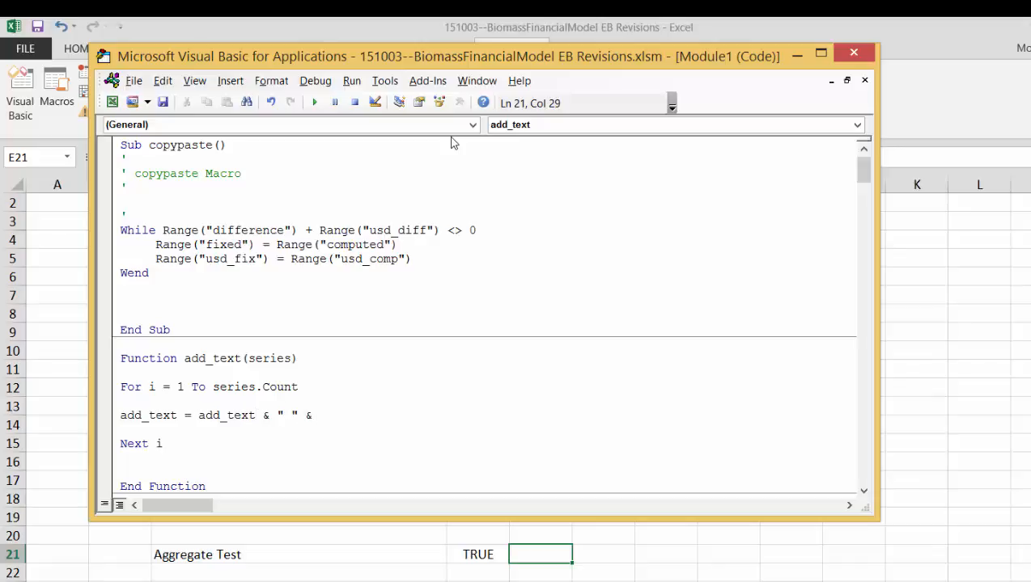
{"action": "type", "text": "se"}
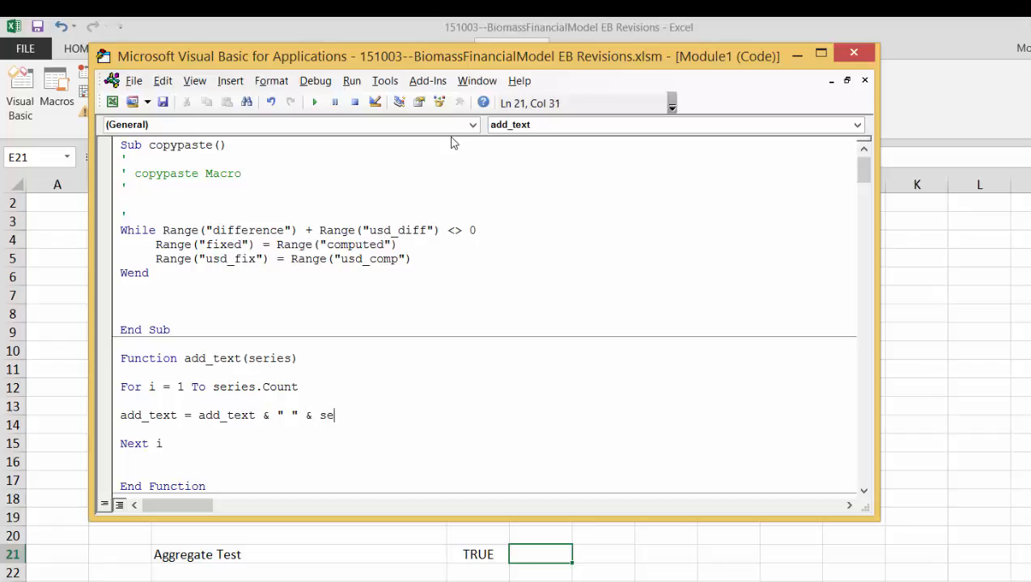
{"action": "type", "text": "ries(i"}
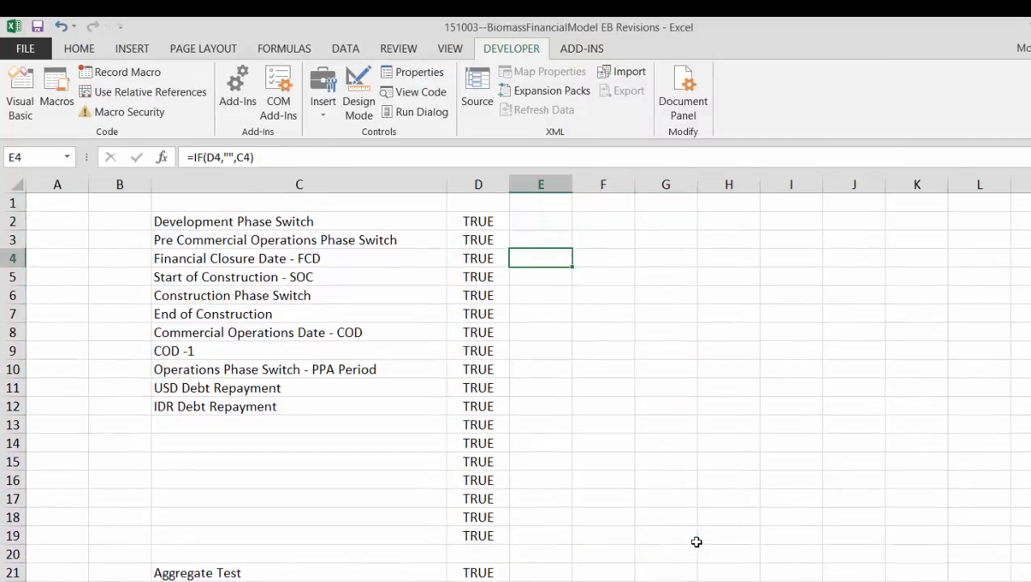
Step: Mark the D7 and D11 checks FALSE and list failed names with =add_text in E21
{"action": "left_click", "coordinate": [477, 314]}
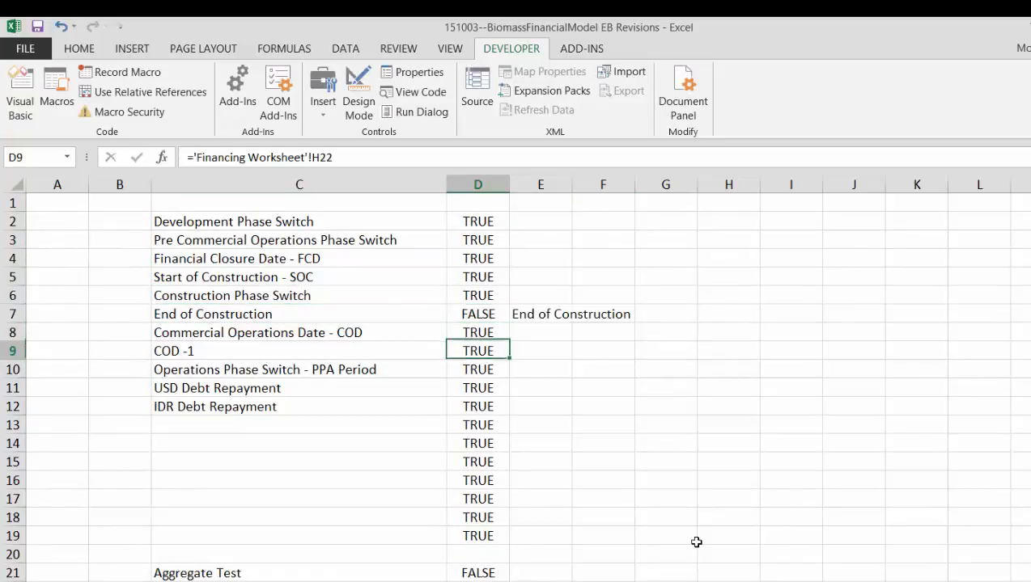
{"action": "type", "text": "fas"}
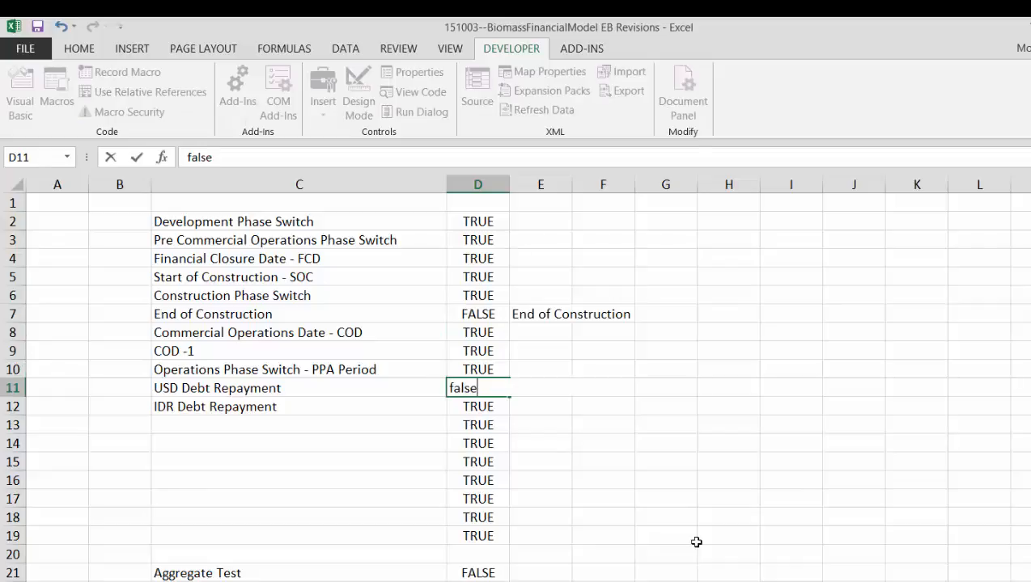
{"action": "key", "text": "Enter"}
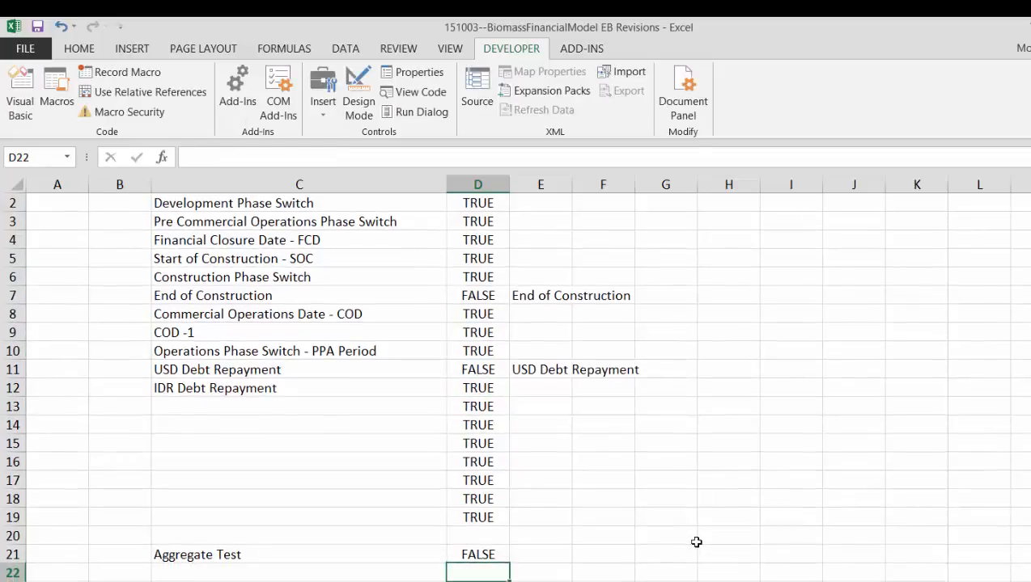
{"action": "type", "text": "=ad"}
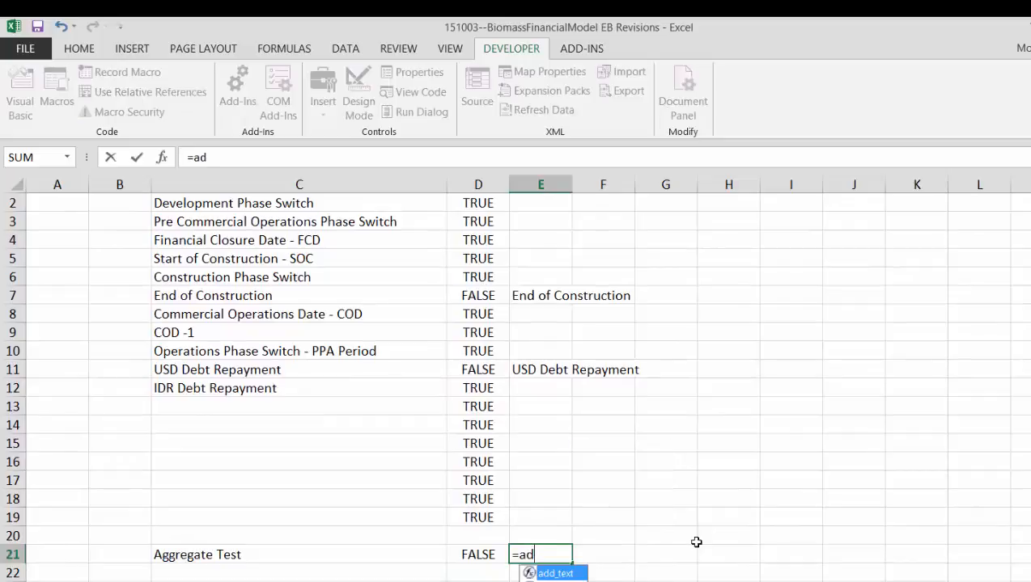
{"action": "left_click", "coordinate": [542, 516]}
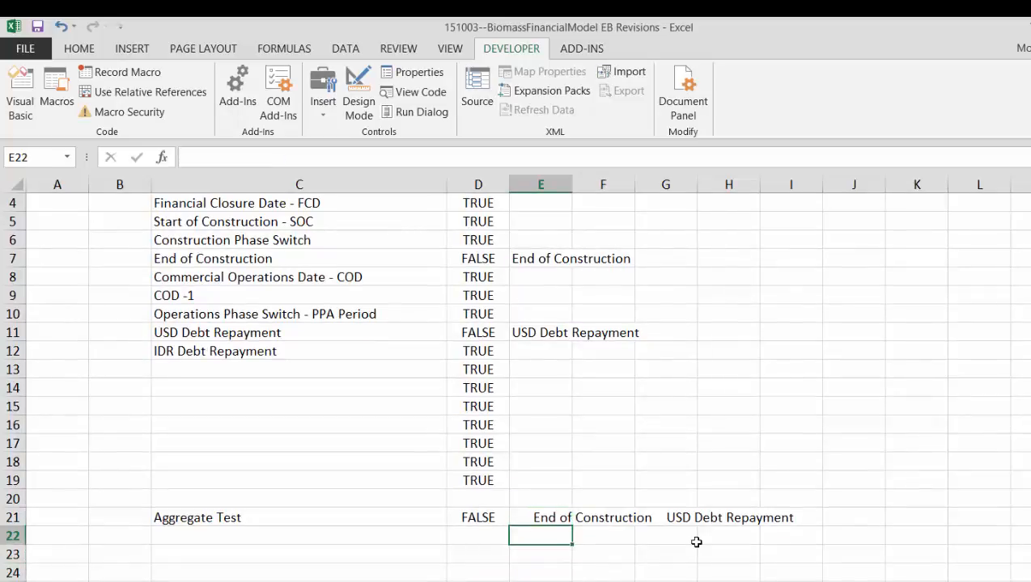
Step: Enter =IF(D21,E21,"Model OK") in E22
{"action": "type", "text": "=if"}
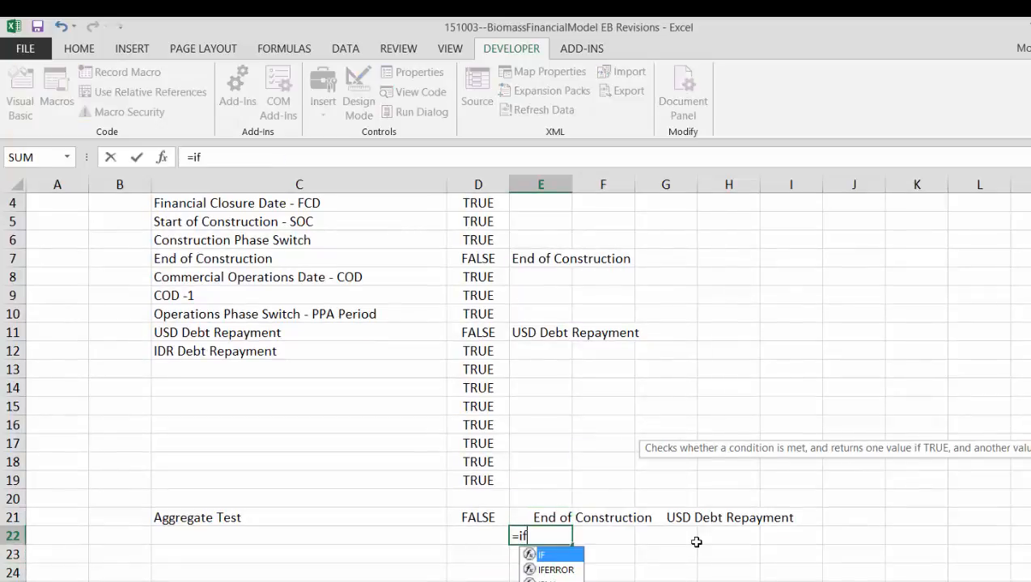
{"action": "left_click", "coordinate": [473, 537]}
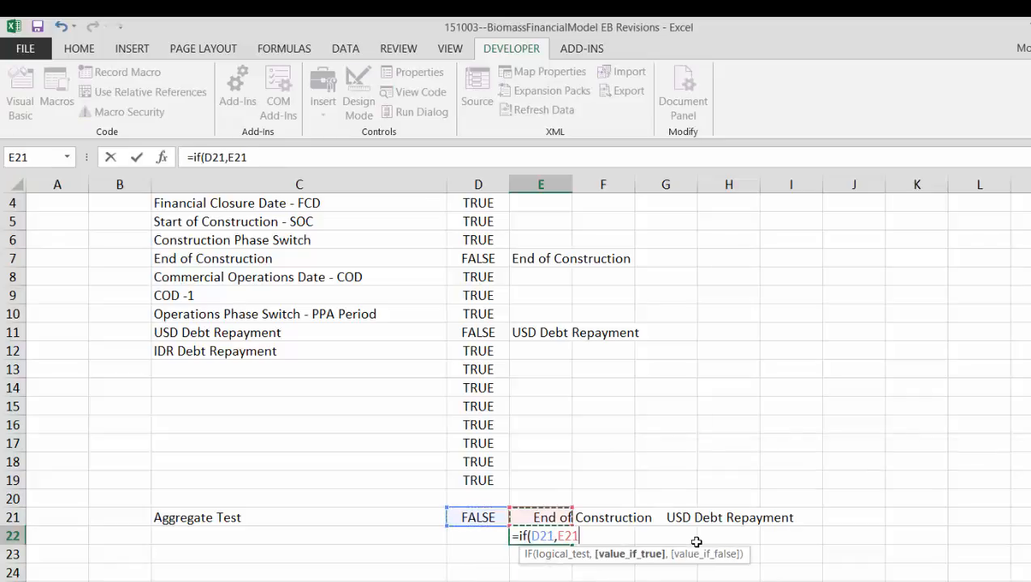
{"action": "type", "text": ",\""}
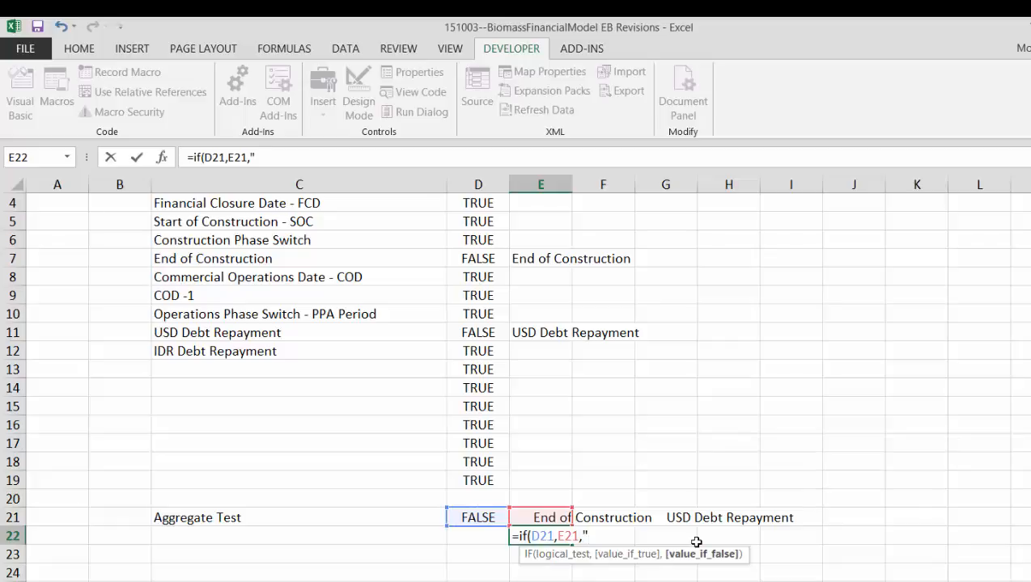
{"action": "type", "text": "Model OK"}
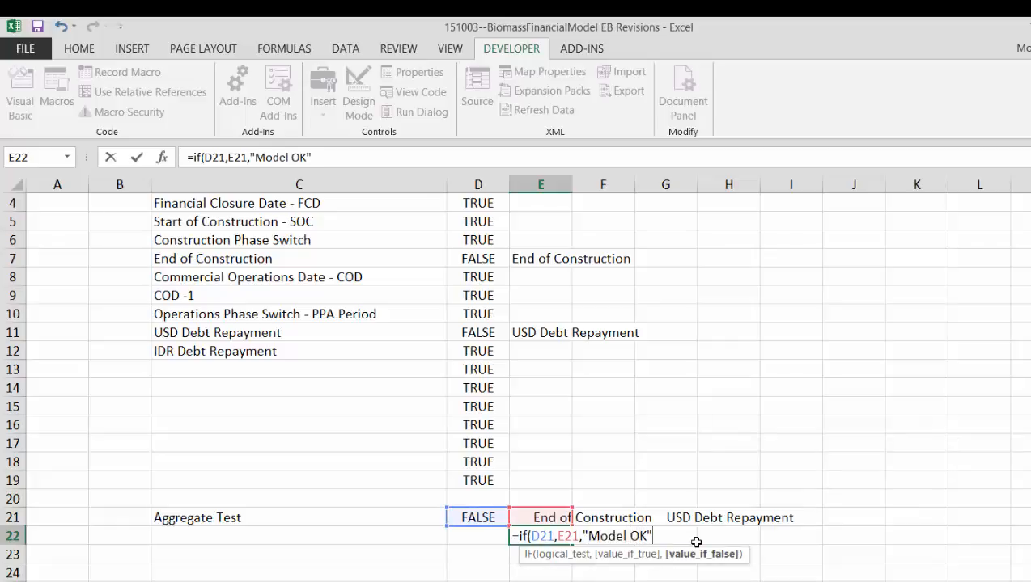
{"action": "key", "text": "Enter"}
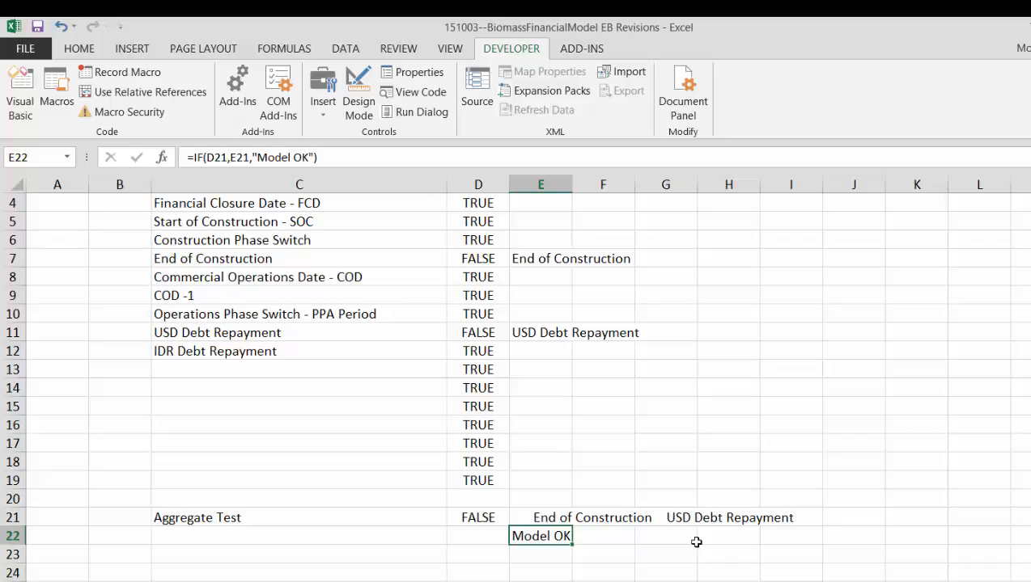
{"action": "mouse_move", "coordinate": [567, 415]}
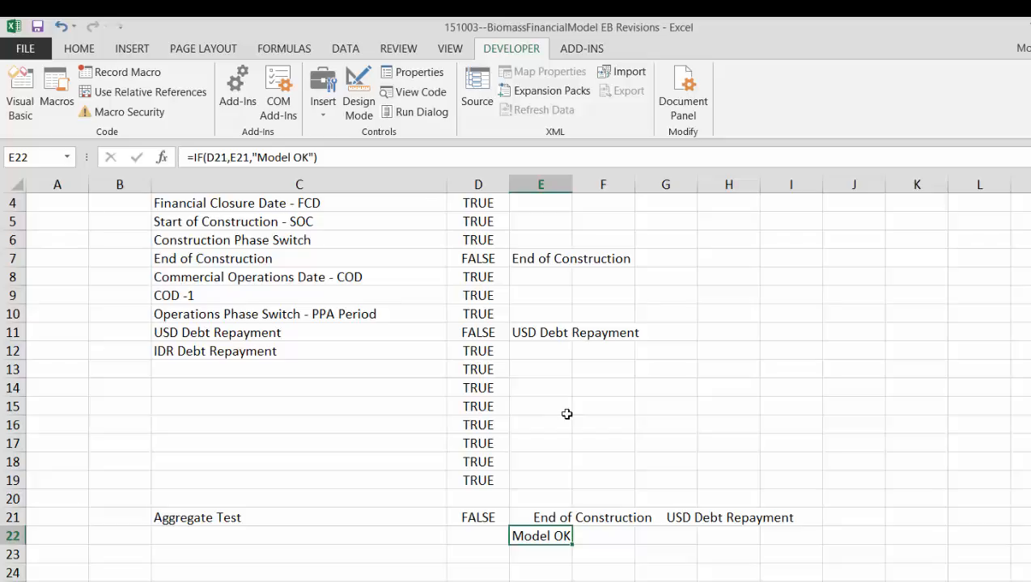
{"action": "mouse_move", "coordinate": [562, 423]}
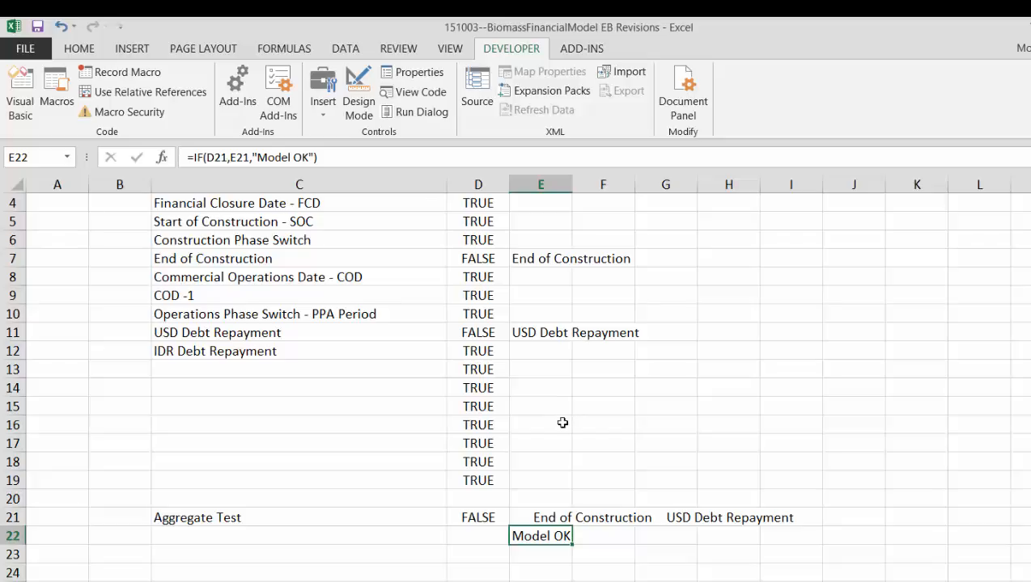